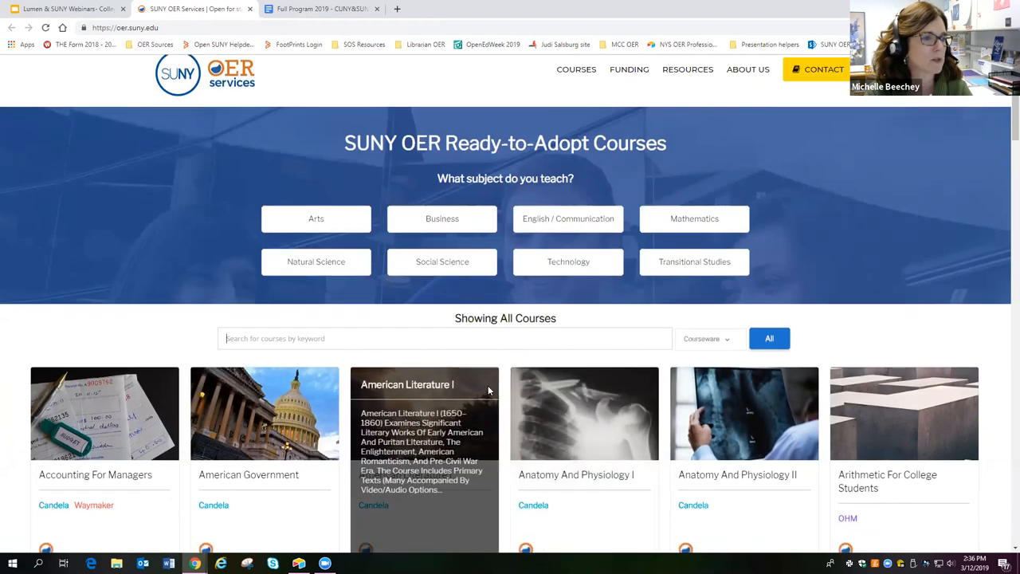
# Scroll through the course's Waymaker module folders down to Career Exploration and back.
pyautogui.scroll(-3)
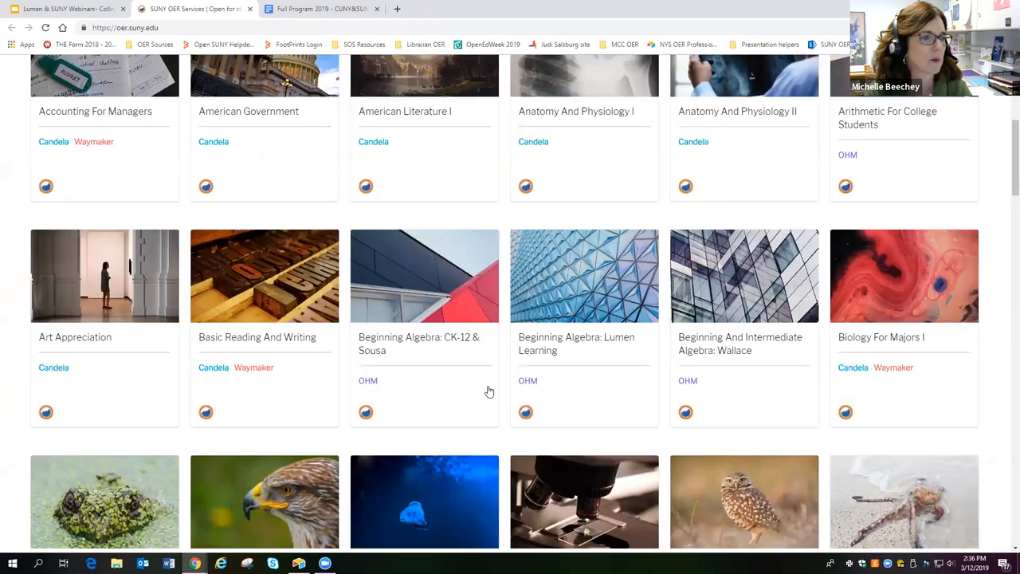
pyautogui.scroll(-3)
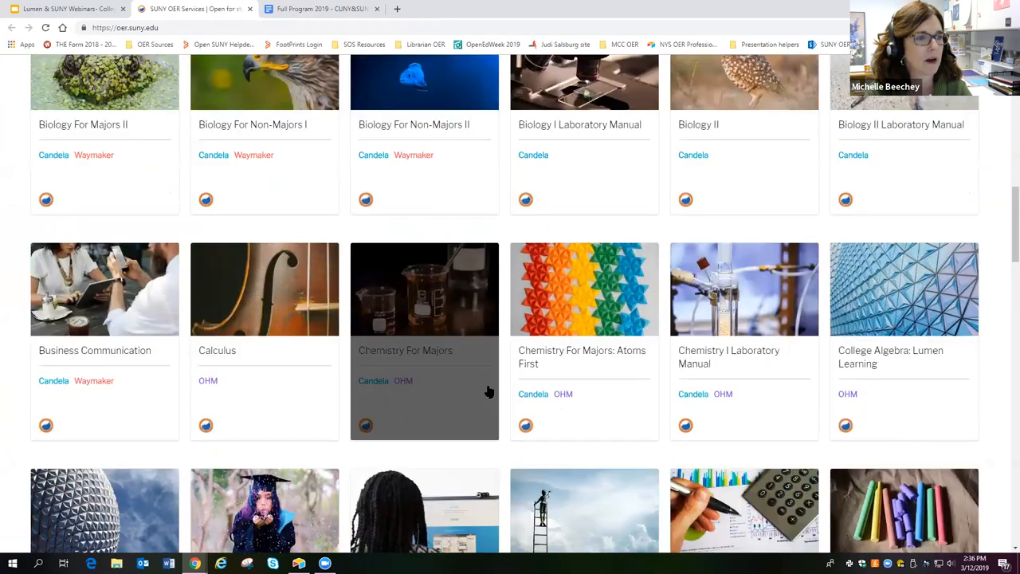
pyautogui.scroll(3)
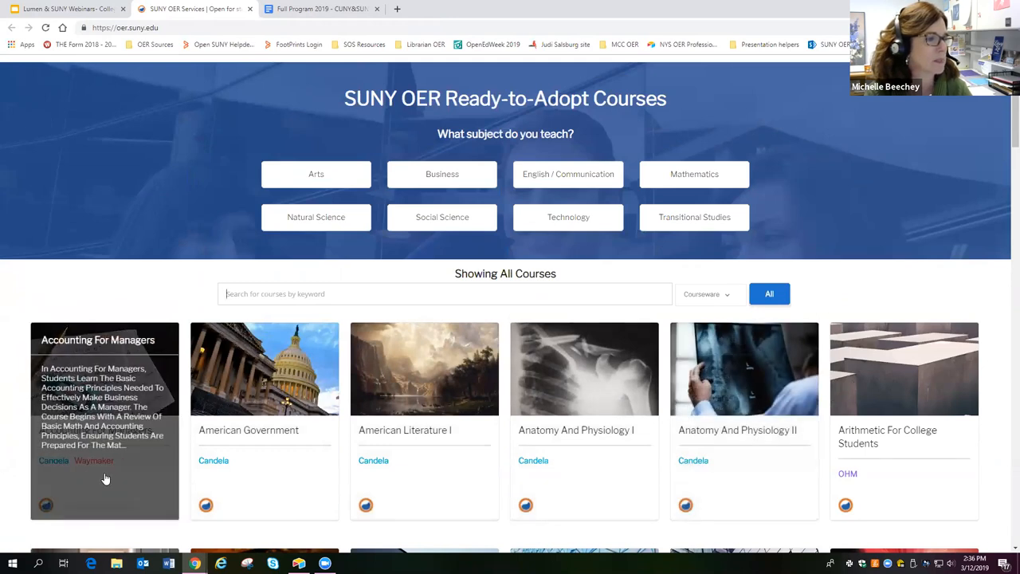
pyautogui.moveTo(665, 474)
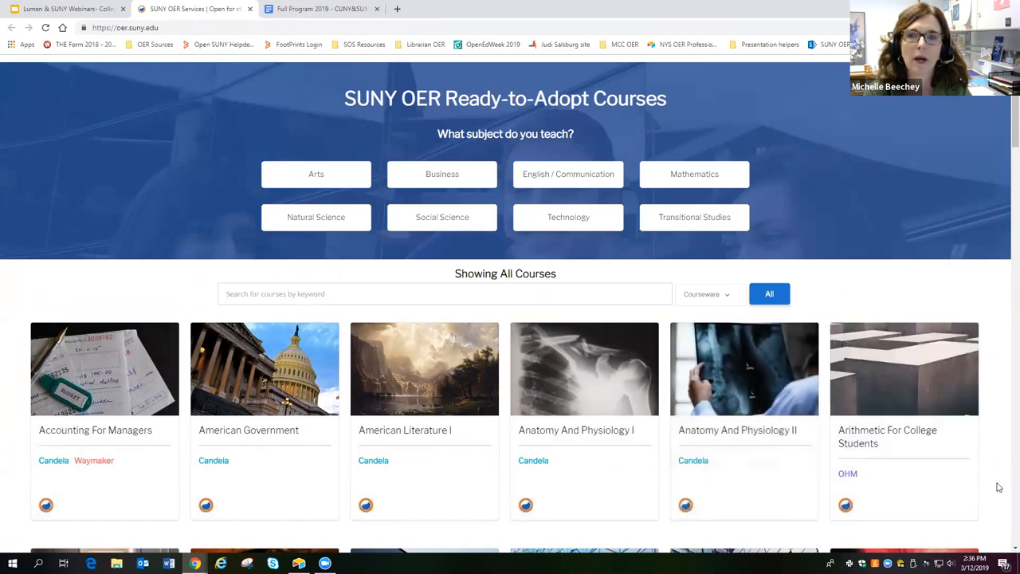
pyautogui.moveTo(11, 129)
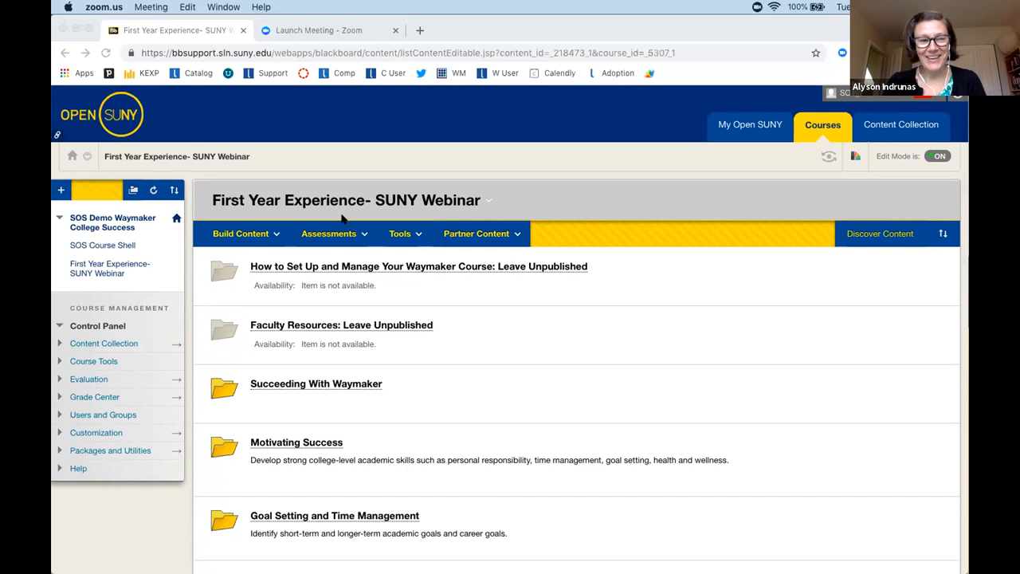
pyautogui.moveTo(376, 181)
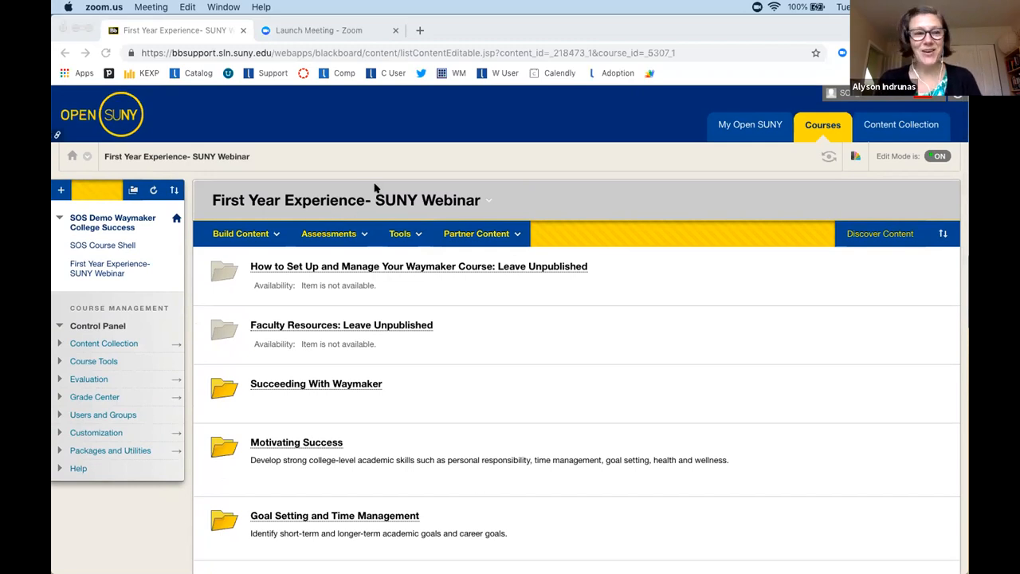
pyautogui.moveTo(491, 151)
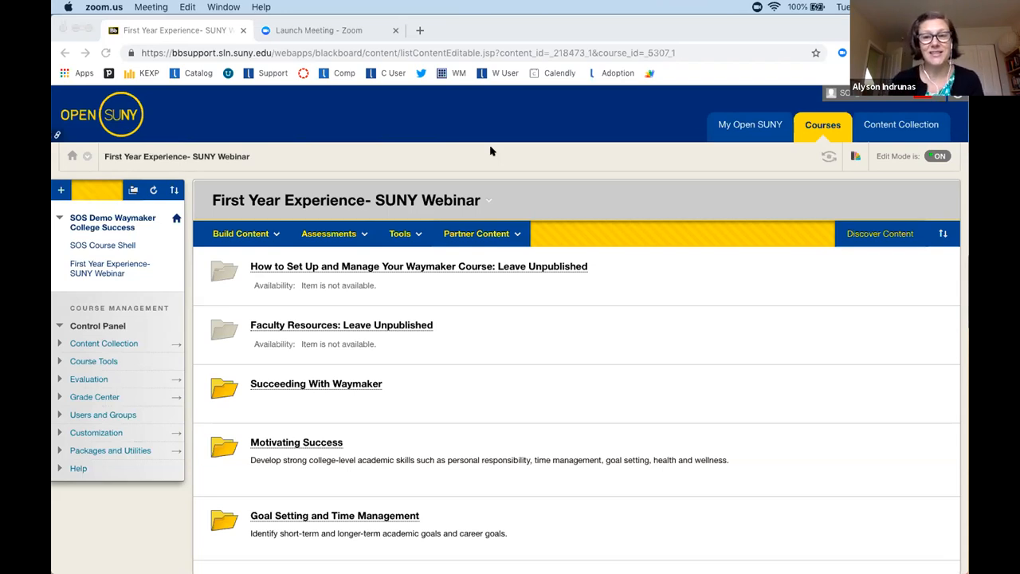
pyautogui.moveTo(538, 93)
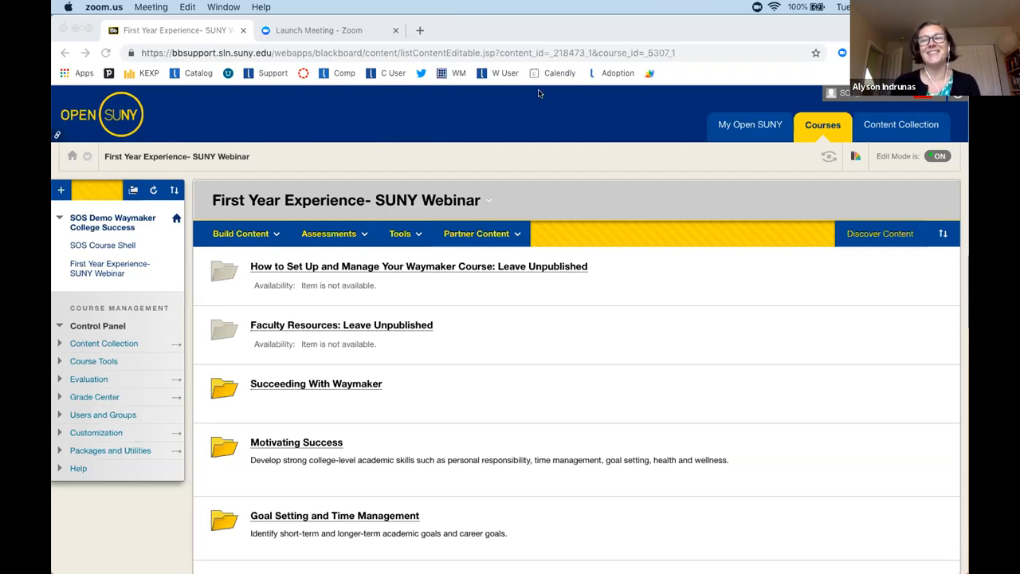
pyautogui.moveTo(670, 133)
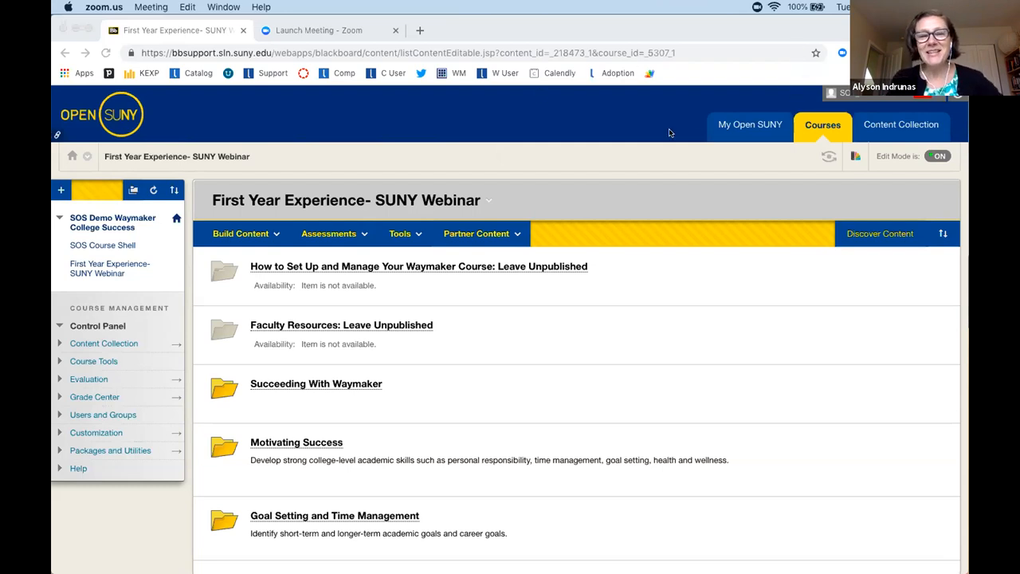
pyautogui.moveTo(576, 287)
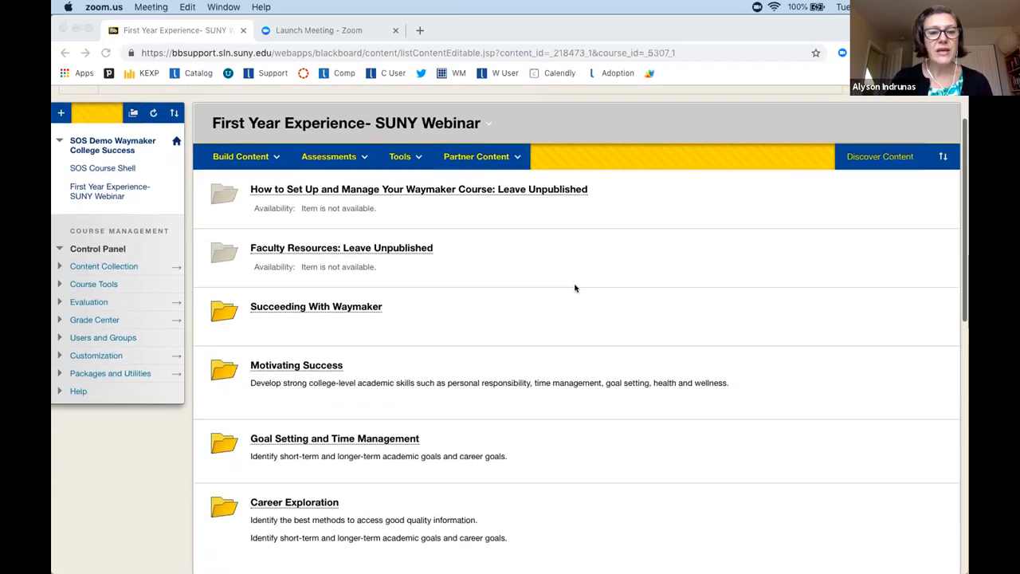
pyautogui.scroll(-3)
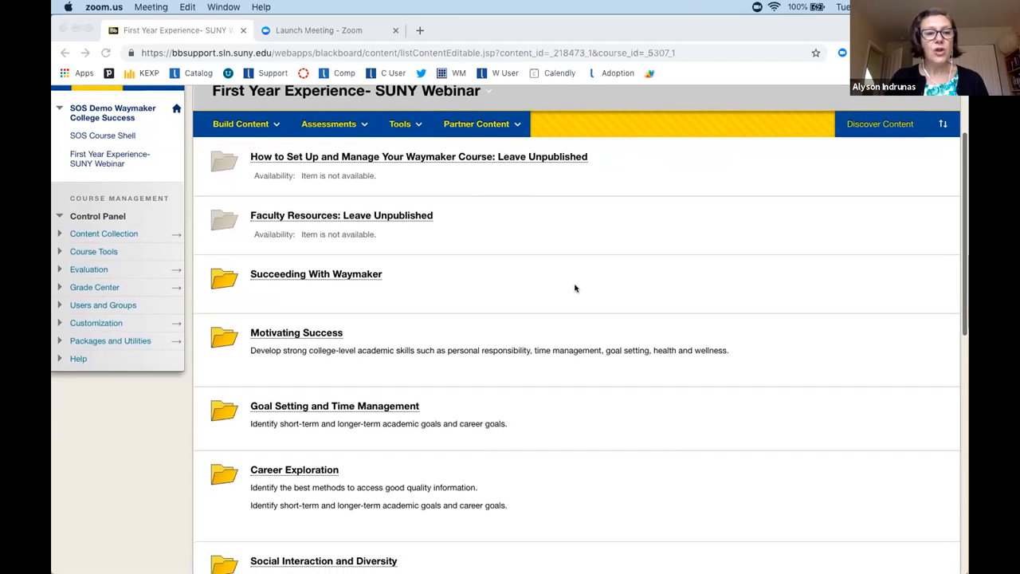
pyautogui.scroll(-3)
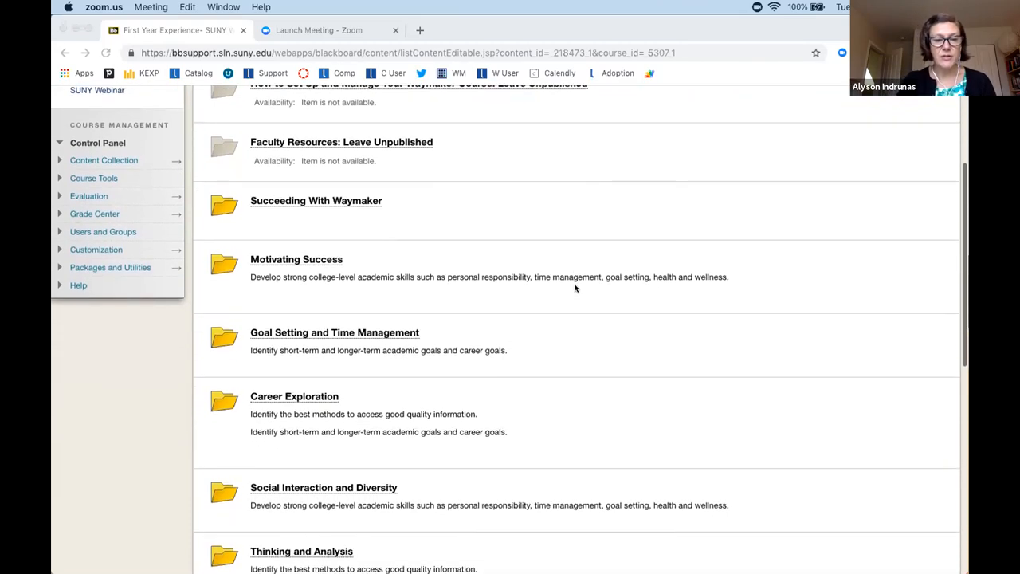
pyautogui.scroll(-3)
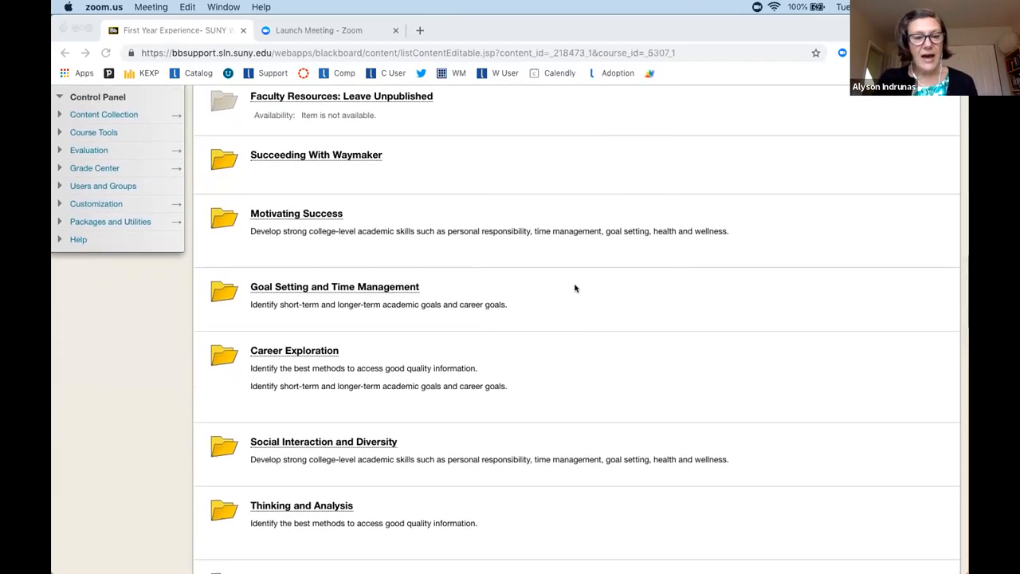
pyautogui.scroll(-3)
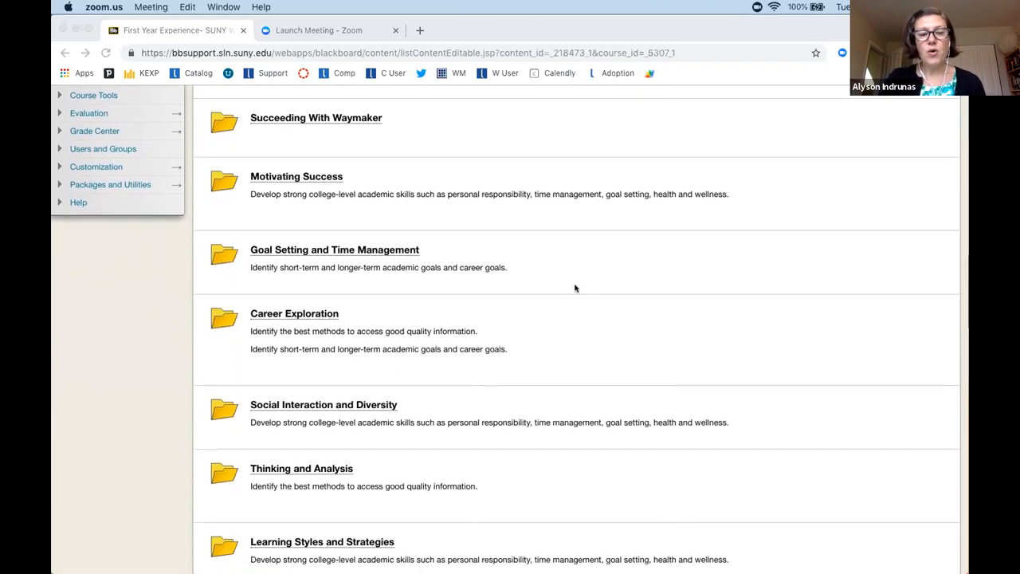
pyautogui.scroll(-3)
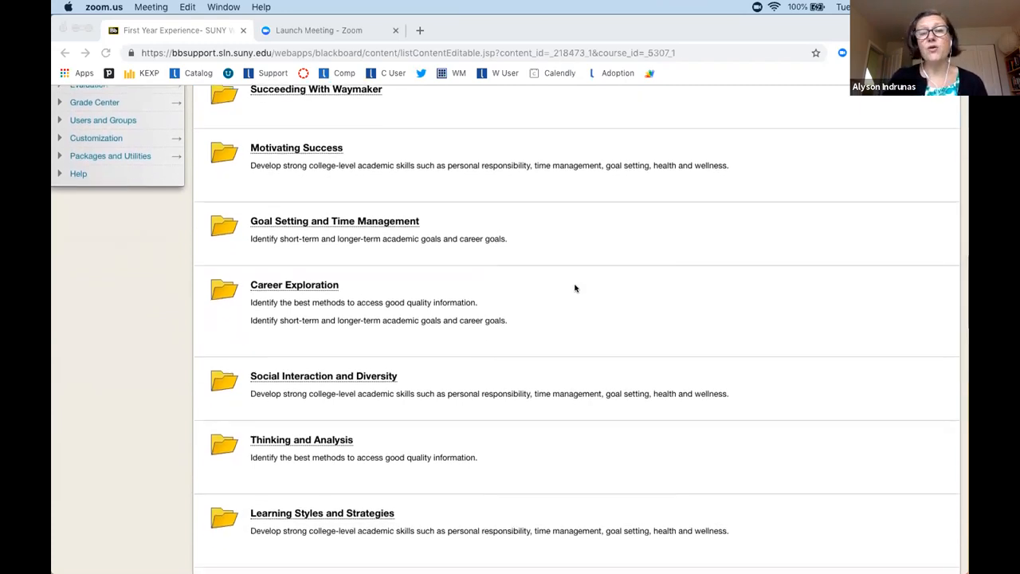
pyautogui.scroll(-3)
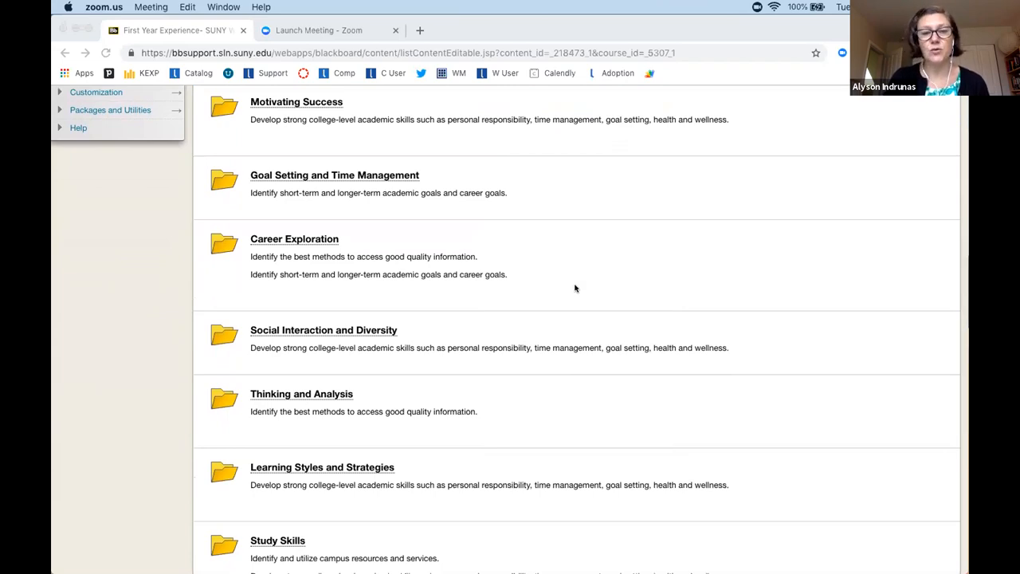
pyautogui.scroll(-3)
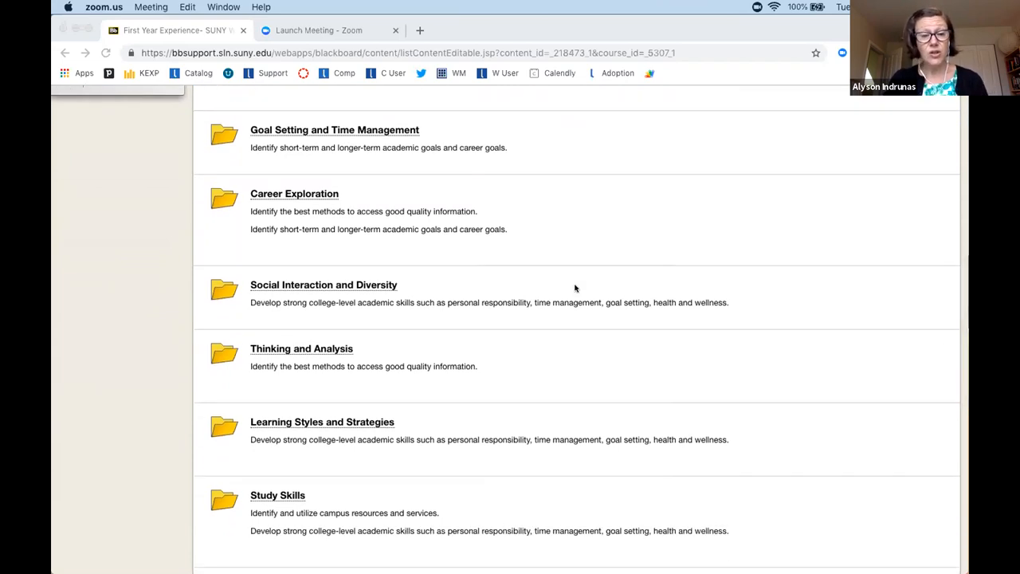
pyautogui.scroll(-3)
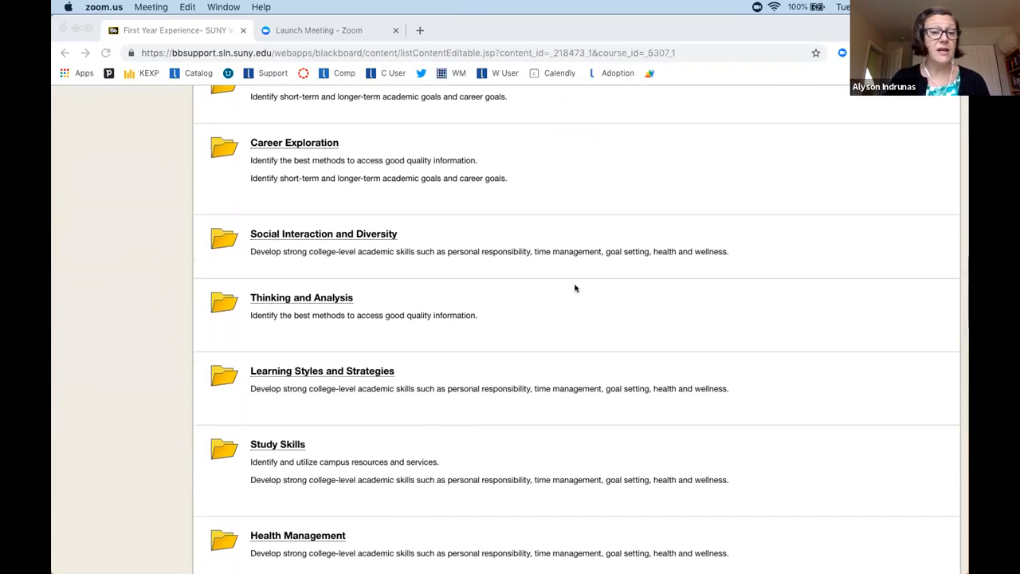
pyautogui.scroll(-3)
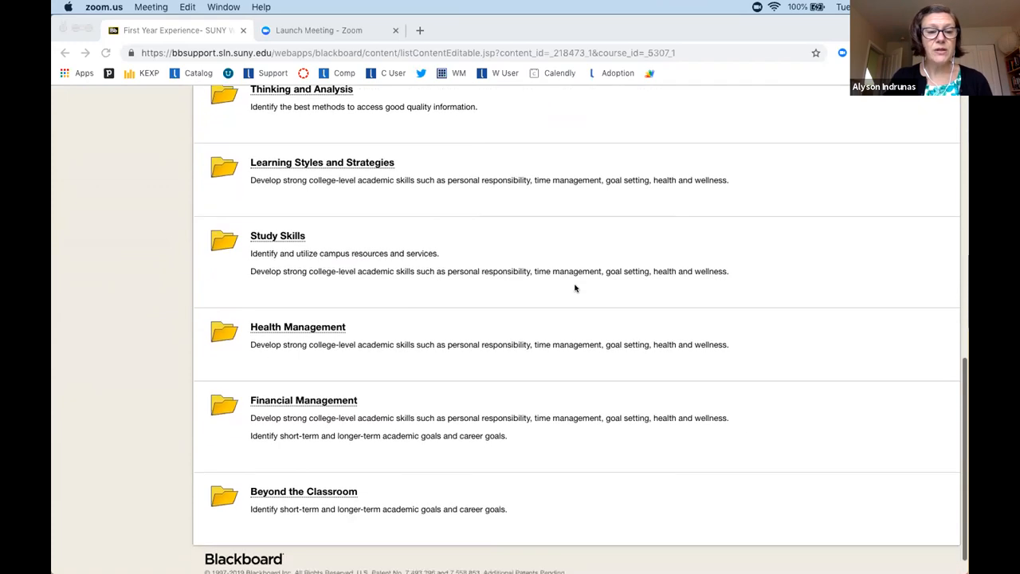
pyautogui.scroll(-3)
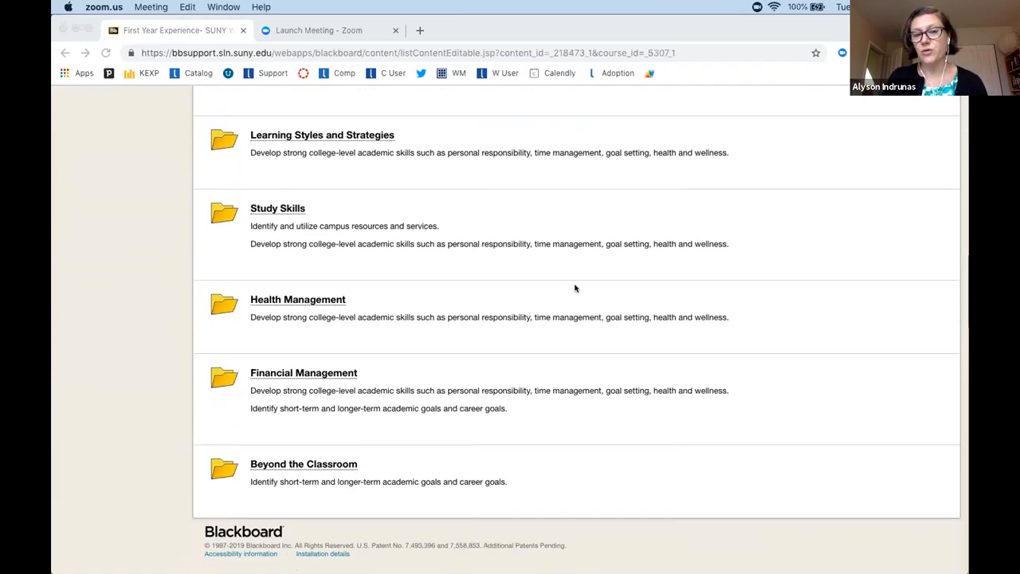
pyautogui.scroll(3)
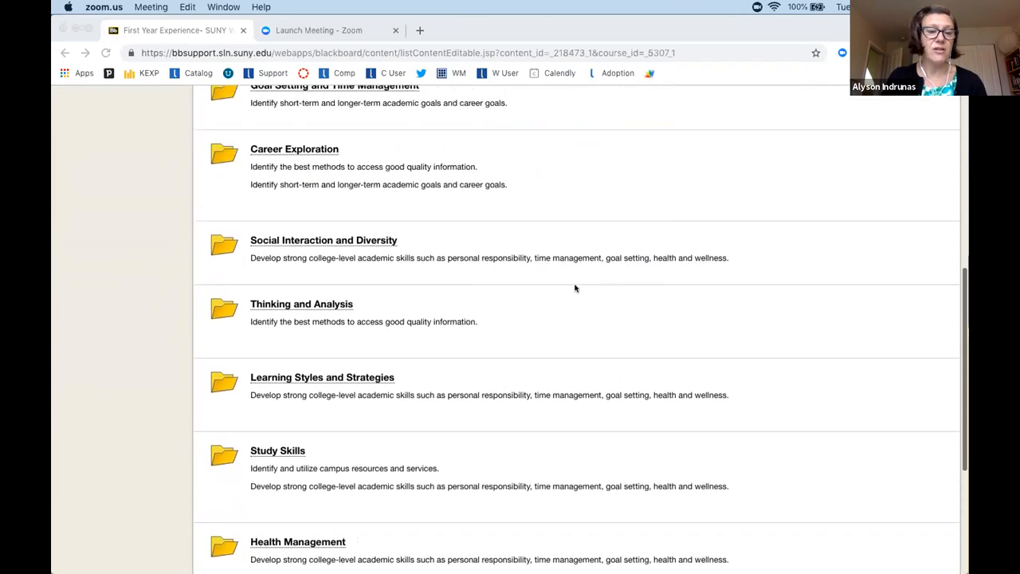
pyautogui.scroll(3)
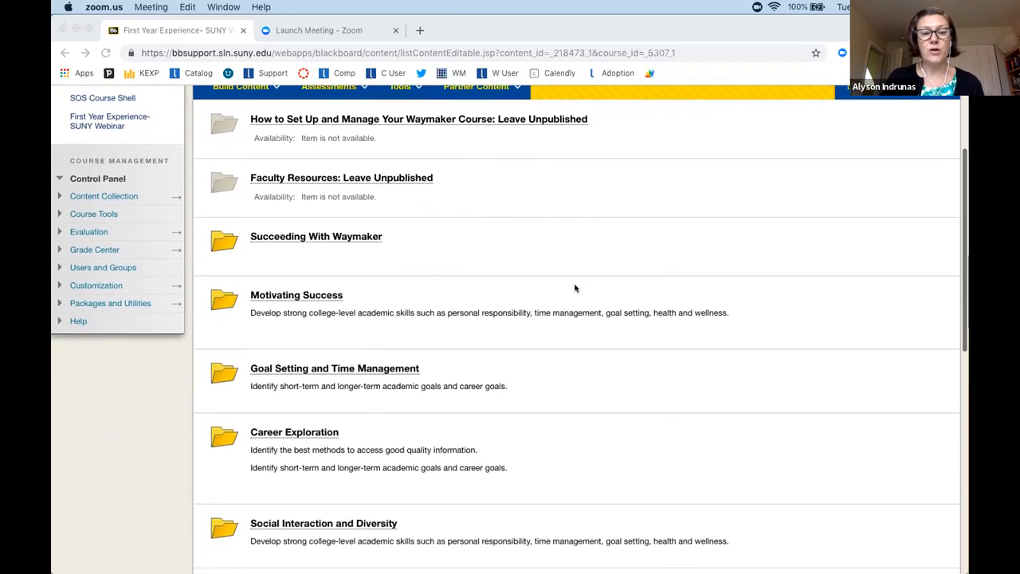
pyautogui.scroll(-3)
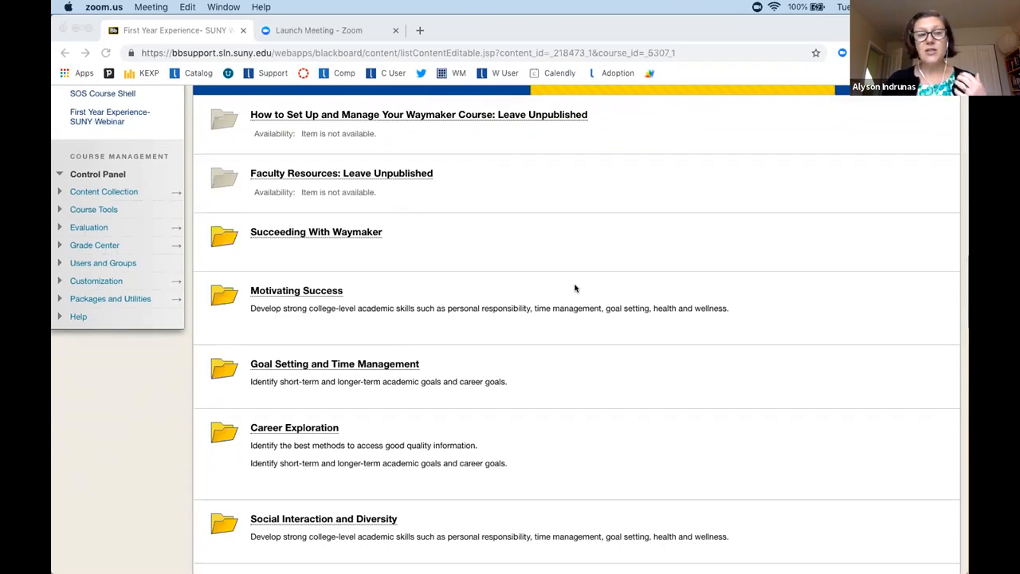
pyautogui.scroll(-3)
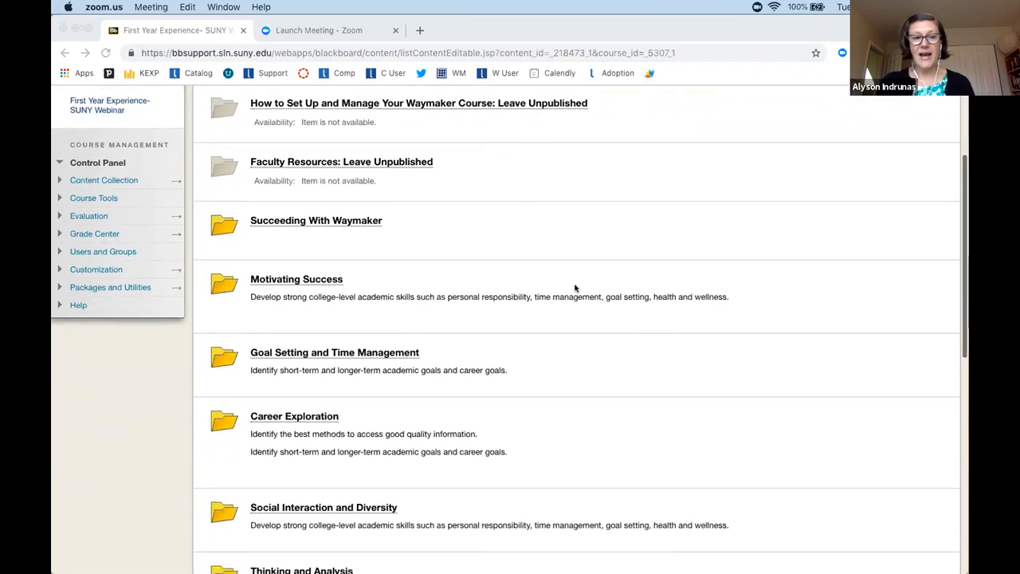
pyautogui.scroll(-3)
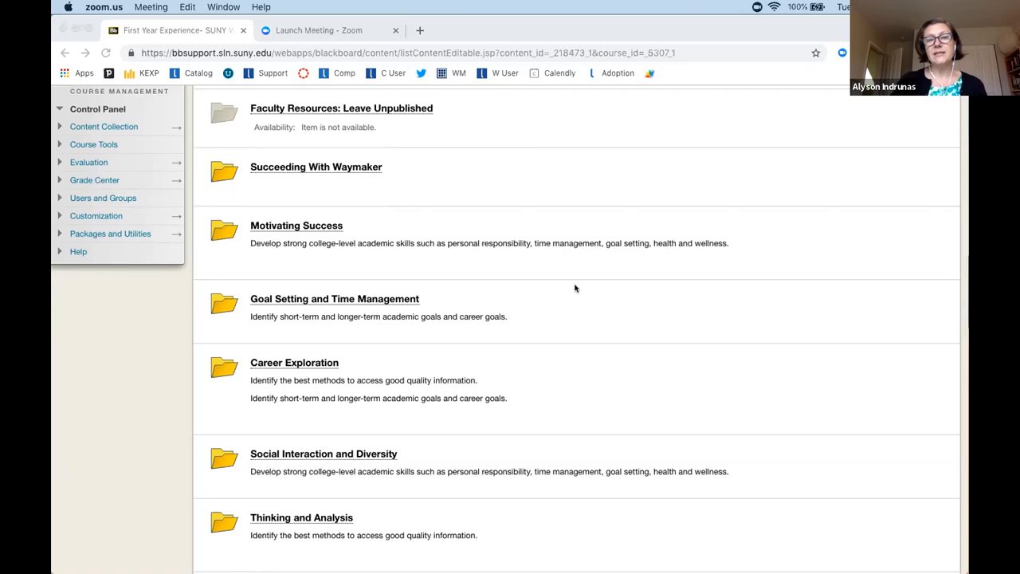
pyautogui.scroll(-3)
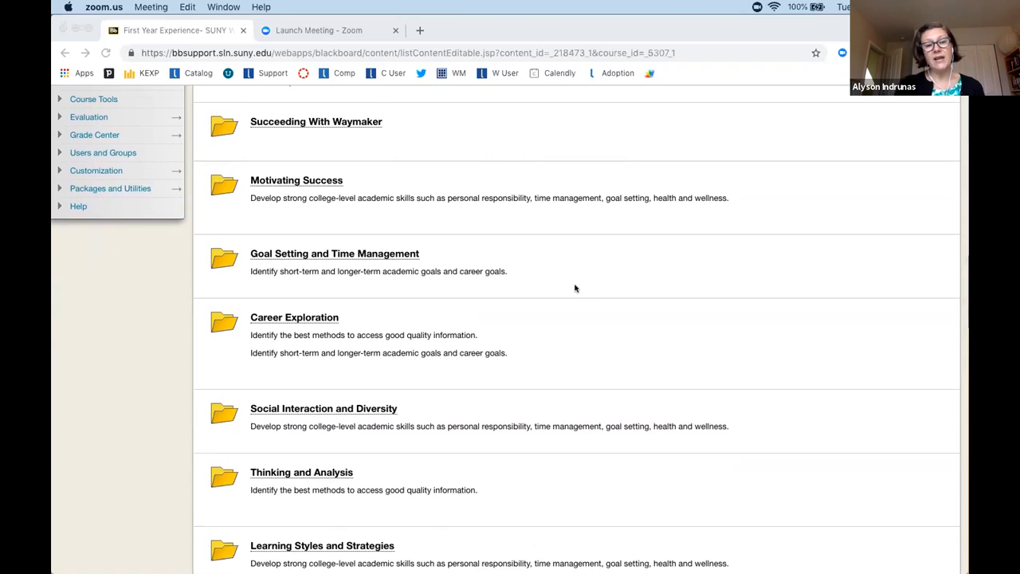
pyautogui.scroll(-3)
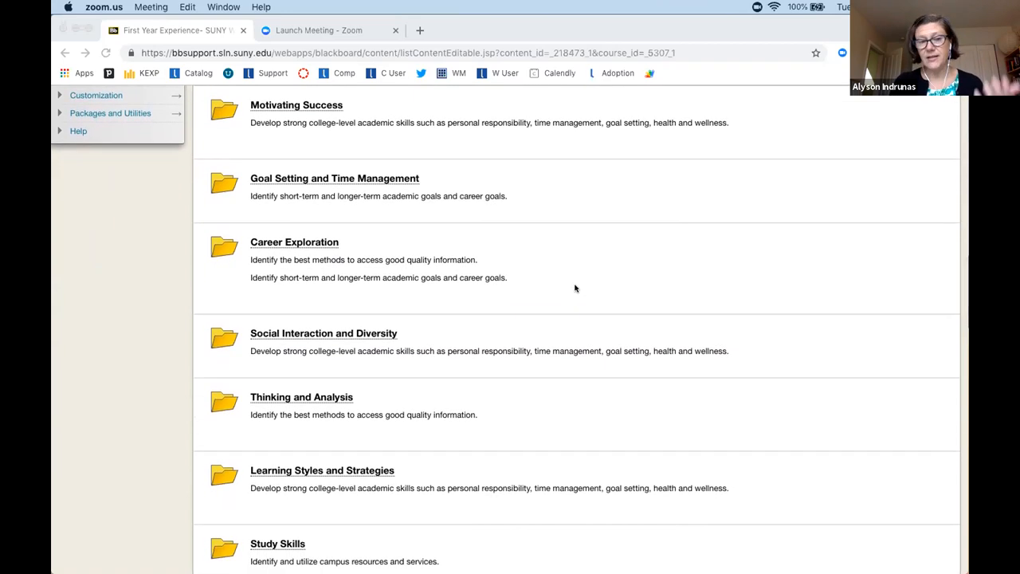
pyautogui.scroll(-3)
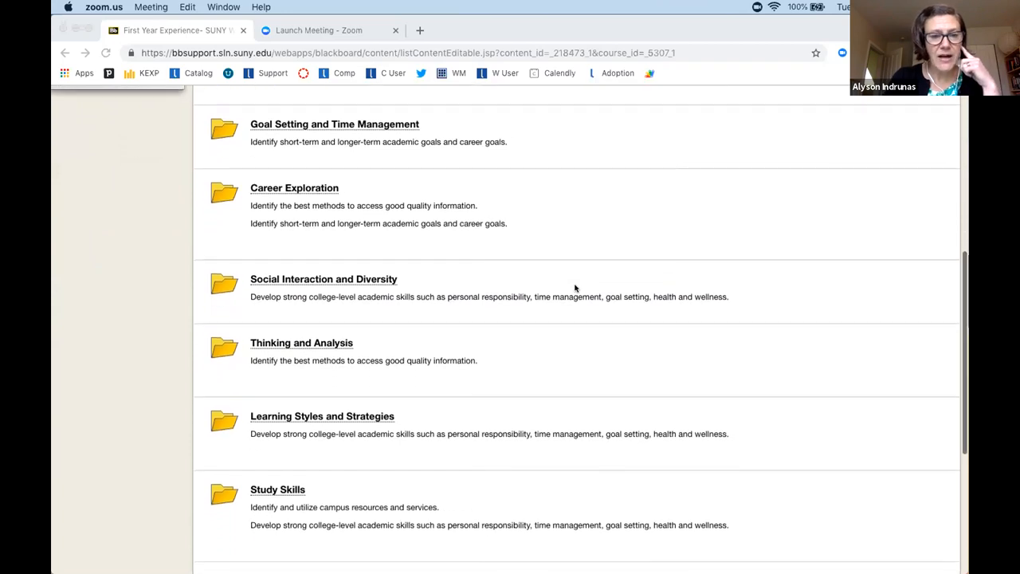
pyautogui.scroll(-3)
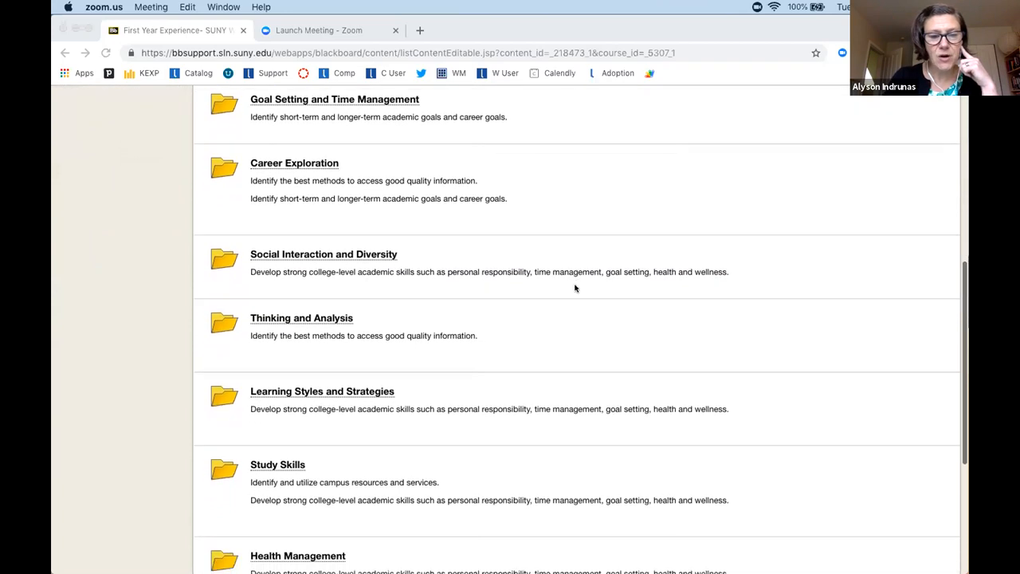
pyautogui.scroll(-3)
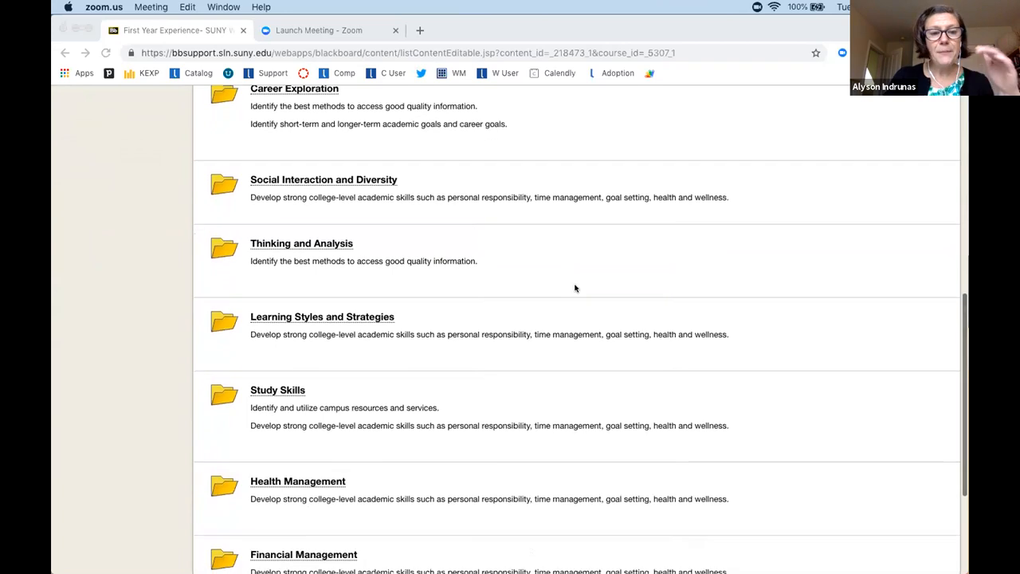
pyautogui.scroll(-3)
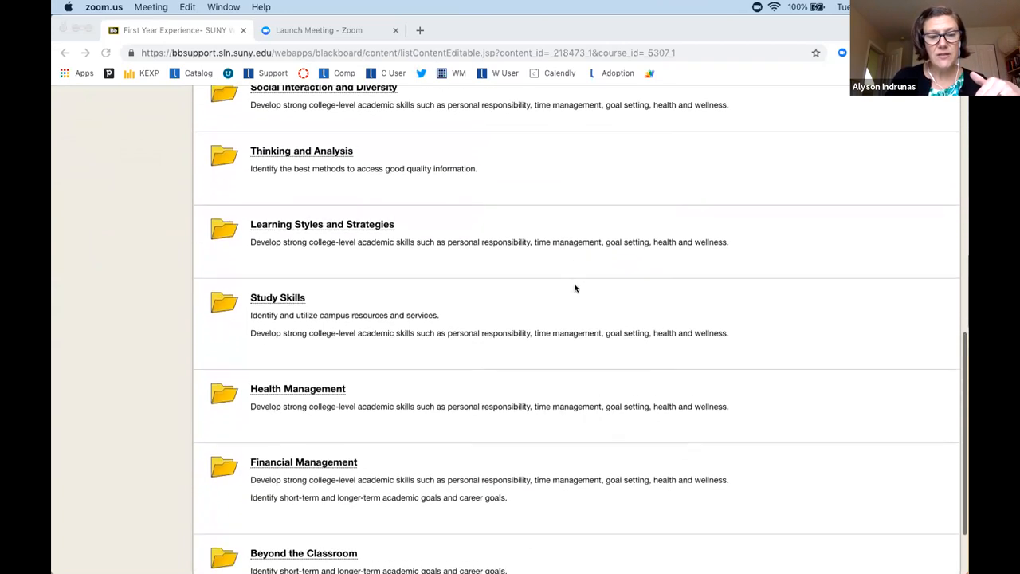
pyautogui.scroll(-3)
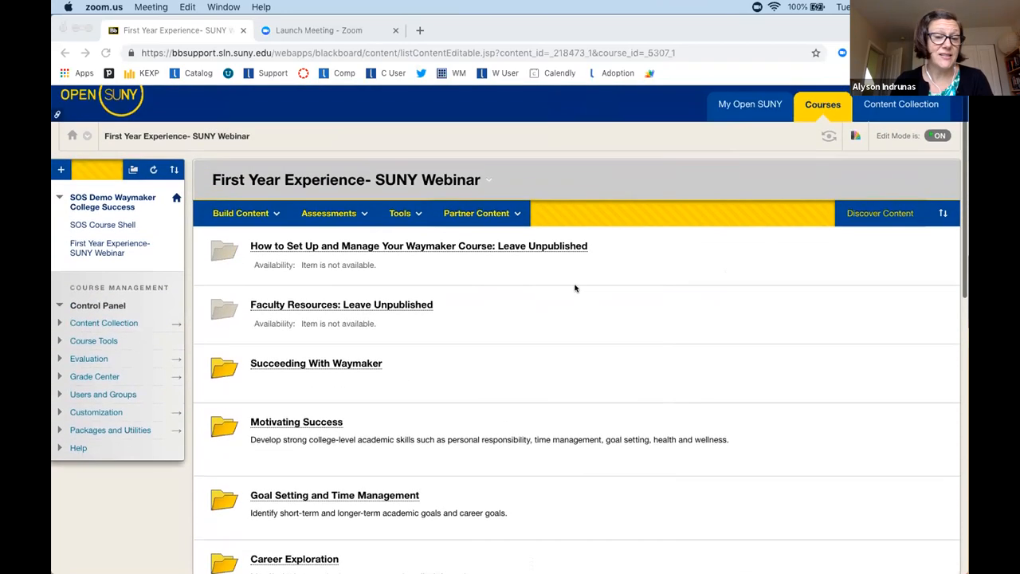
pyautogui.moveTo(567, 327)
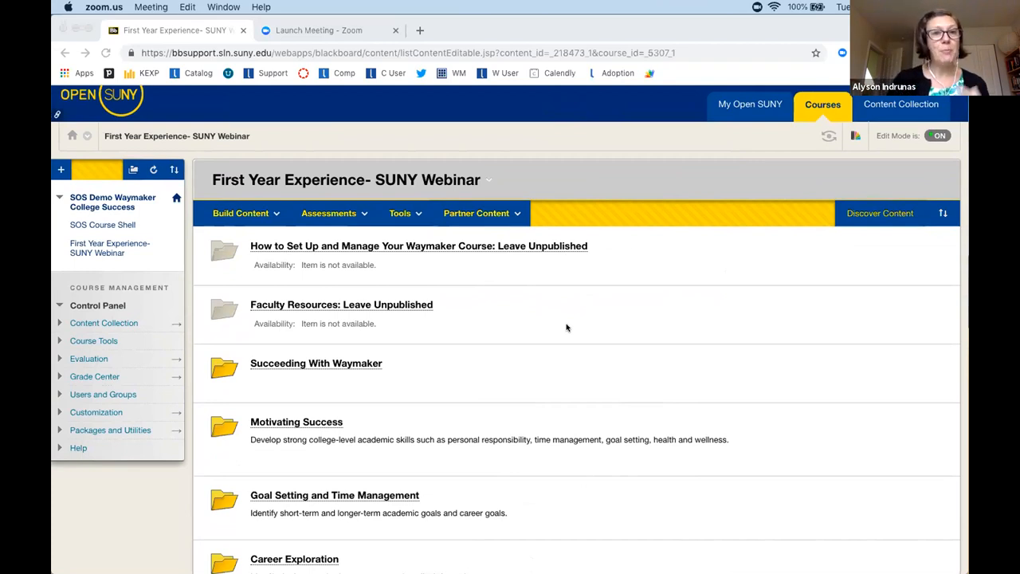
pyautogui.scroll(-3)
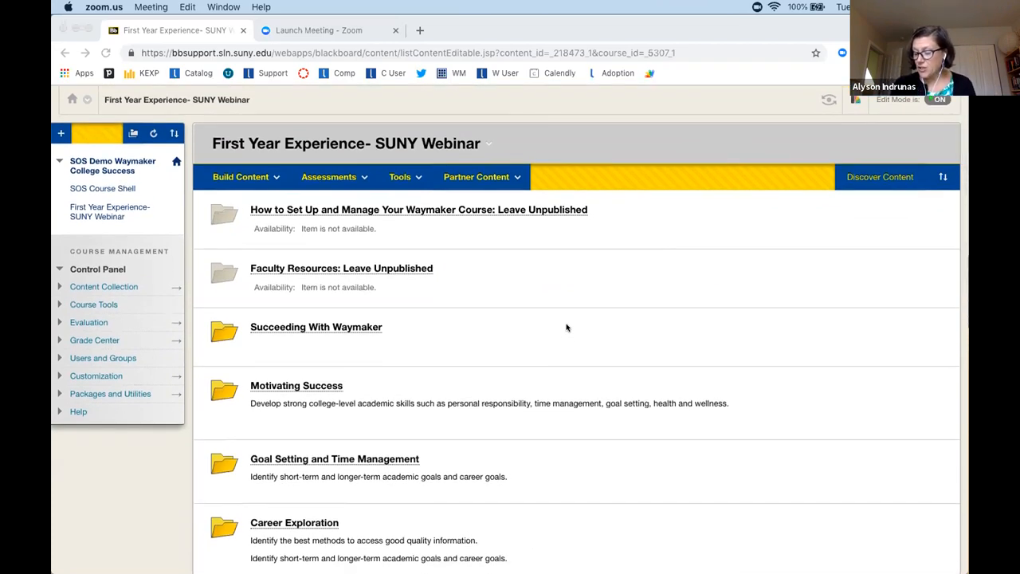
pyautogui.scroll(-3)
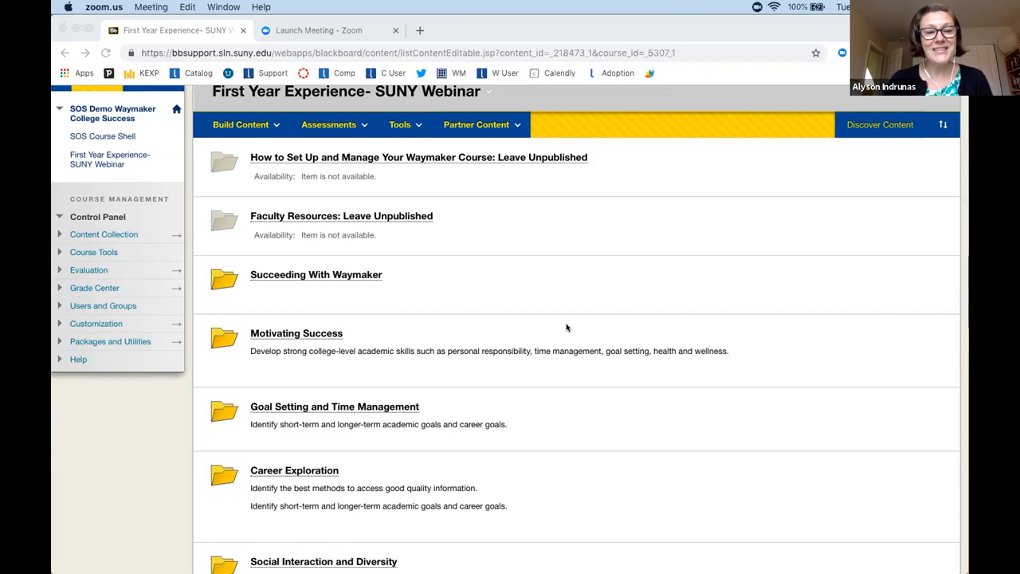
pyautogui.scroll(-3)
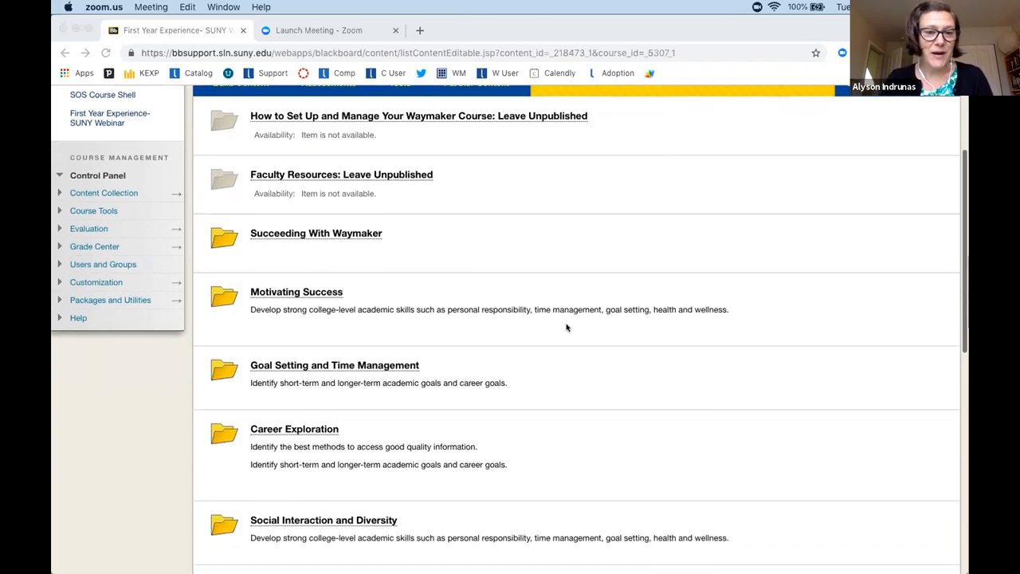
pyautogui.scroll(-3)
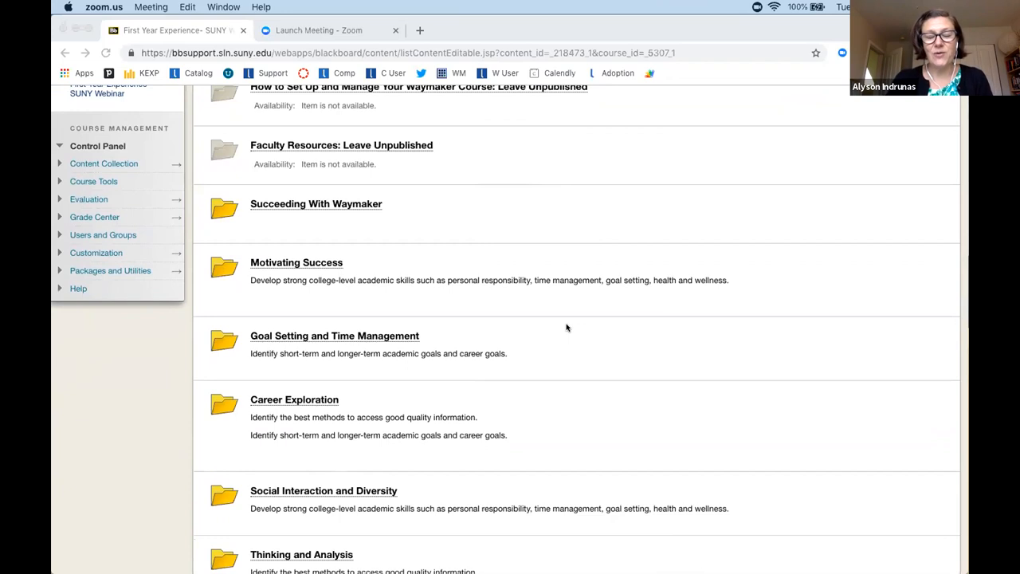
pyautogui.scroll(-3)
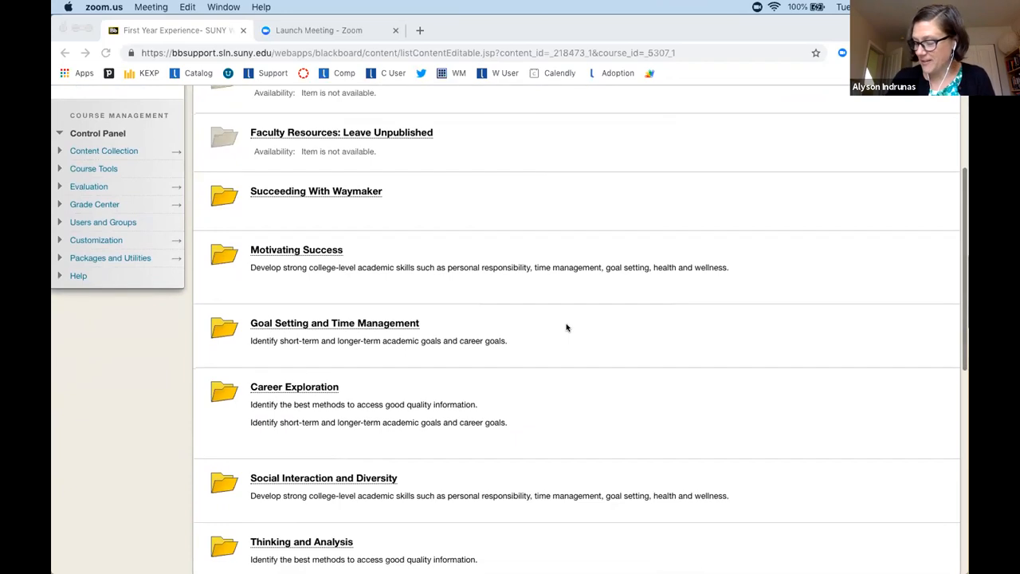
pyautogui.scroll(-3)
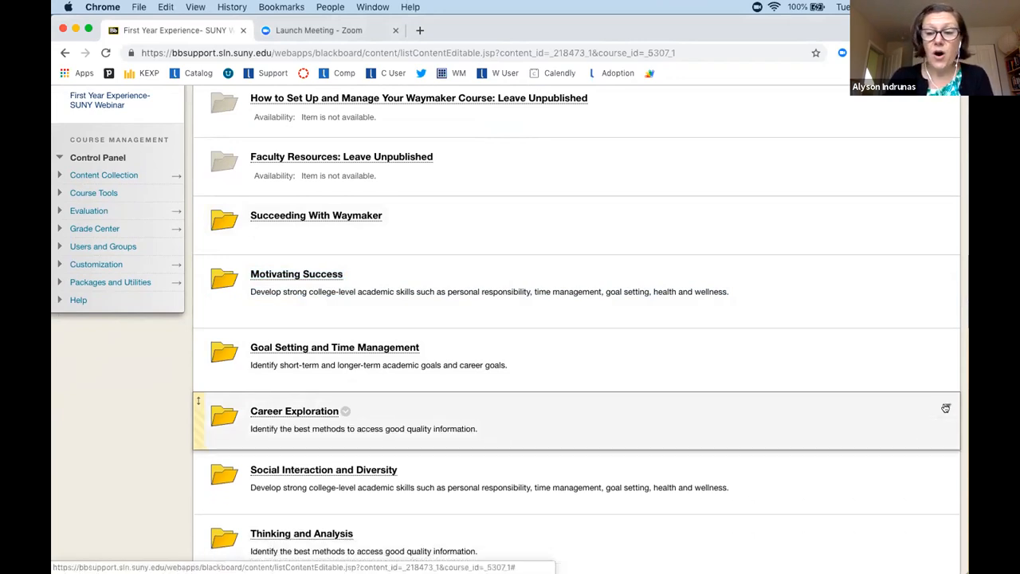
# Select the Study Skills folder link and scroll the list toward Health Management.
pyautogui.click(344, 411)
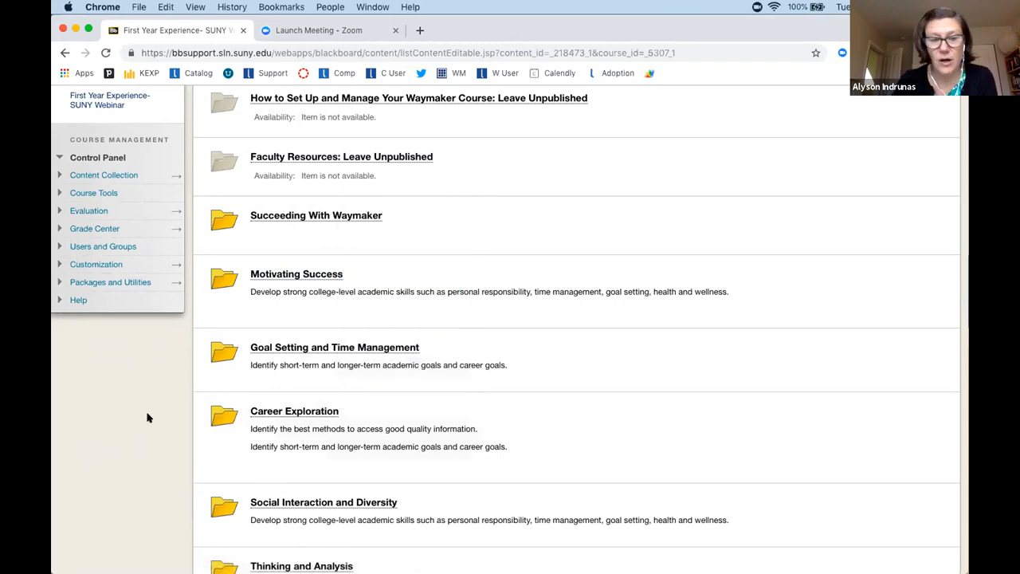
pyautogui.scroll(-3)
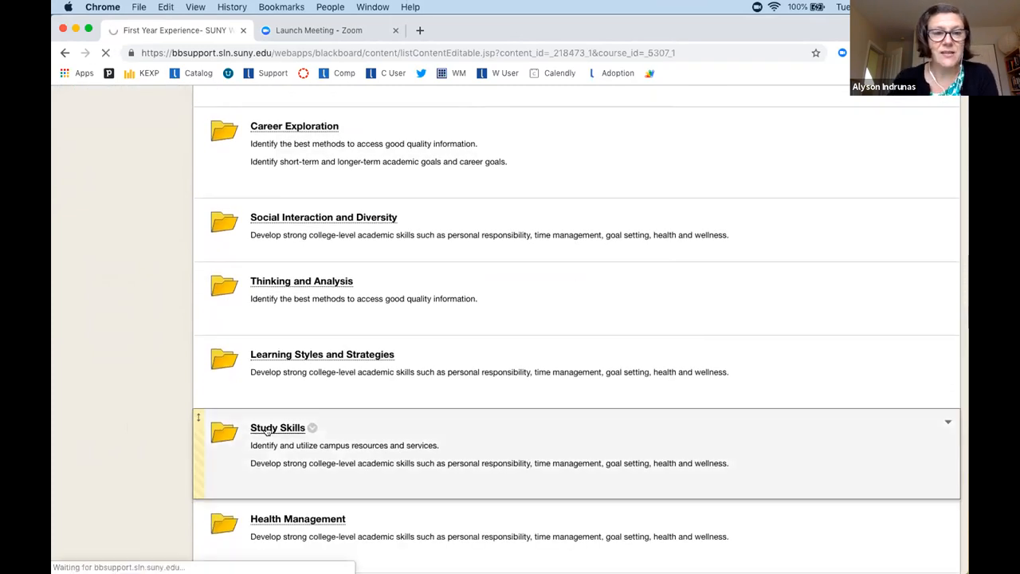
# Open Study Skills and scroll through its study plan, strategy assignments and quiz, then back up.
pyautogui.click(277, 427)
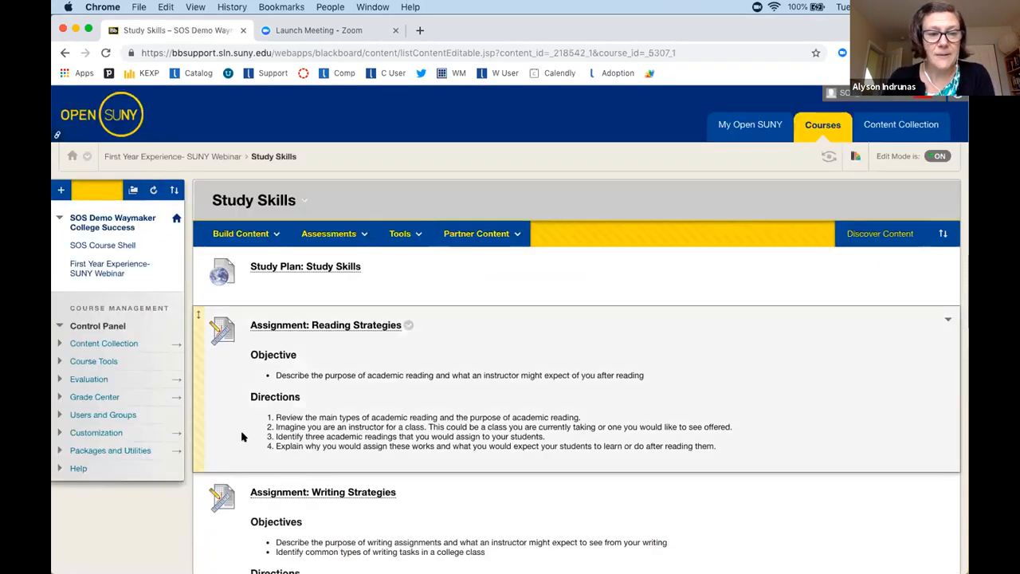
pyautogui.scroll(-3)
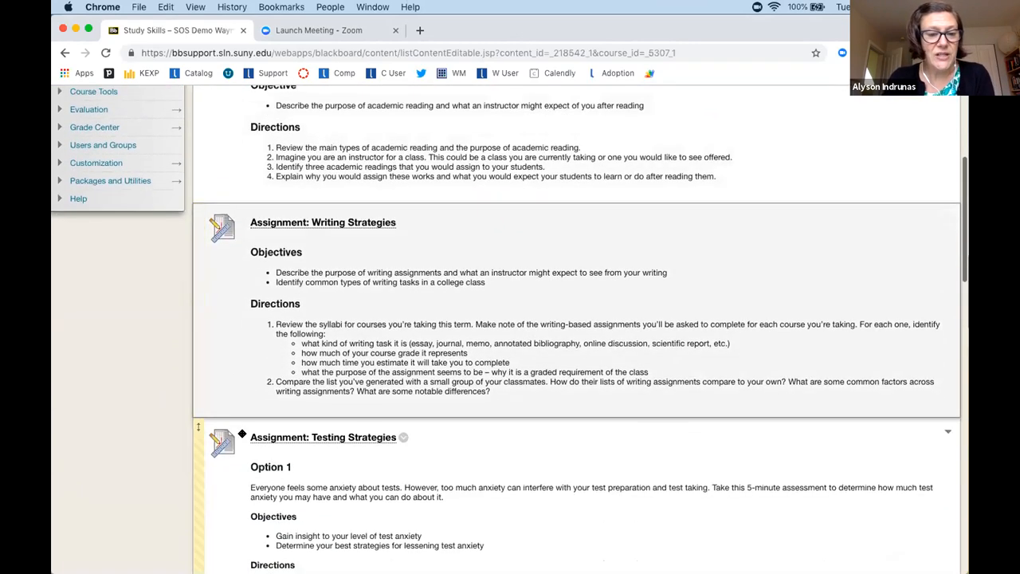
pyautogui.scroll(-3)
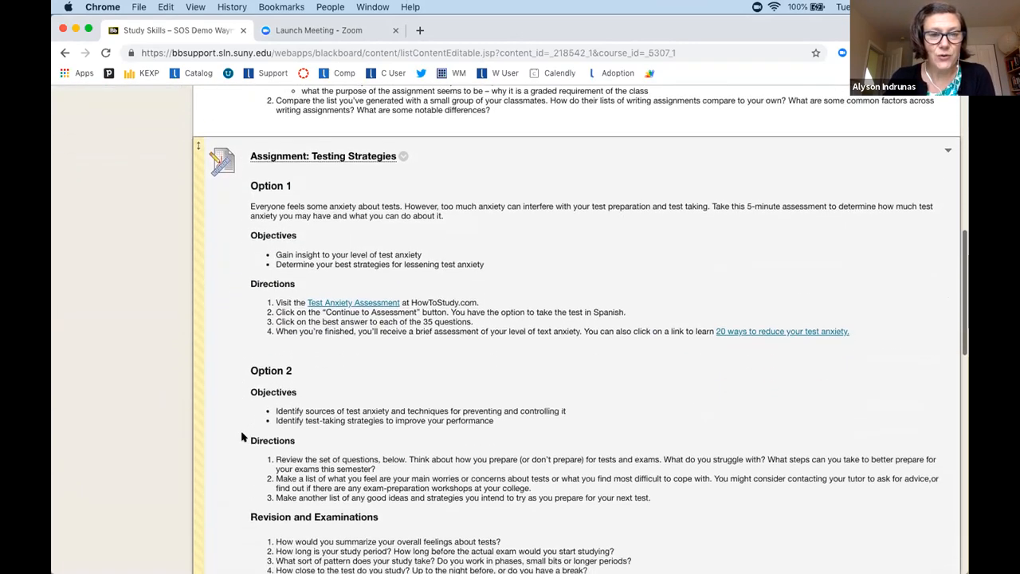
pyautogui.scroll(-3)
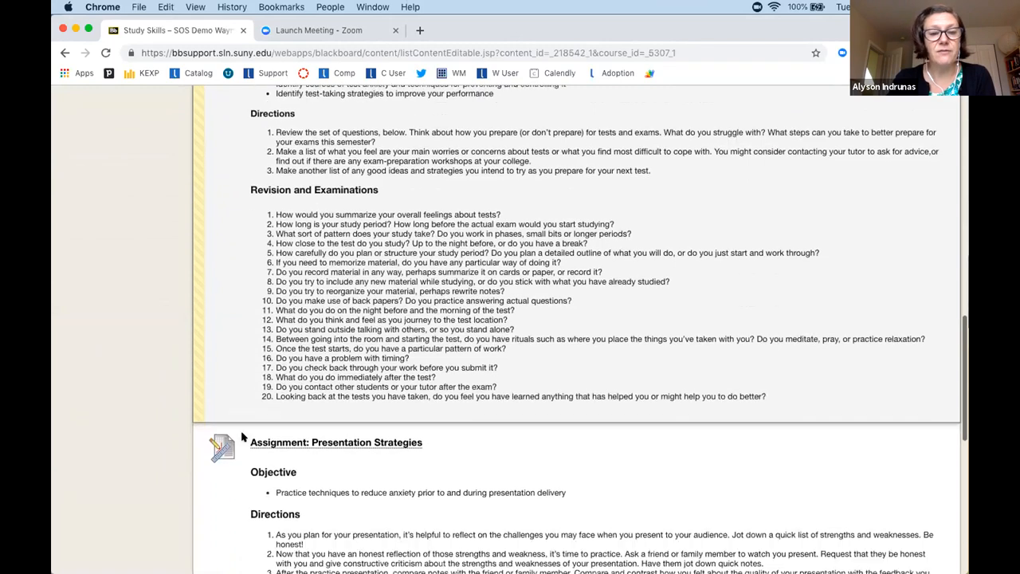
pyautogui.scroll(-3)
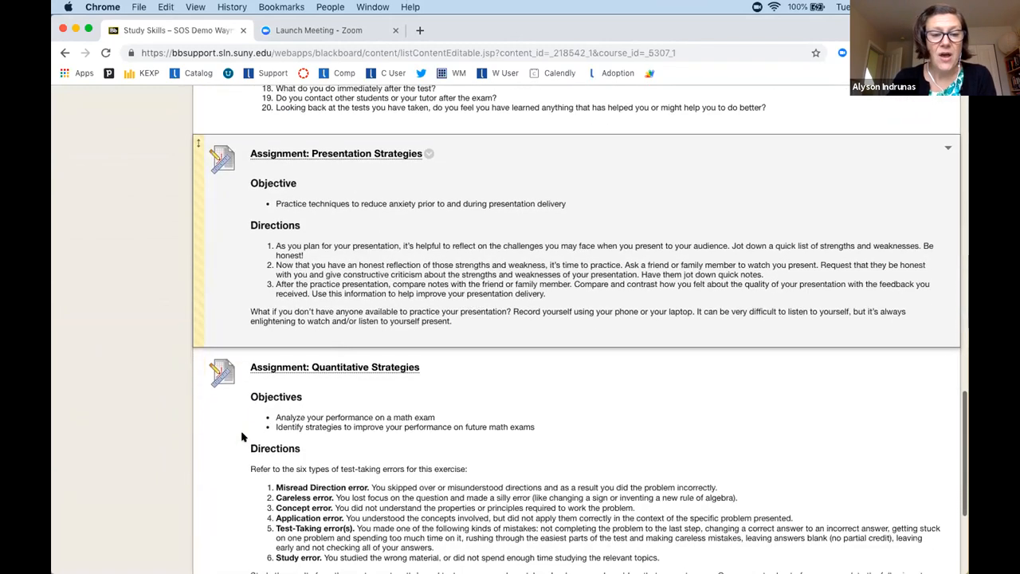
pyautogui.scroll(-3)
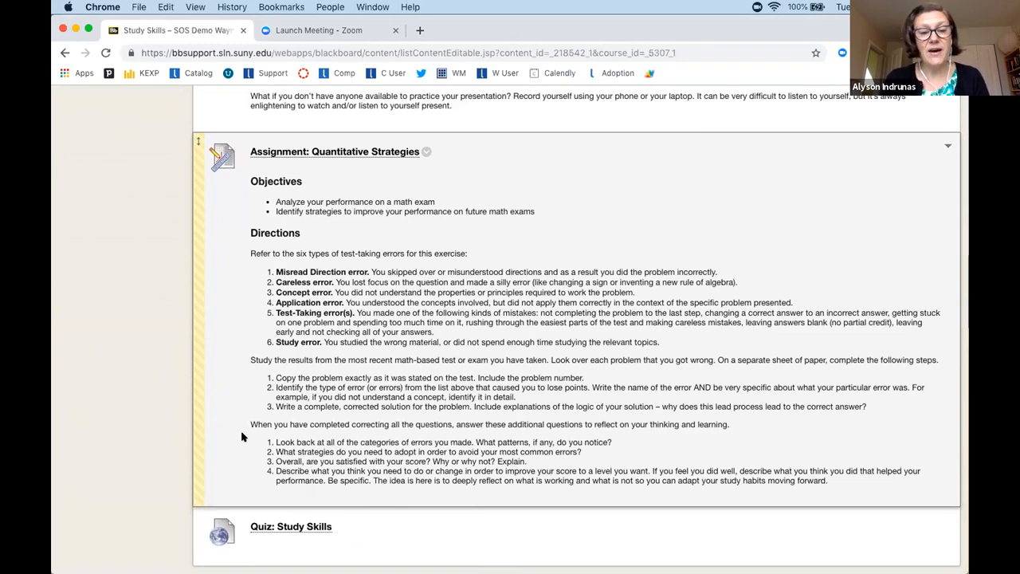
pyautogui.scroll(3)
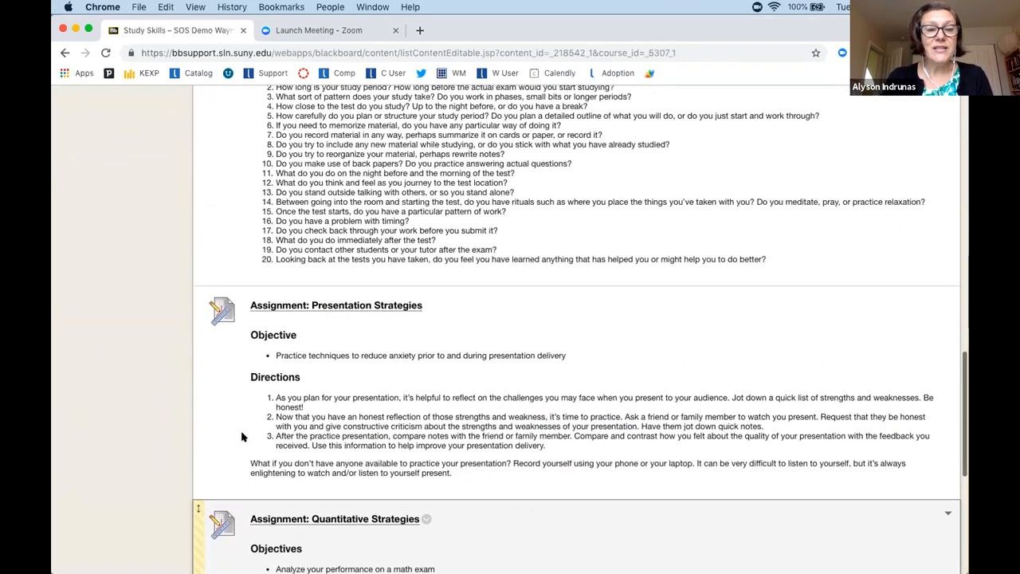
pyautogui.scroll(3)
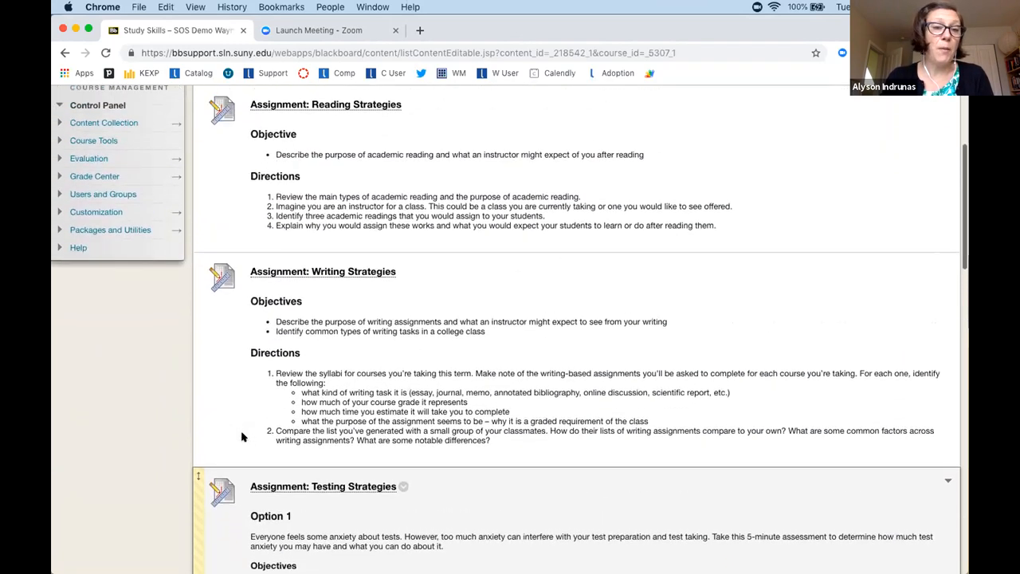
pyautogui.scroll(3)
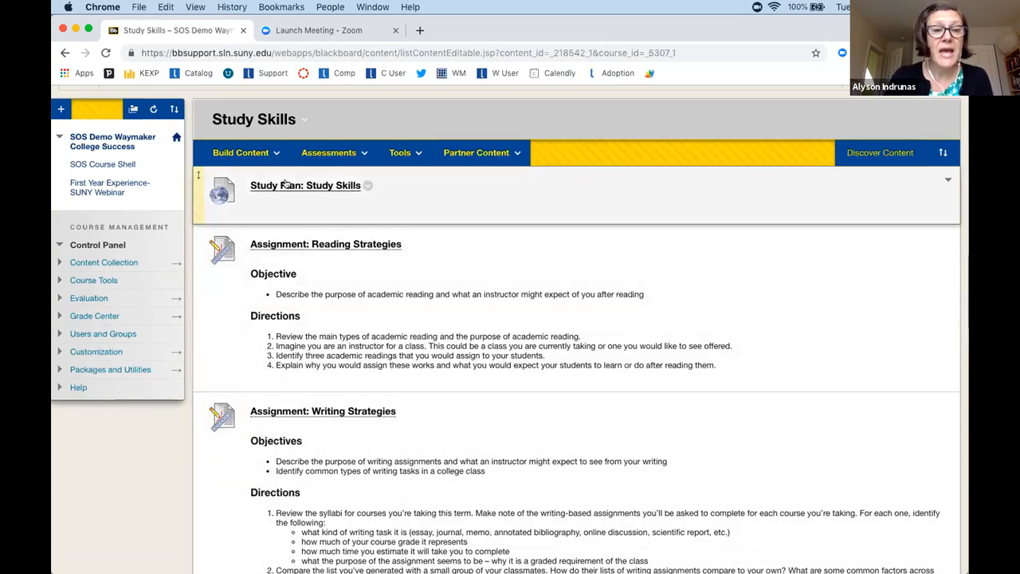
# Open the Study Skills study plan and scroll through its cards to Why It Matters.
pyautogui.click(305, 185)
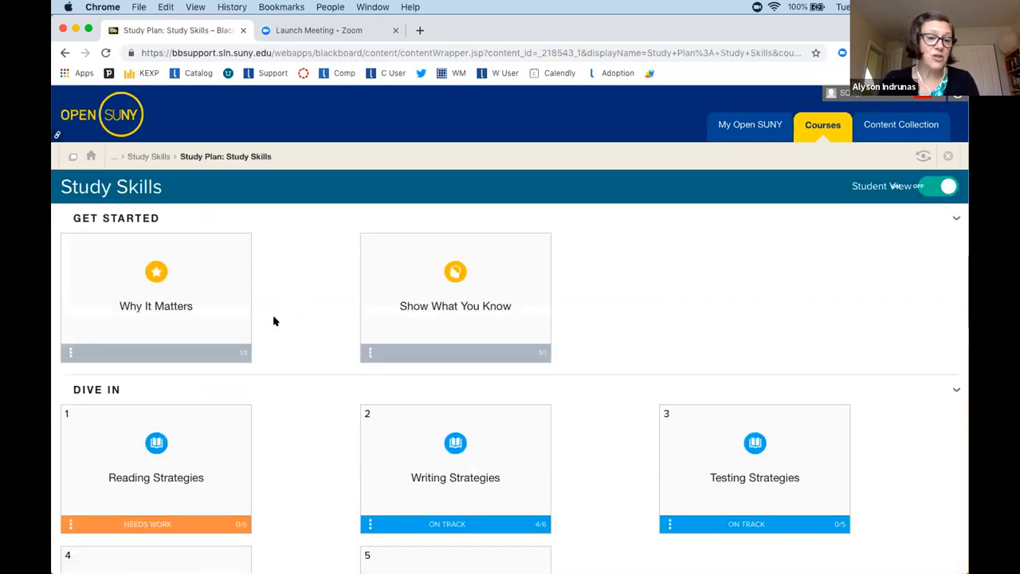
pyautogui.scroll(-3)
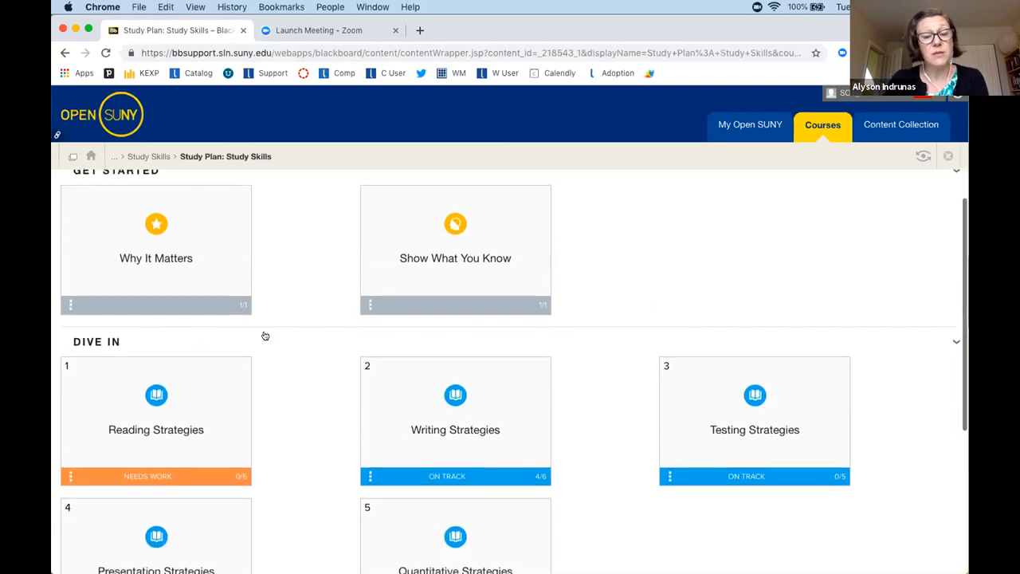
pyautogui.scroll(-3)
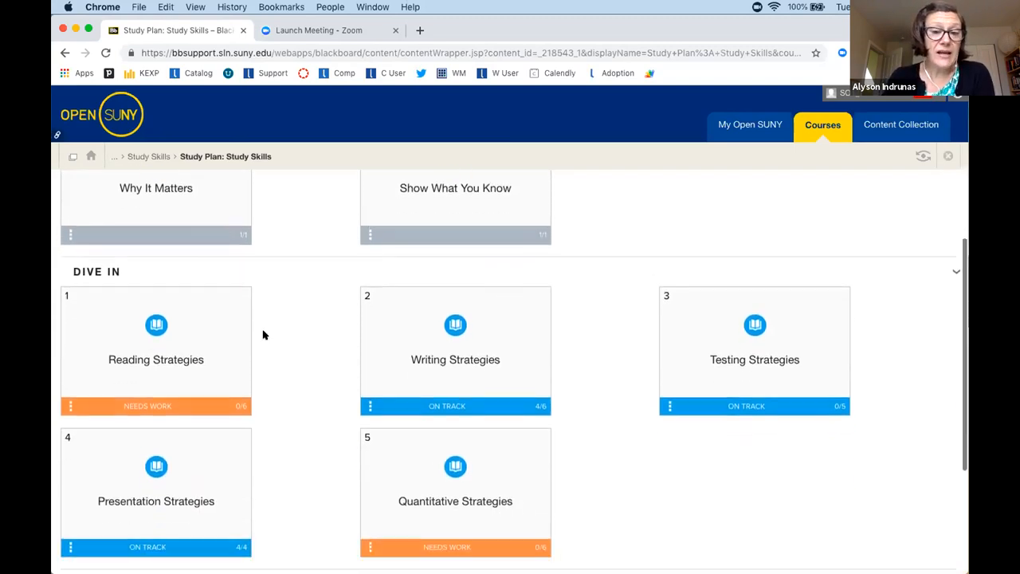
pyautogui.scroll(-3)
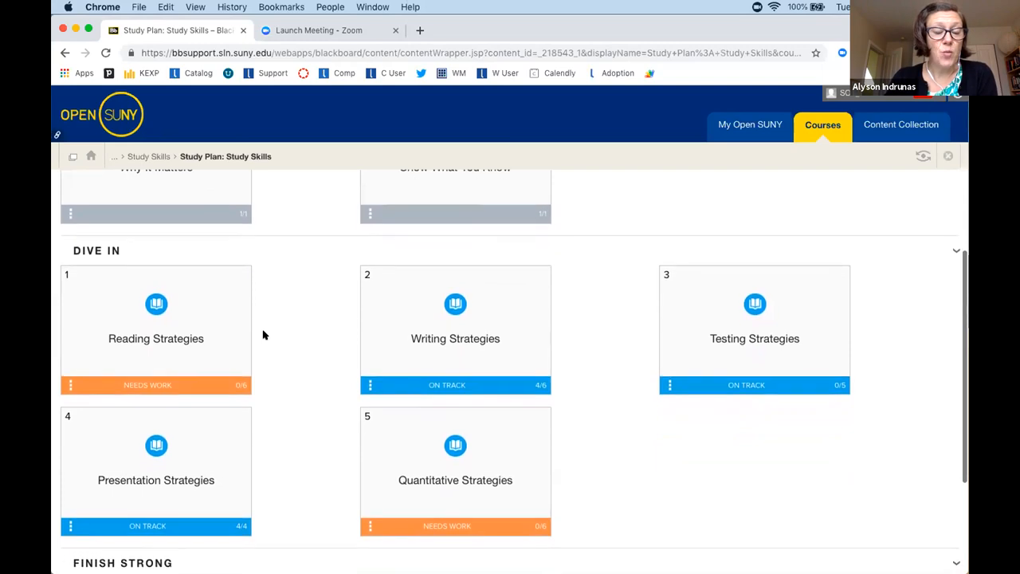
pyautogui.scroll(-3)
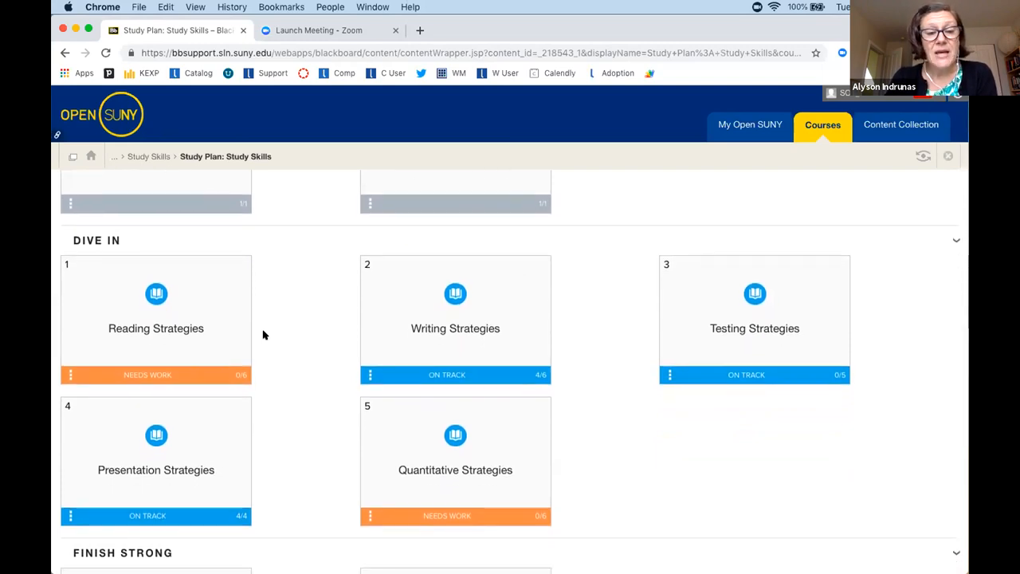
pyautogui.scroll(-3)
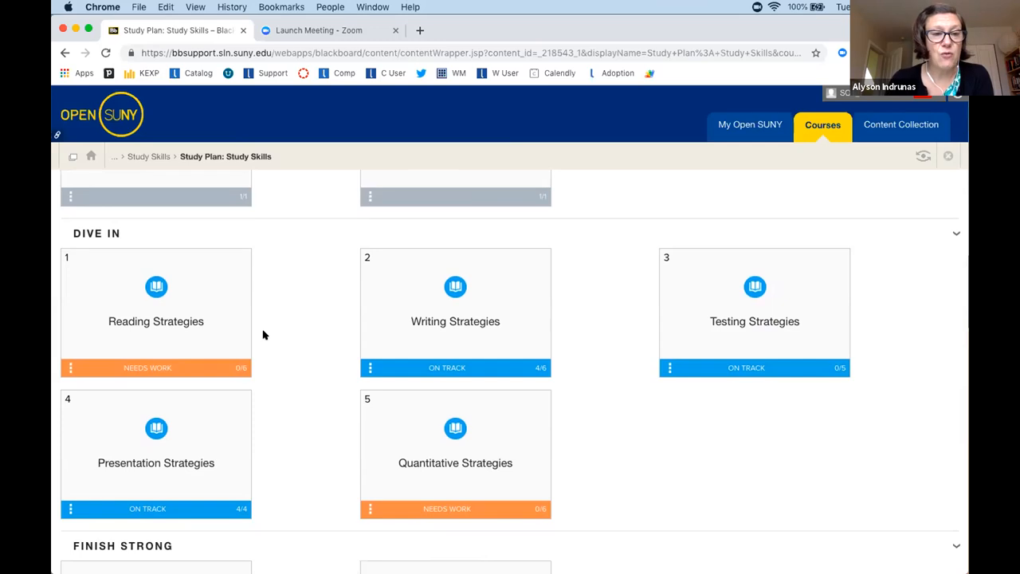
pyautogui.scroll(-3)
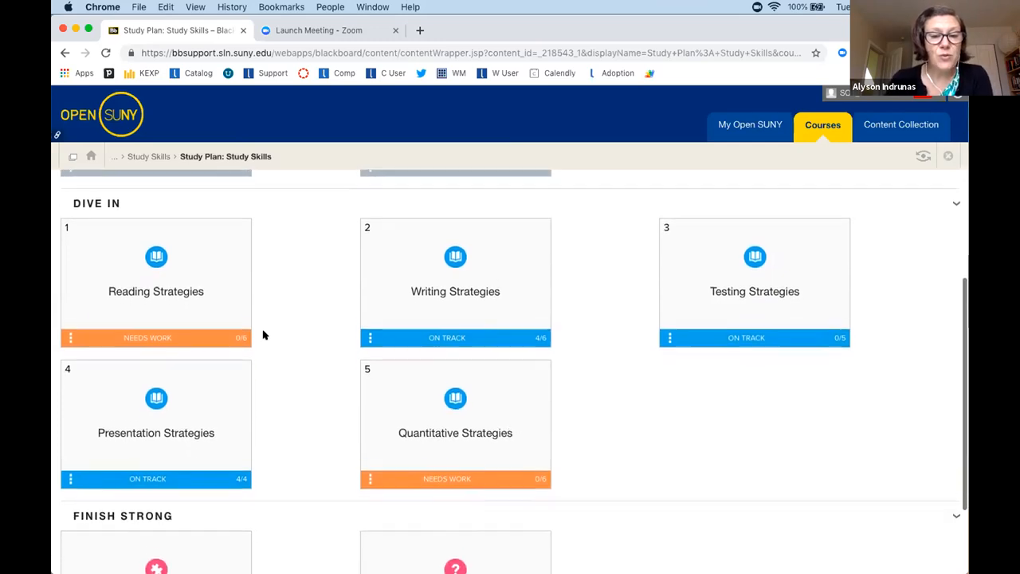
pyautogui.scroll(-3)
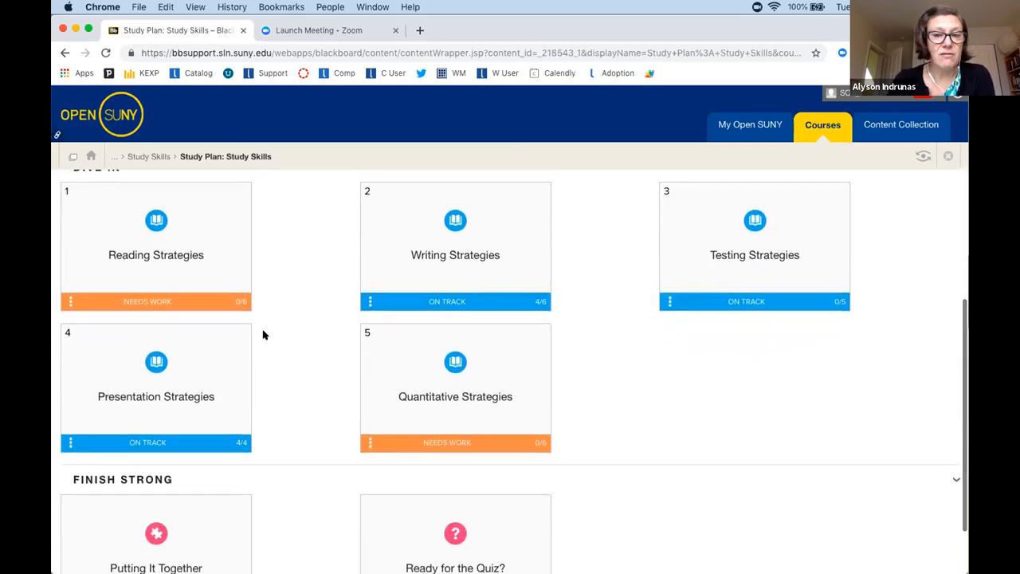
pyautogui.scroll(-3)
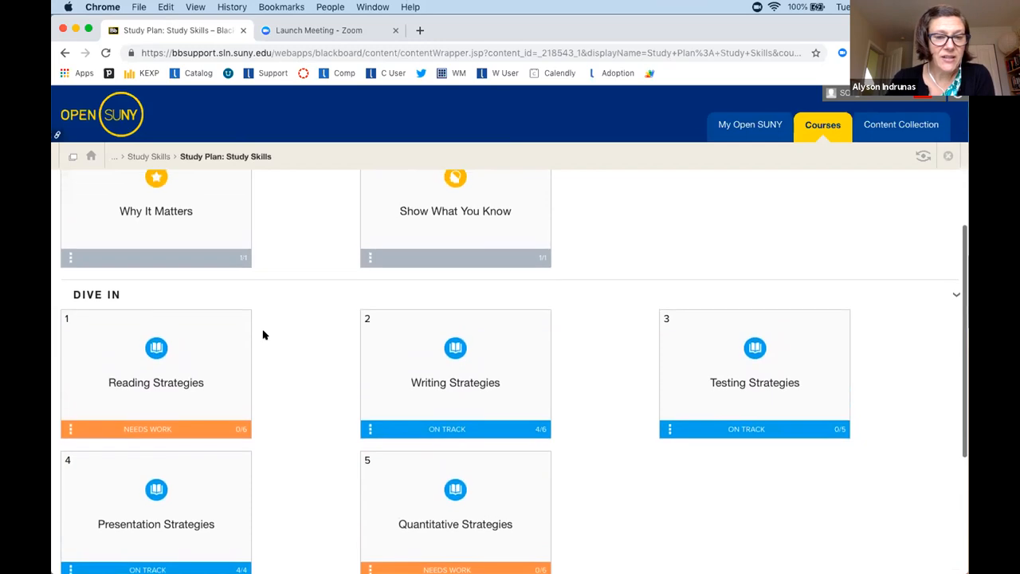
pyautogui.scroll(-3)
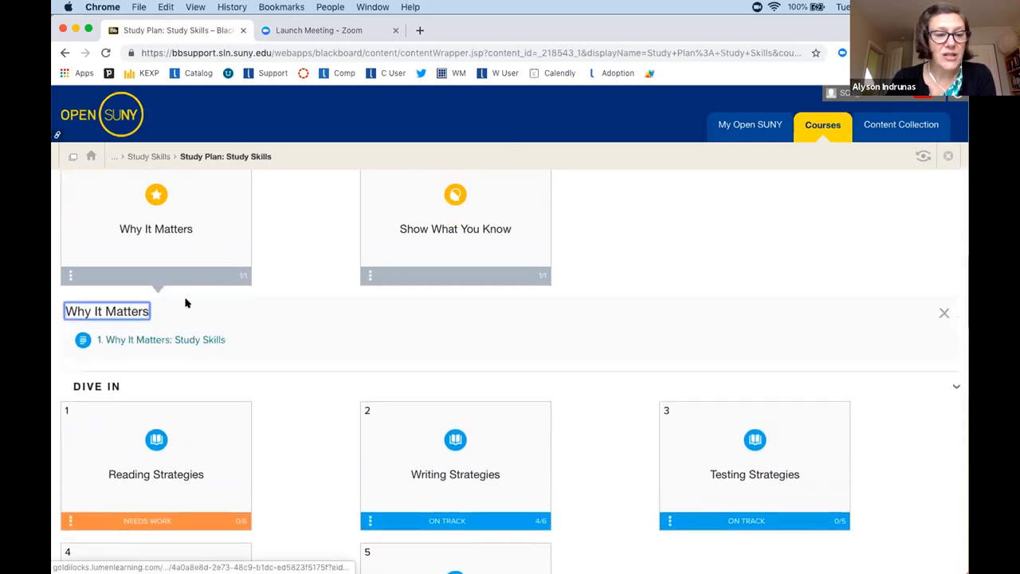
# Read the Why It Matters: Study Skills page, then advance to Show What You Know.
pyautogui.click(162, 340)
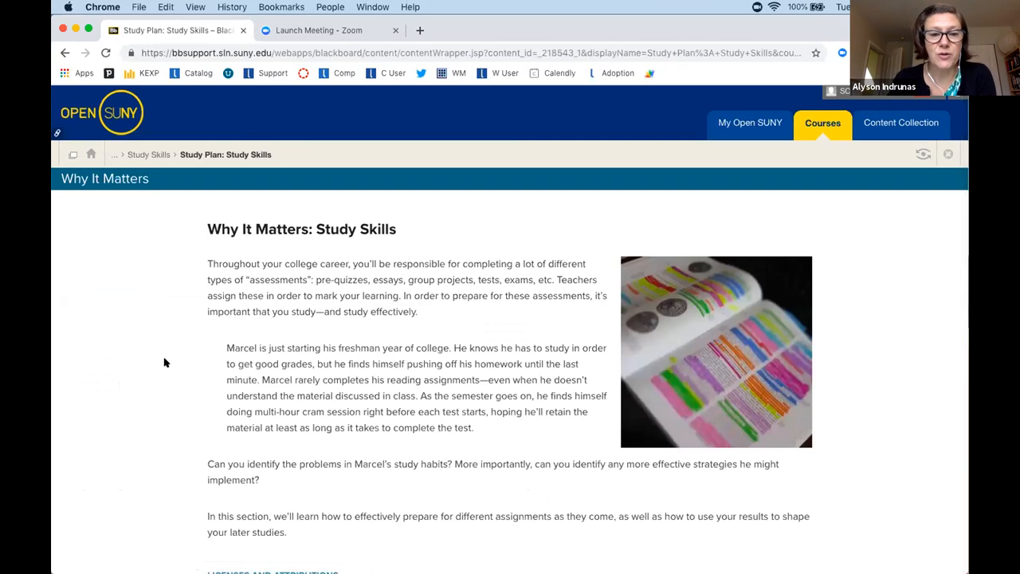
pyautogui.scroll(-3)
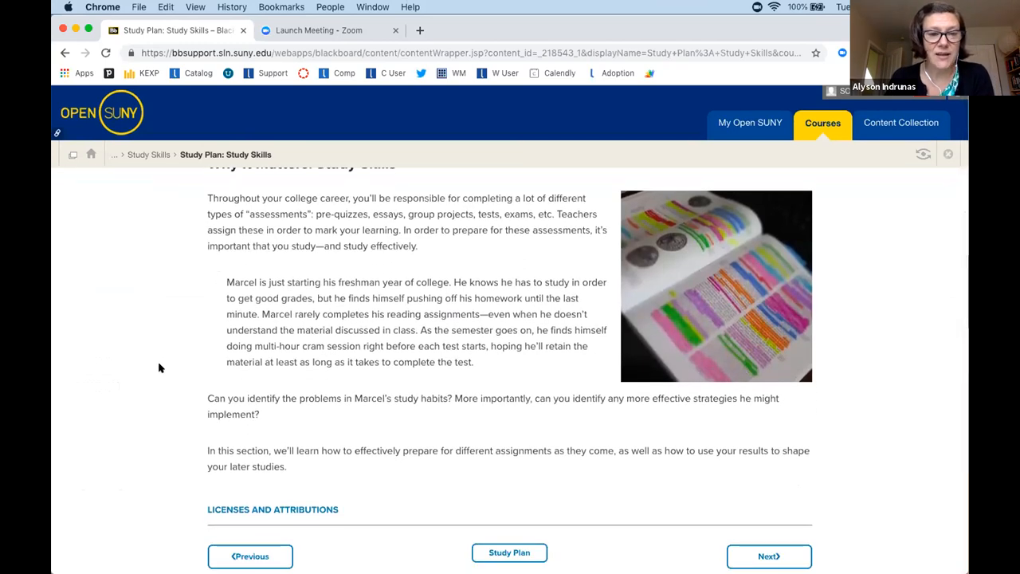
pyautogui.scroll(-3)
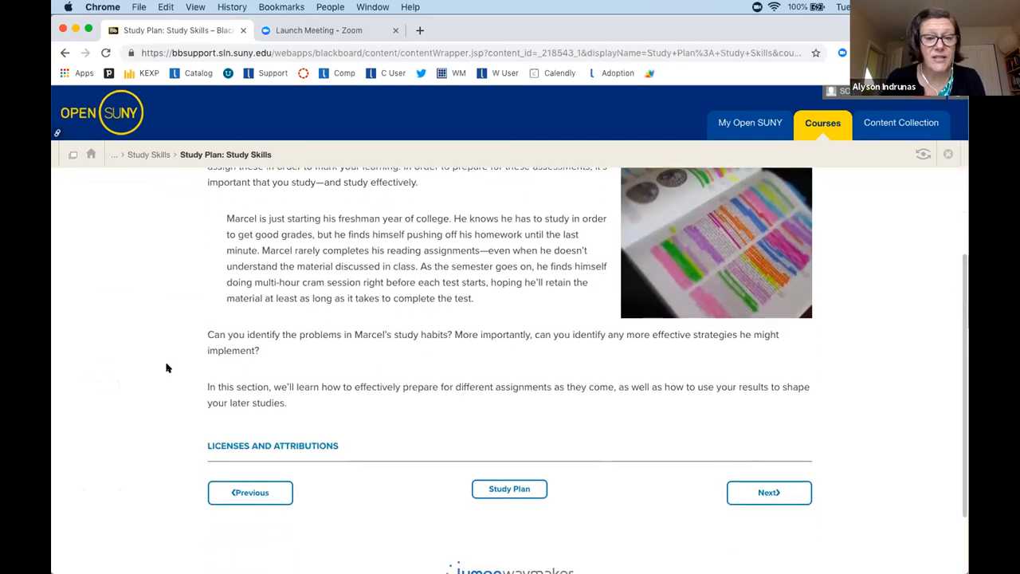
pyautogui.moveTo(759, 489)
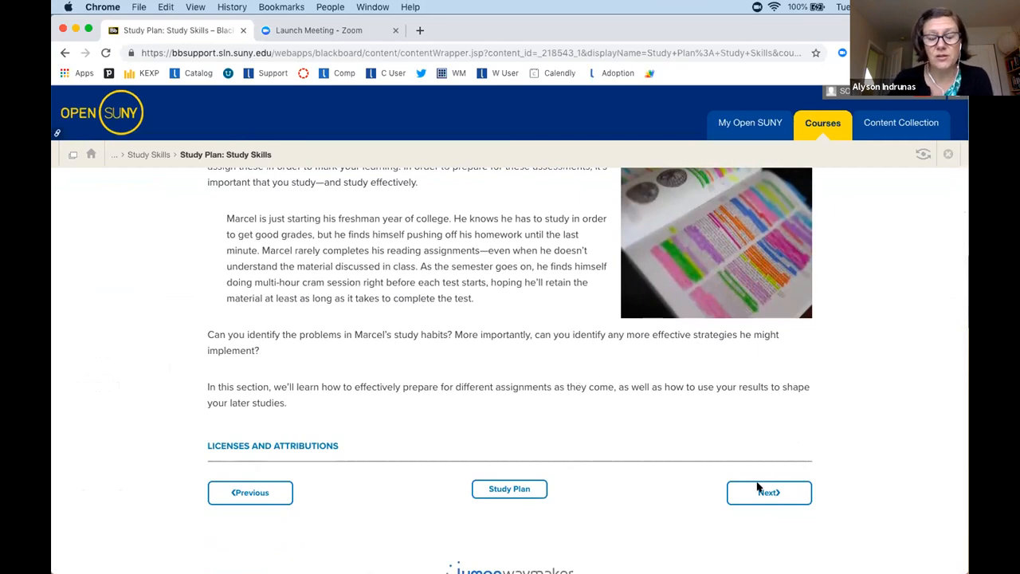
pyautogui.click(768, 492)
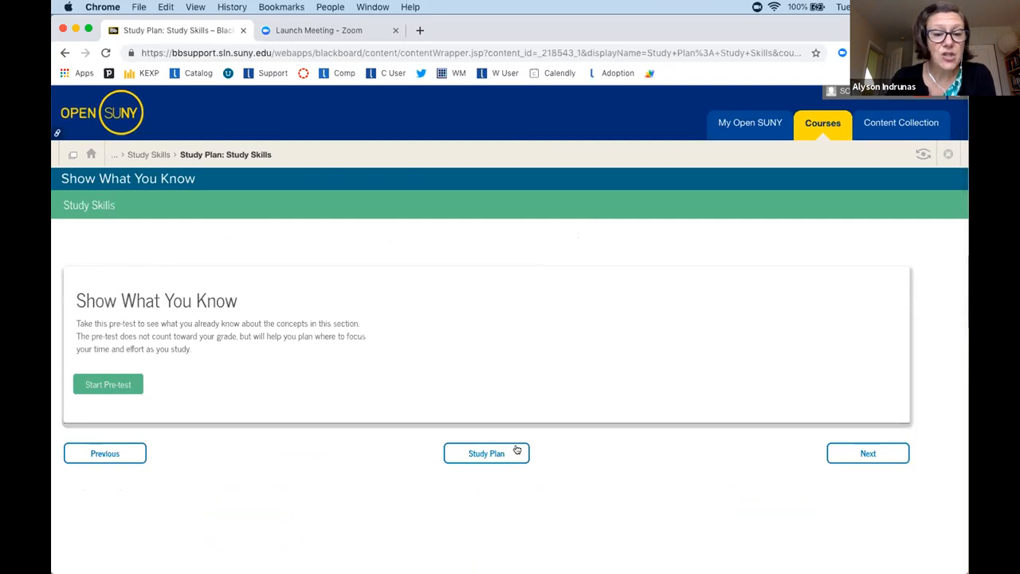
# Return to the Study Skills study plan and scroll down to the Dive In strategy cards.
pyautogui.click(486, 453)
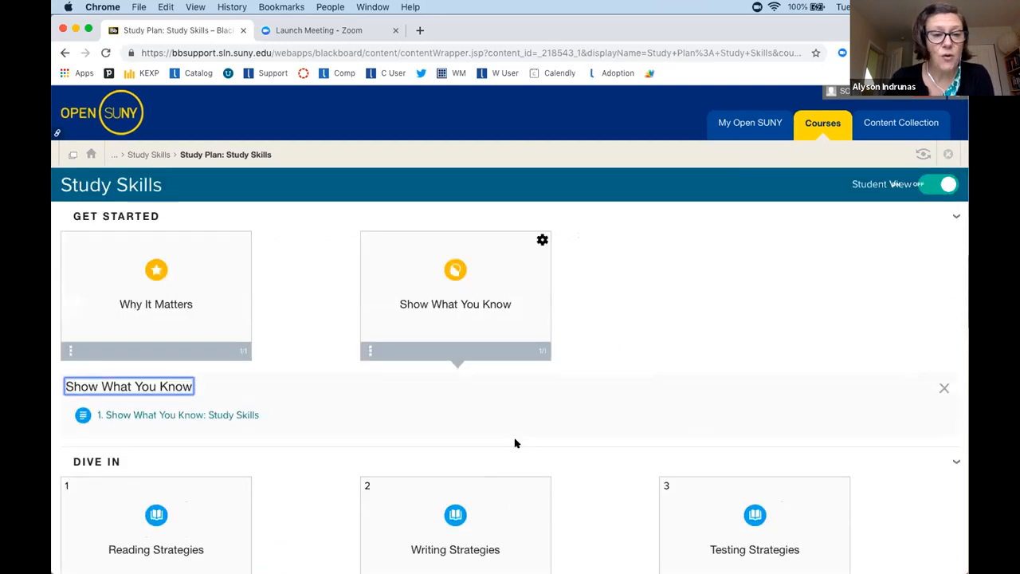
pyautogui.scroll(-3)
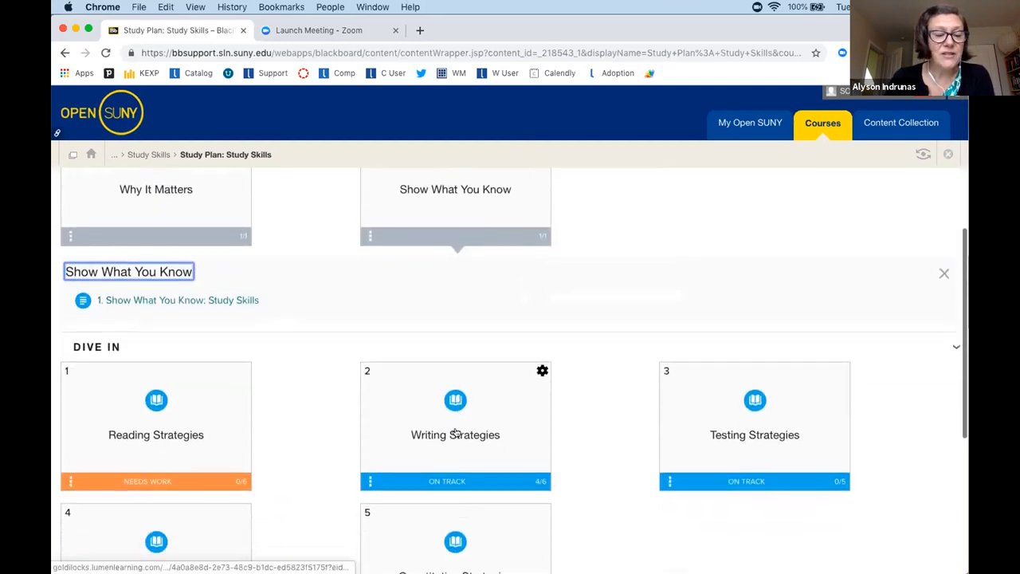
pyautogui.scroll(-3)
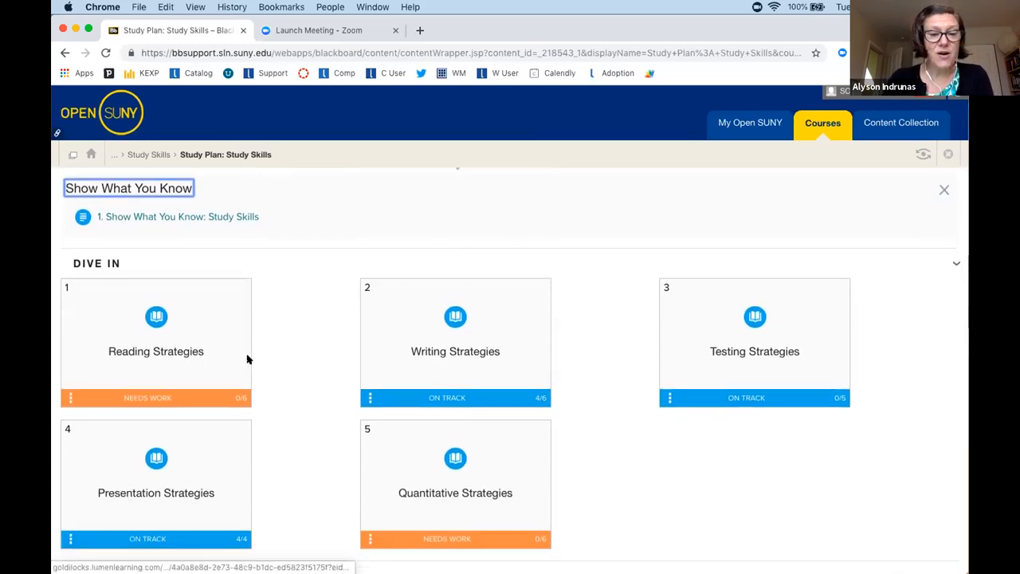
pyautogui.scroll(-3)
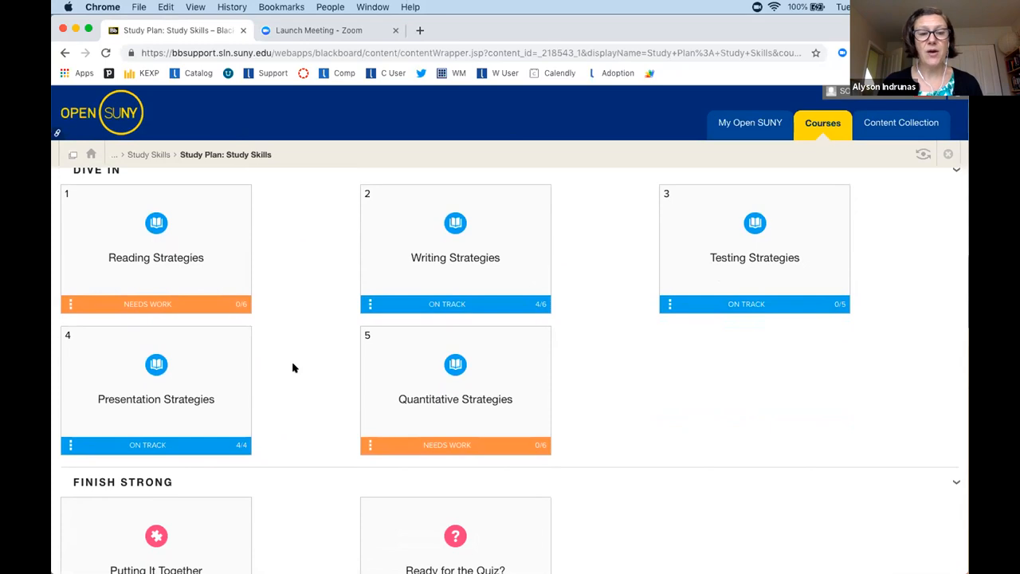
# Open the Reading Strategies module and scroll to its quote and three learning objectives.
pyautogui.click(156, 257)
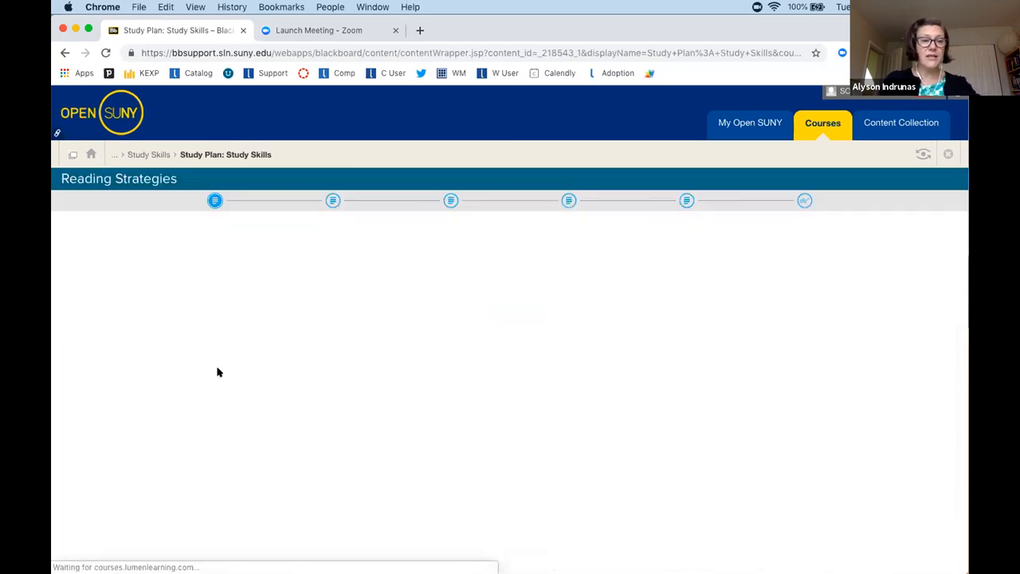
pyautogui.moveTo(210, 395)
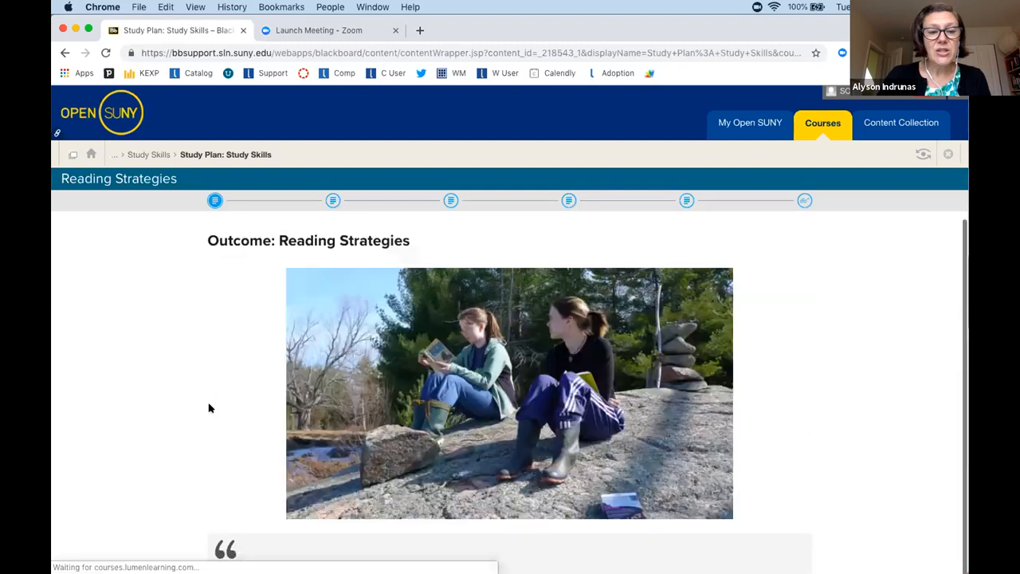
pyautogui.scroll(-3)
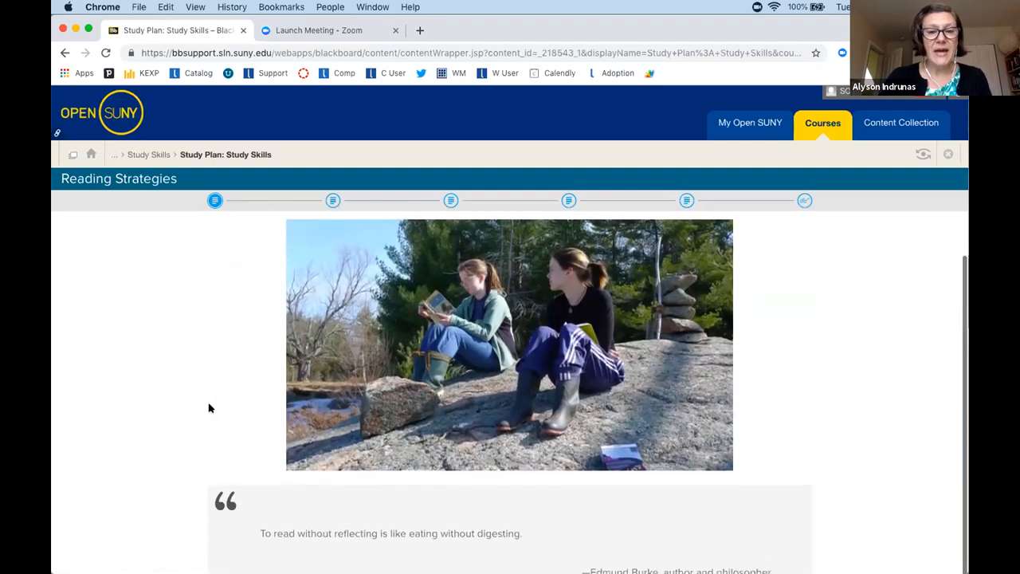
pyautogui.scroll(-3)
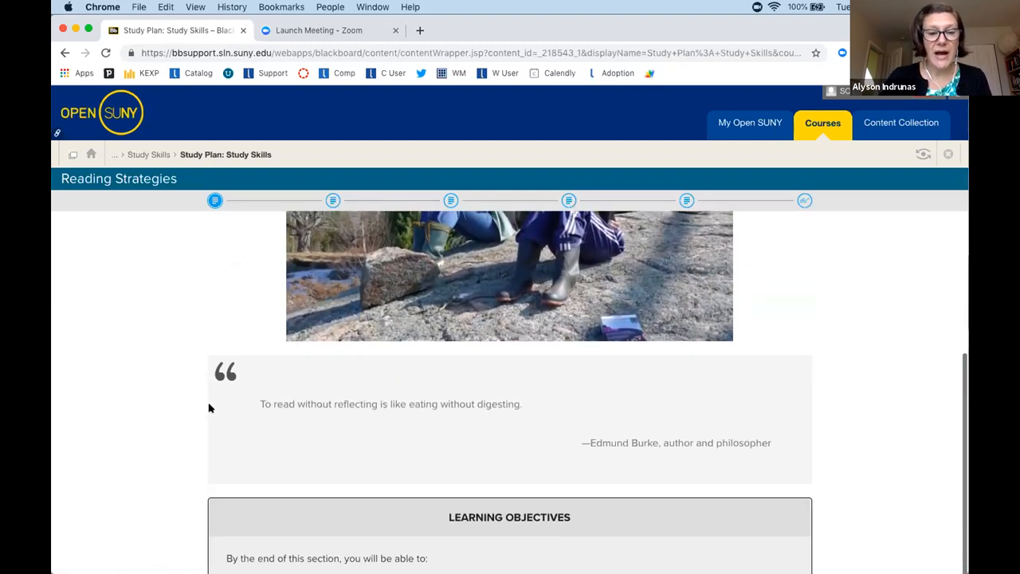
pyautogui.scroll(-3)
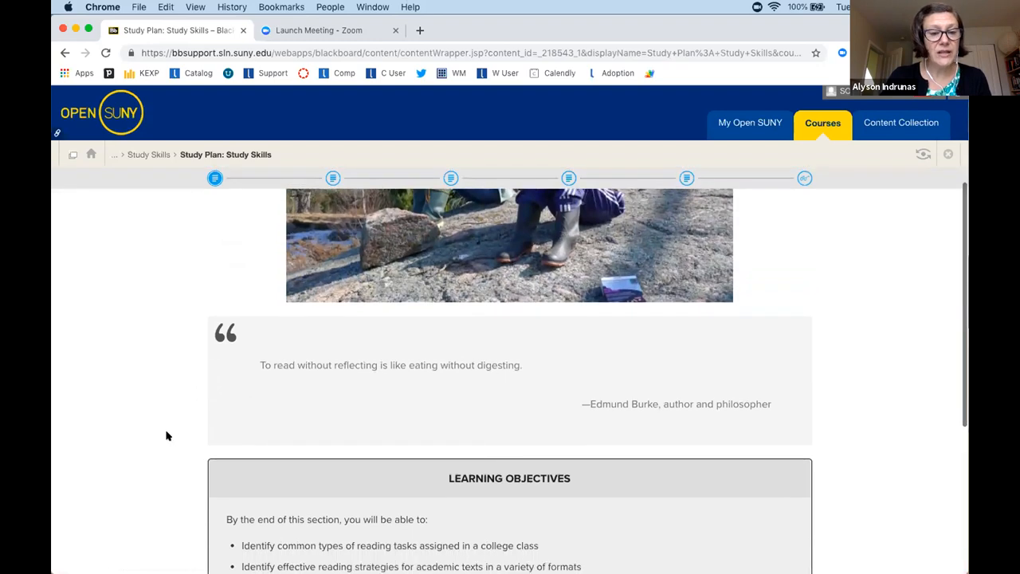
pyautogui.scroll(-3)
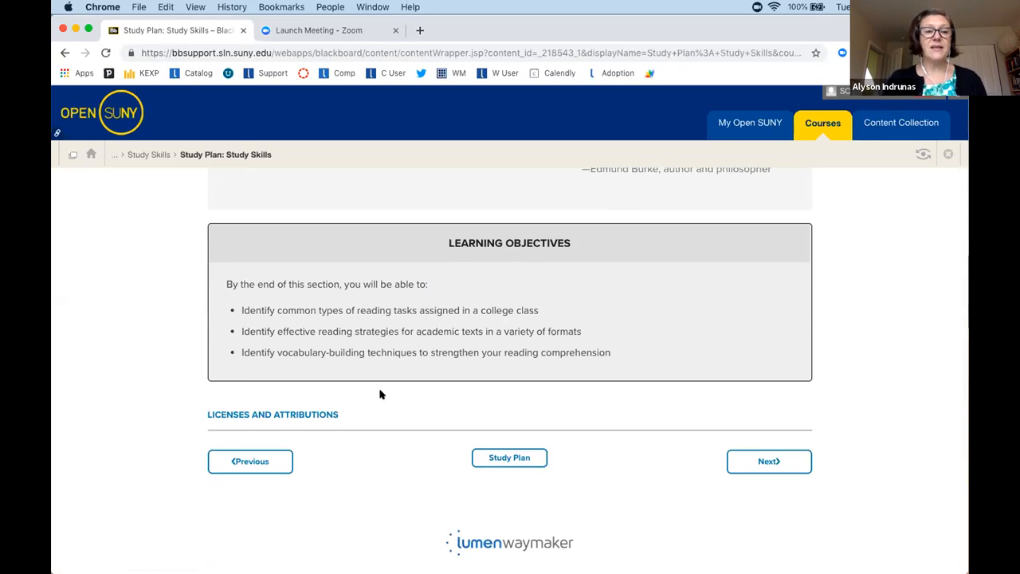
# Move to the college reading materials page and scroll through it.
pyautogui.click(768, 460)
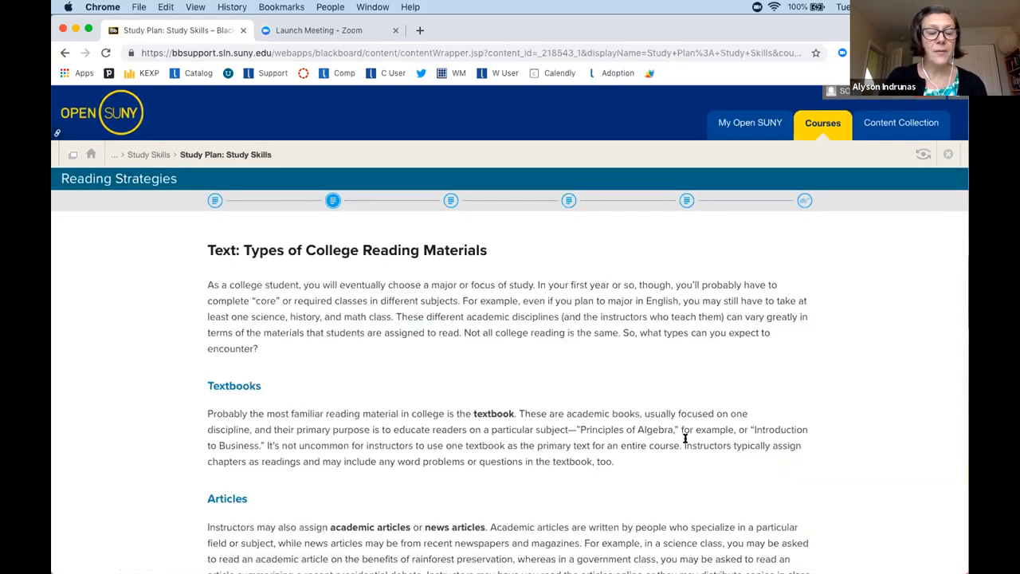
pyautogui.scroll(-3)
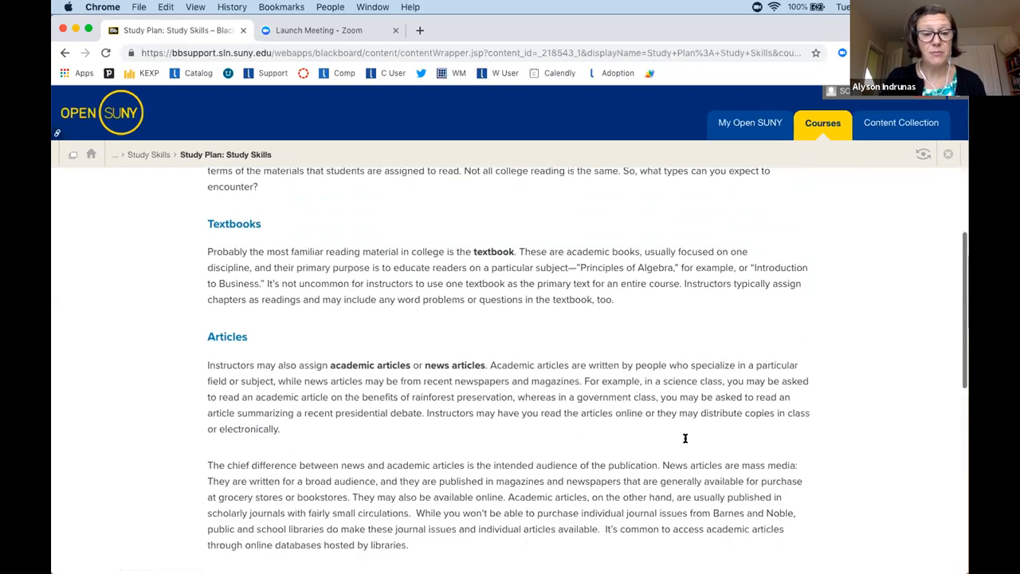
pyautogui.scroll(-3)
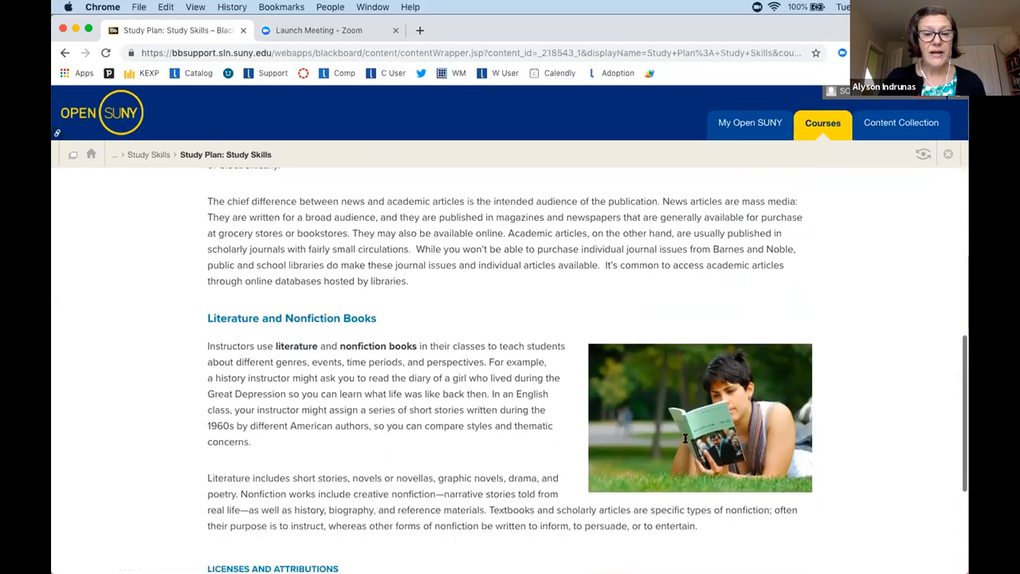
pyautogui.scroll(-3)
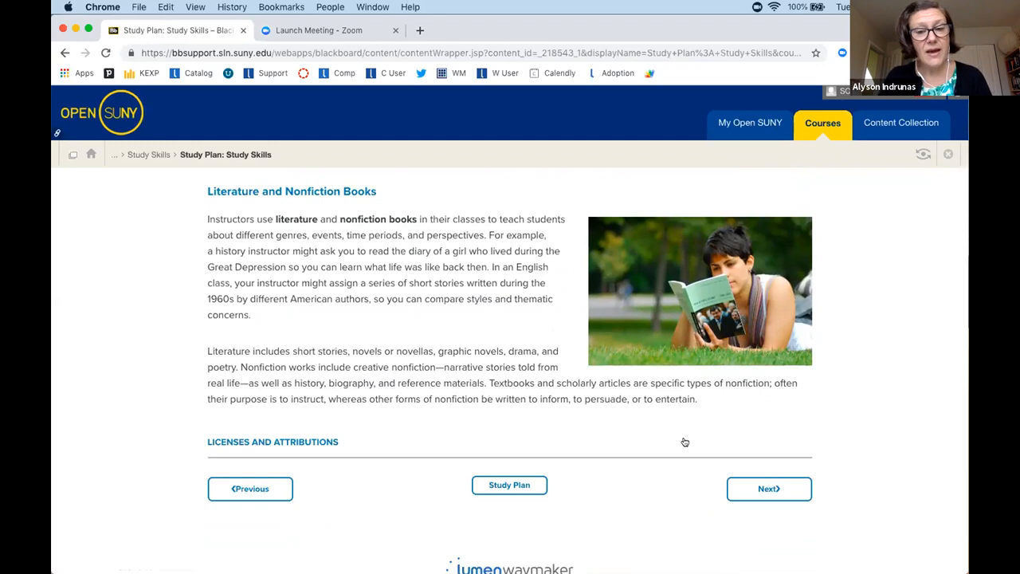
# Advance to the How to Read for College page and scroll through it.
pyautogui.click(768, 487)
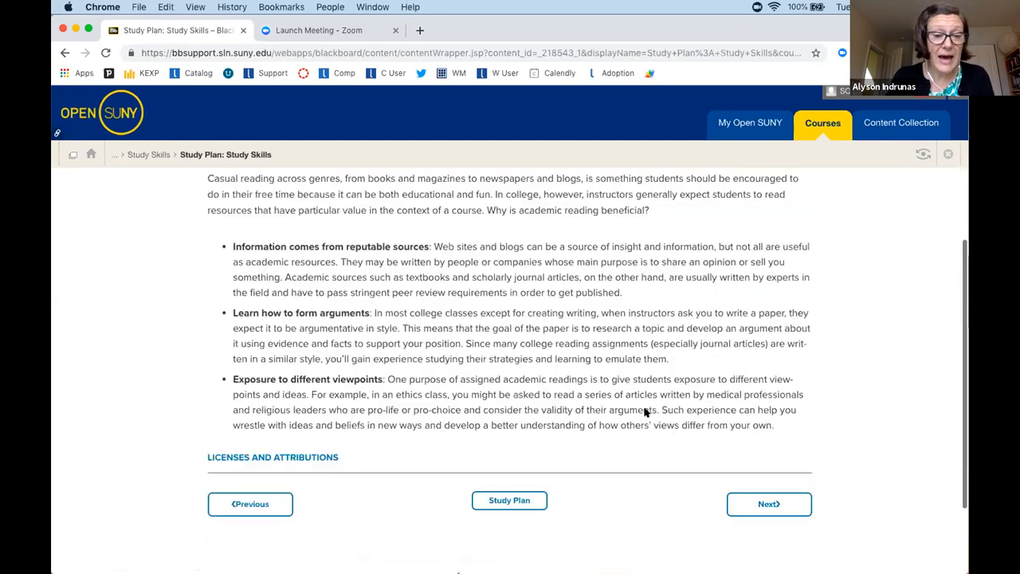
pyautogui.click(768, 503)
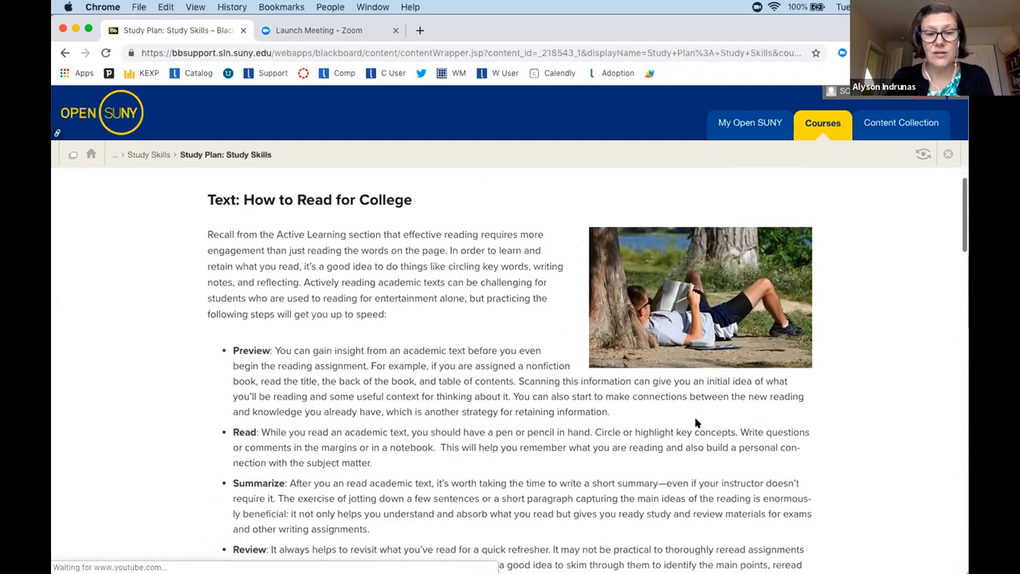
pyautogui.scroll(-3)
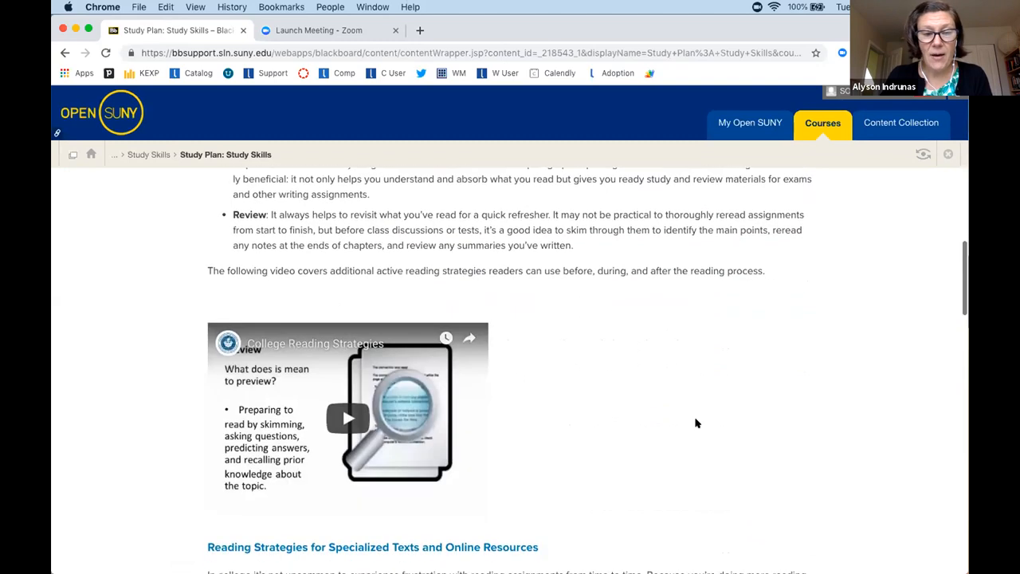
pyautogui.scroll(-3)
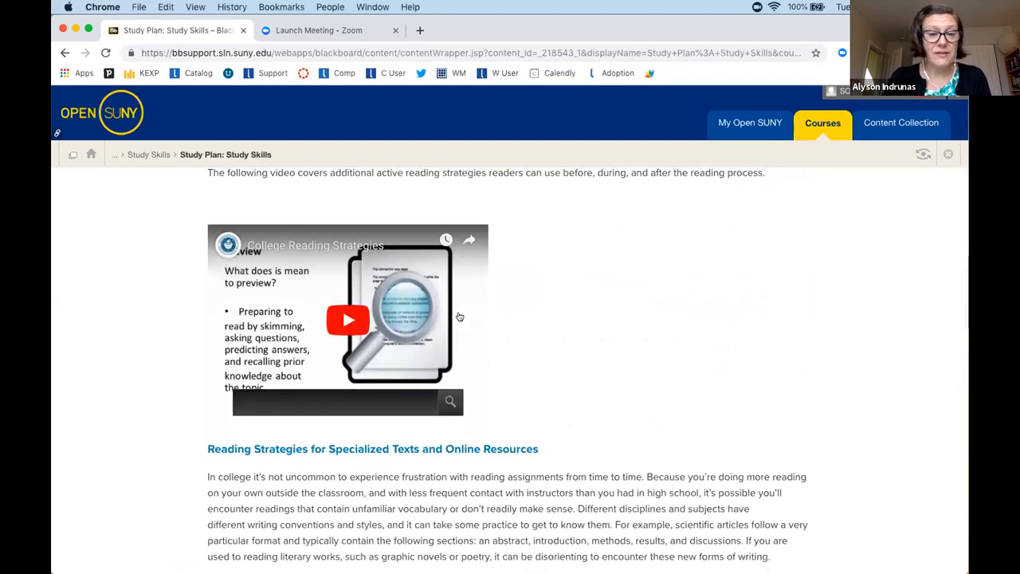
pyautogui.scroll(-3)
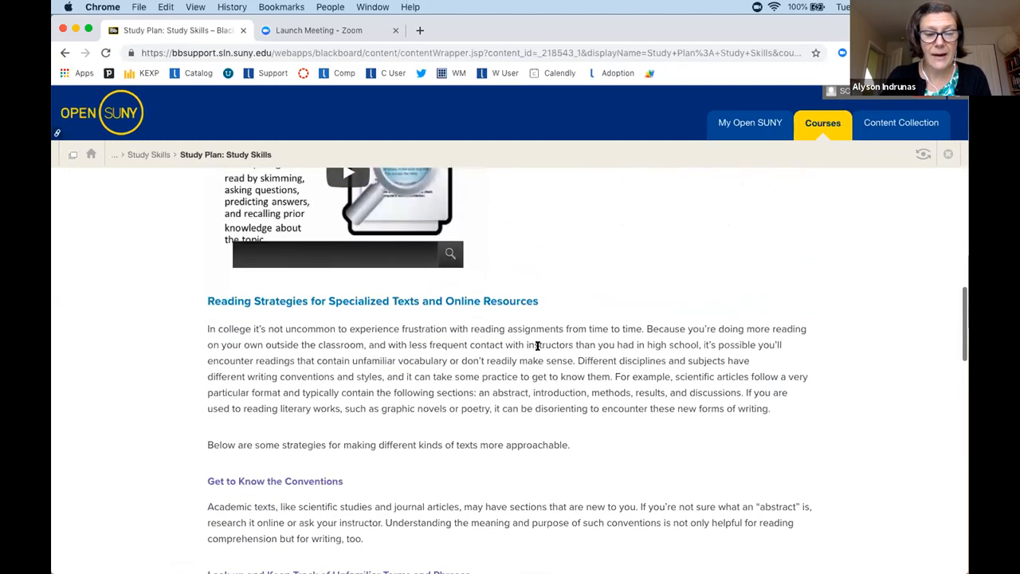
pyautogui.scroll(-3)
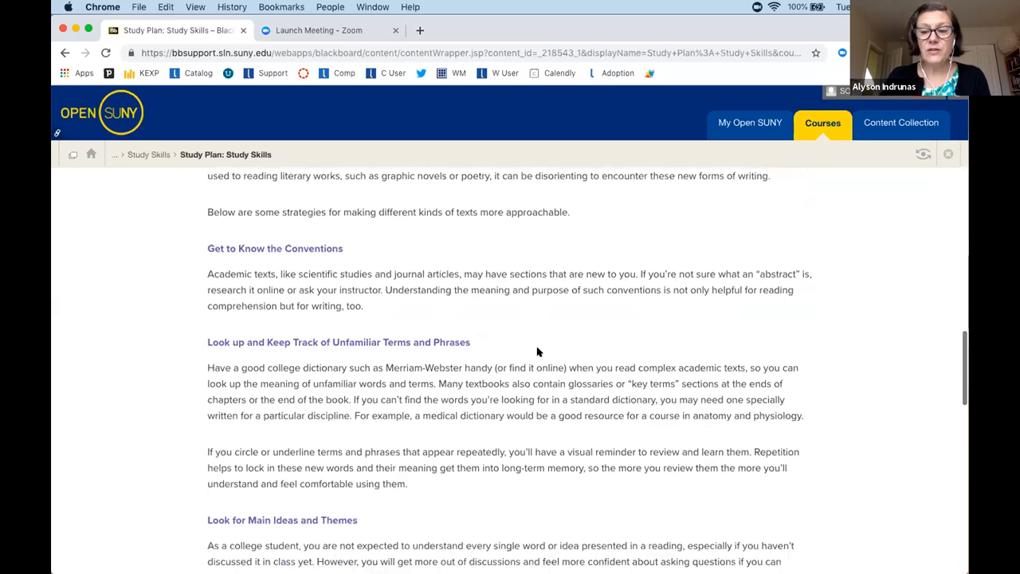
pyautogui.scroll(-3)
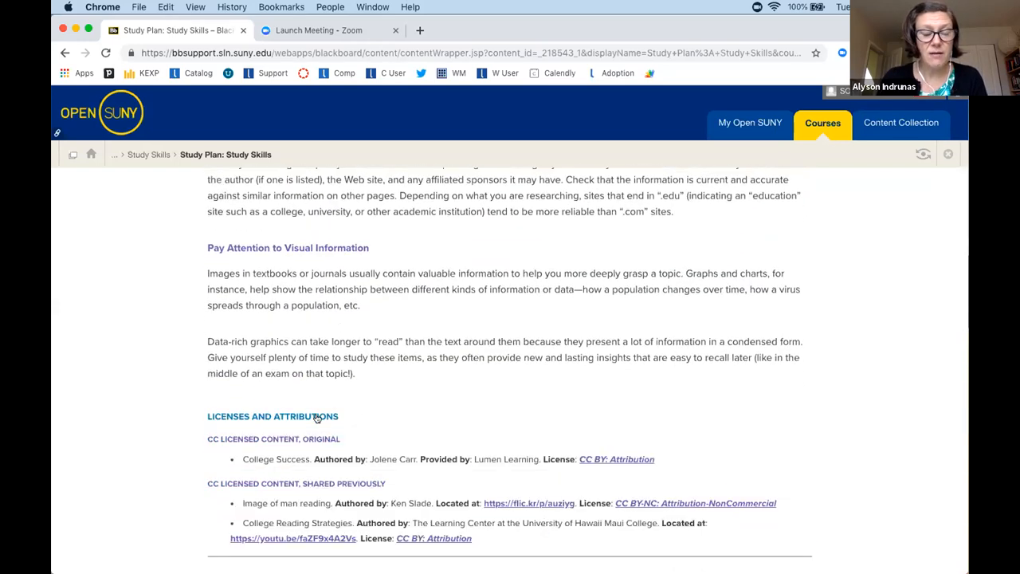
pyautogui.scroll(-3)
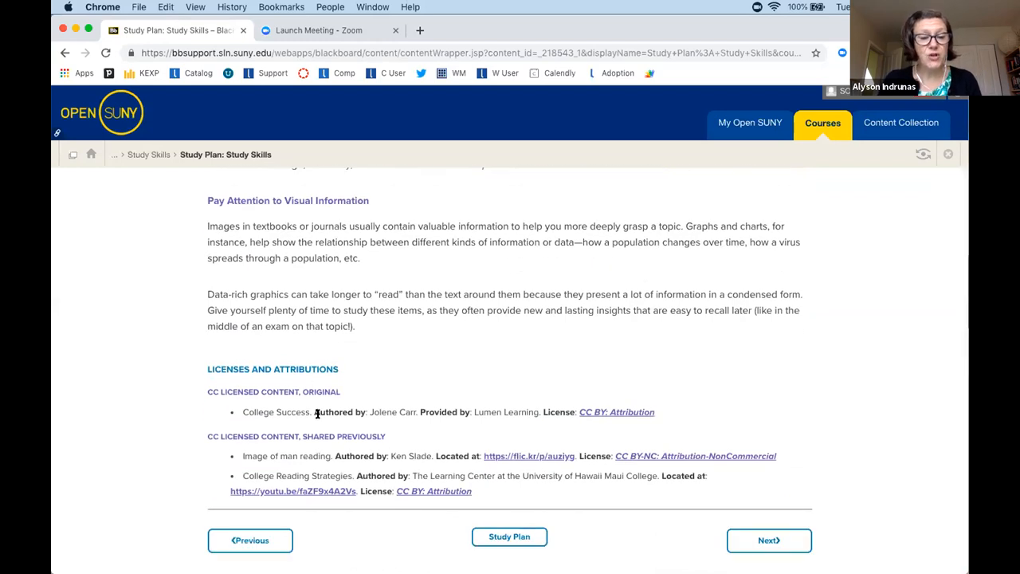
pyautogui.scroll(-3)
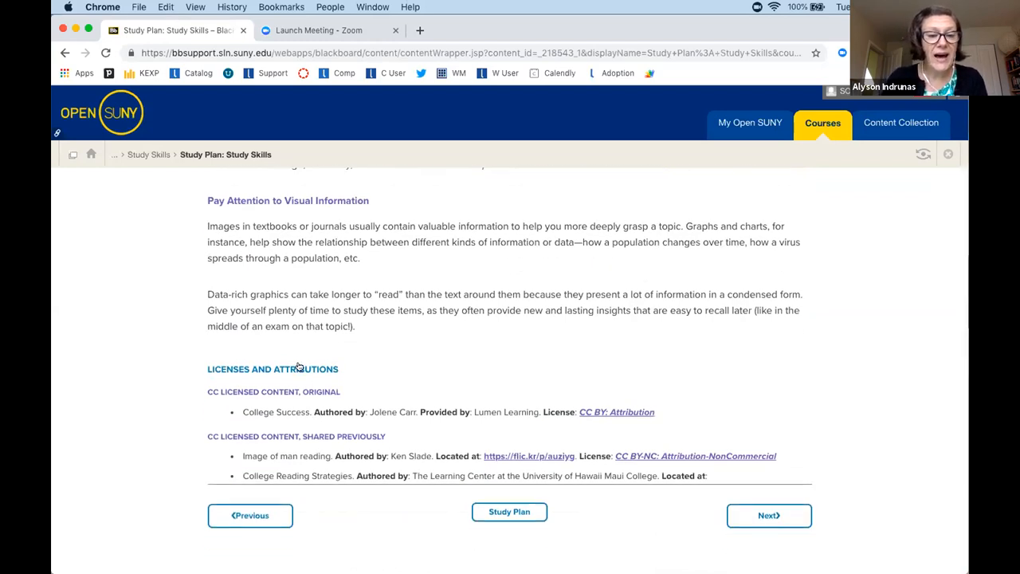
pyautogui.scroll(3)
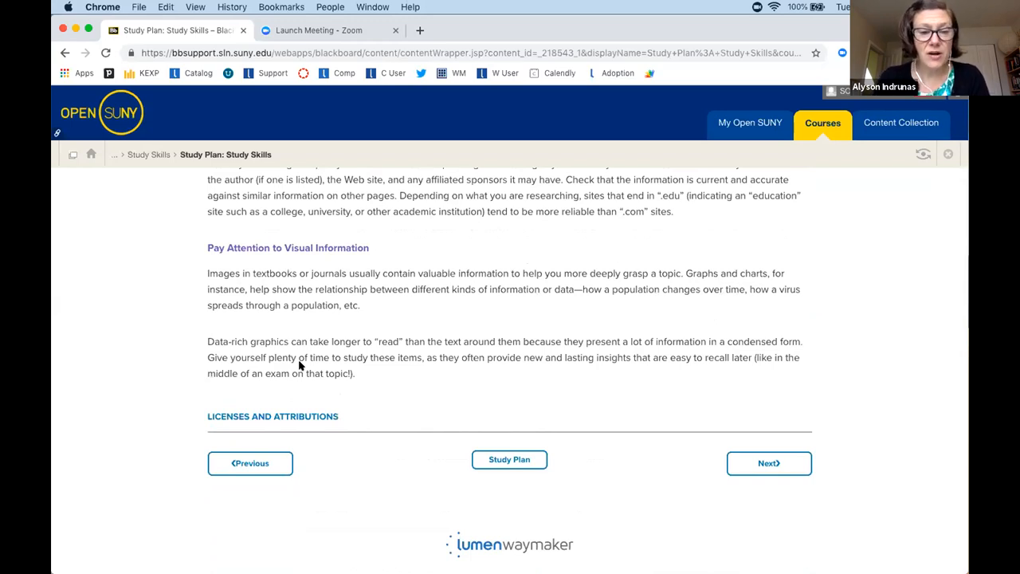
pyautogui.moveTo(366, 408)
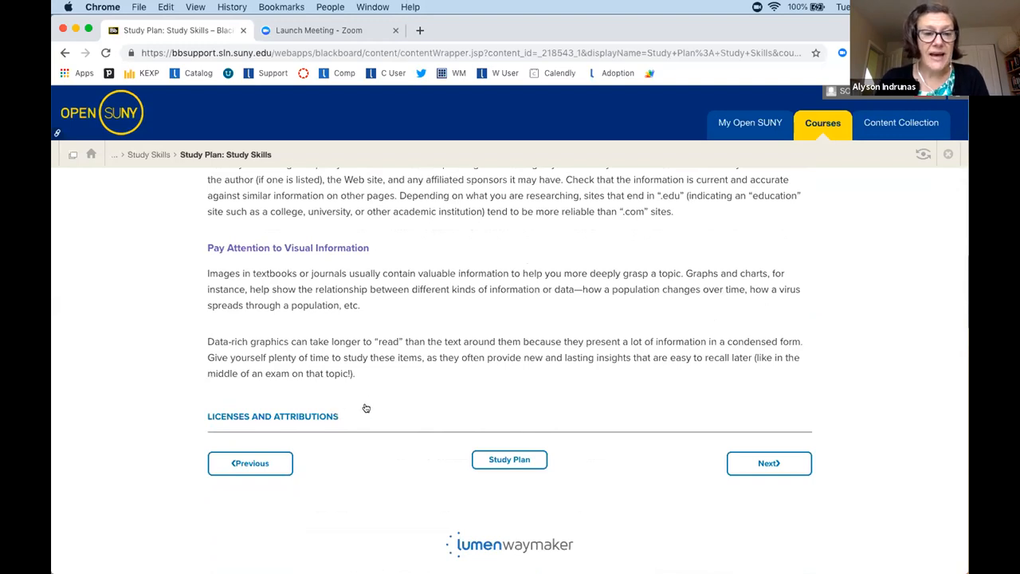
pyautogui.moveTo(753, 461)
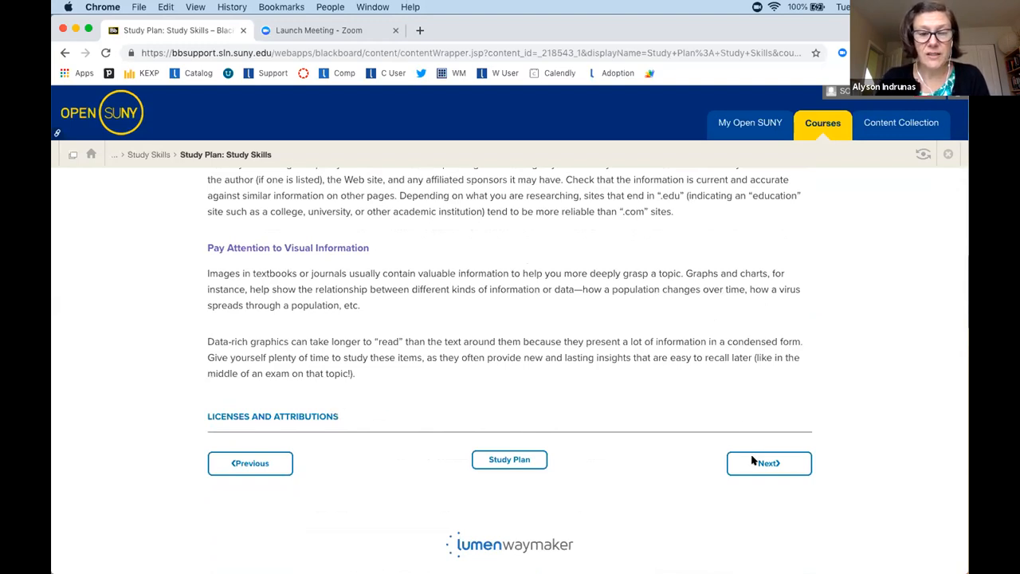
pyautogui.scroll(-3)
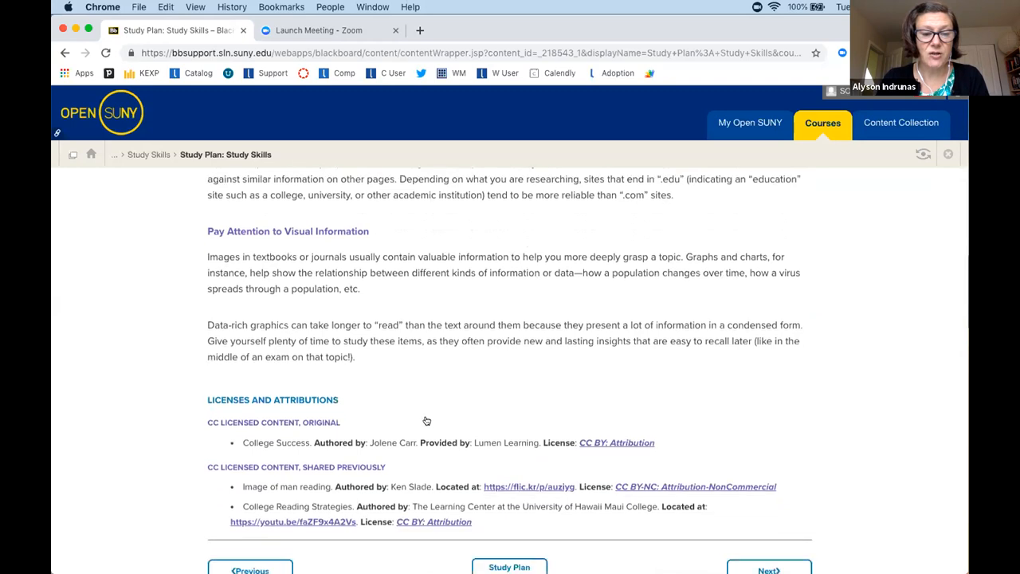
pyautogui.scroll(-3)
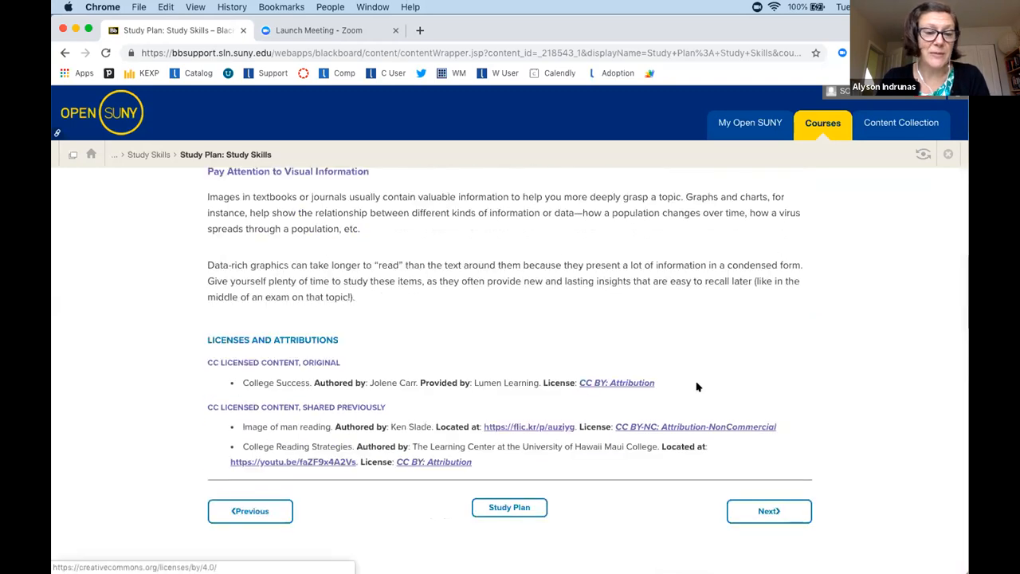
pyautogui.moveTo(320, 337)
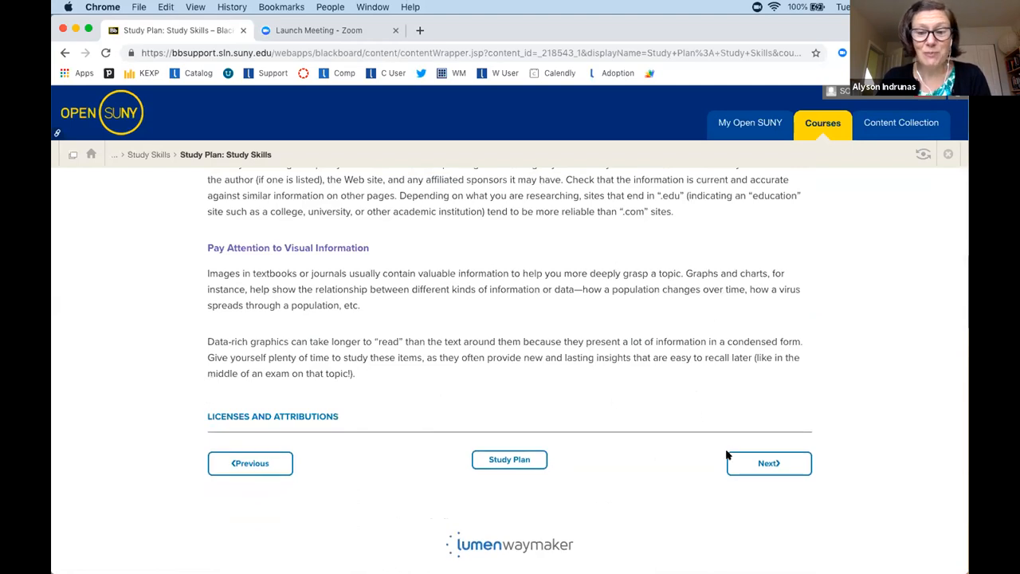
# Read Vocabulary-Building Techniques and its video, then continue to the Check Your Understanding quiz.
pyautogui.click(769, 463)
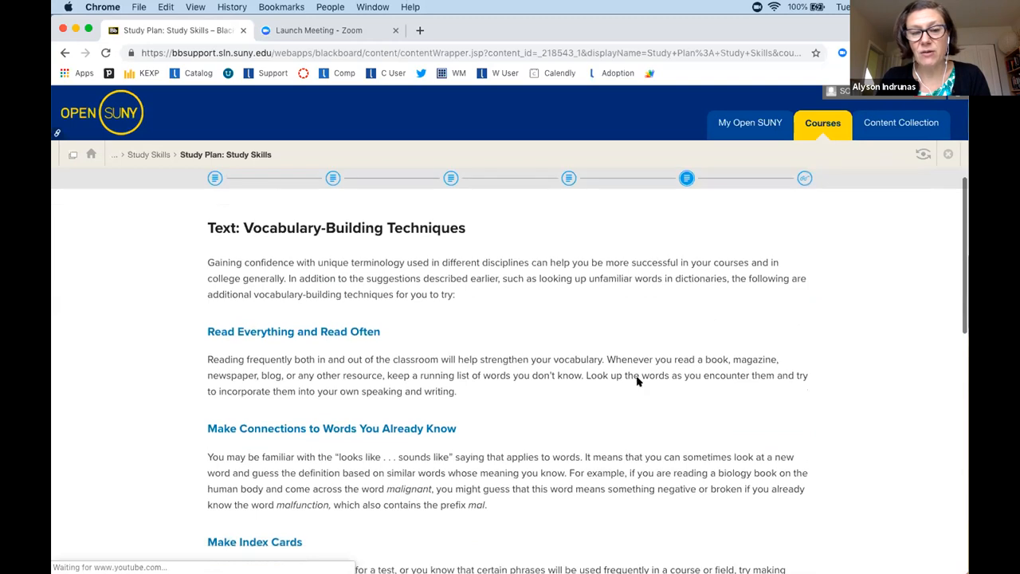
pyautogui.scroll(-3)
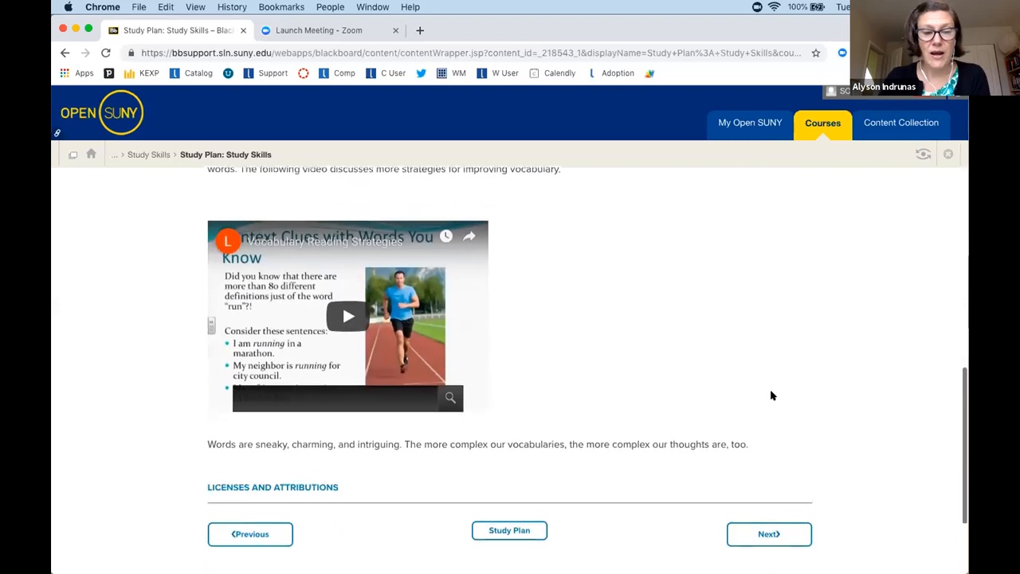
pyautogui.scroll(-3)
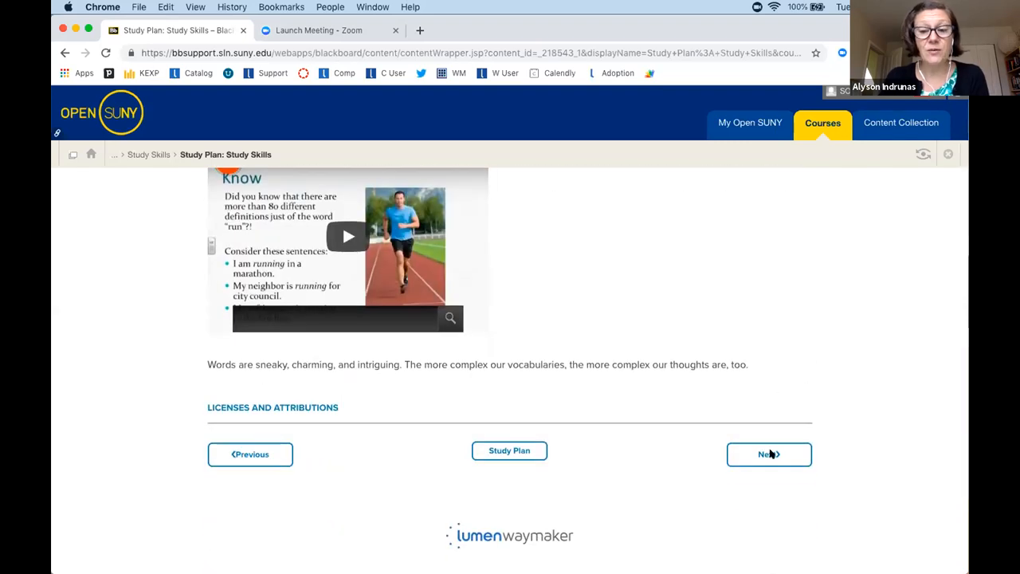
pyautogui.click(768, 453)
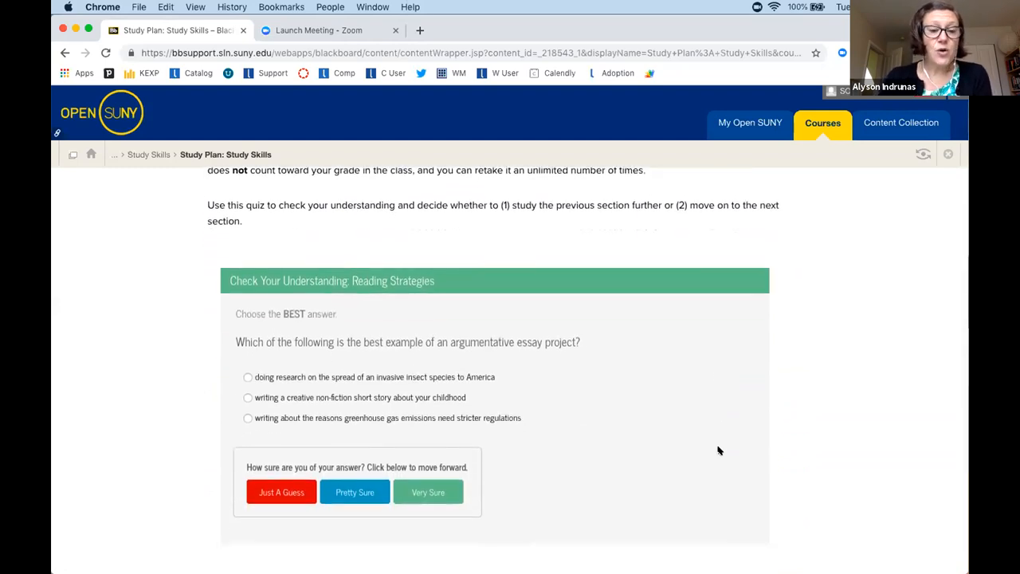
# Answer the self-check questions with confidence ratings, retake, and return to the study plan.
pyautogui.click(248, 398)
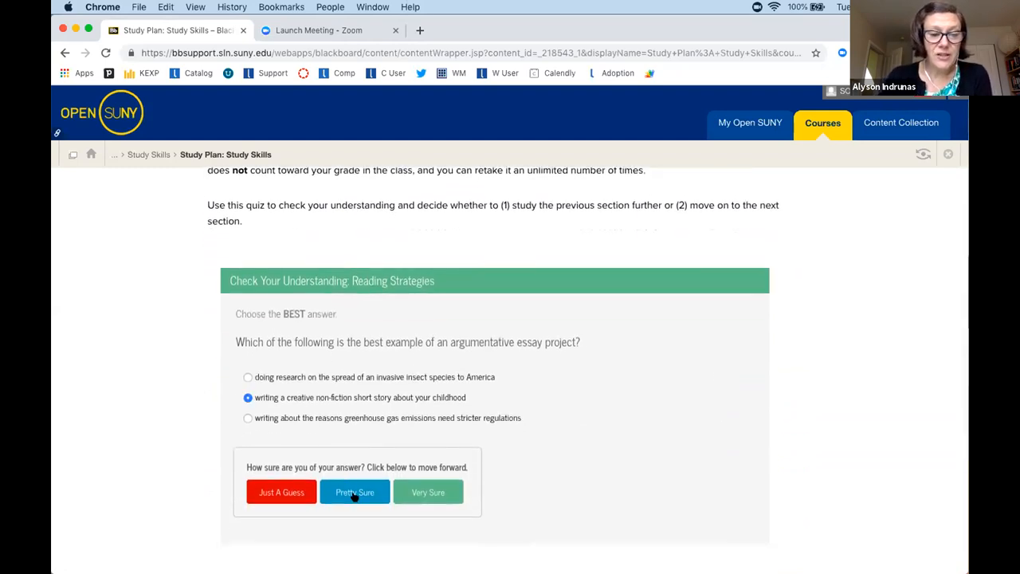
pyautogui.click(354, 491)
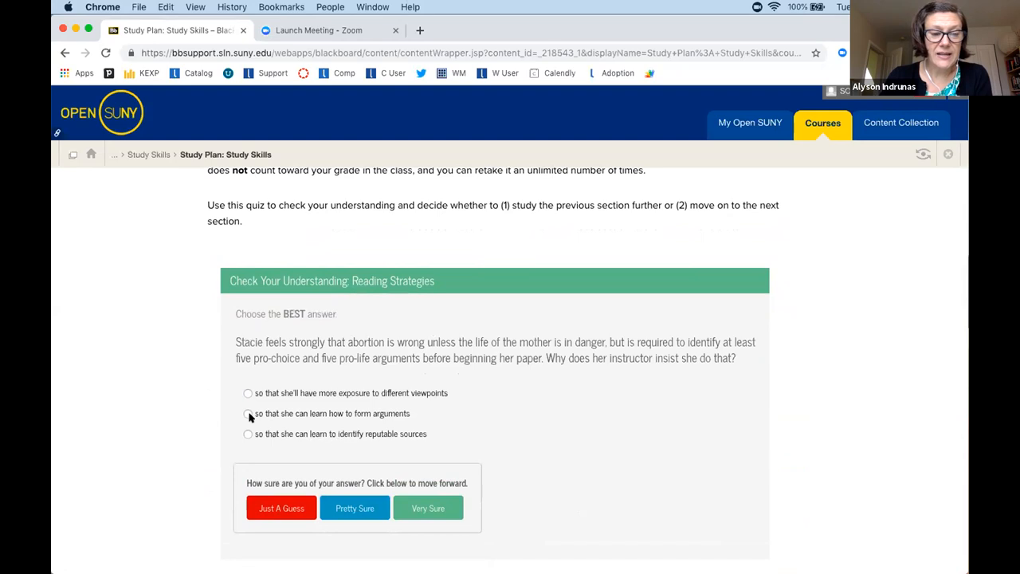
pyautogui.click(427, 507)
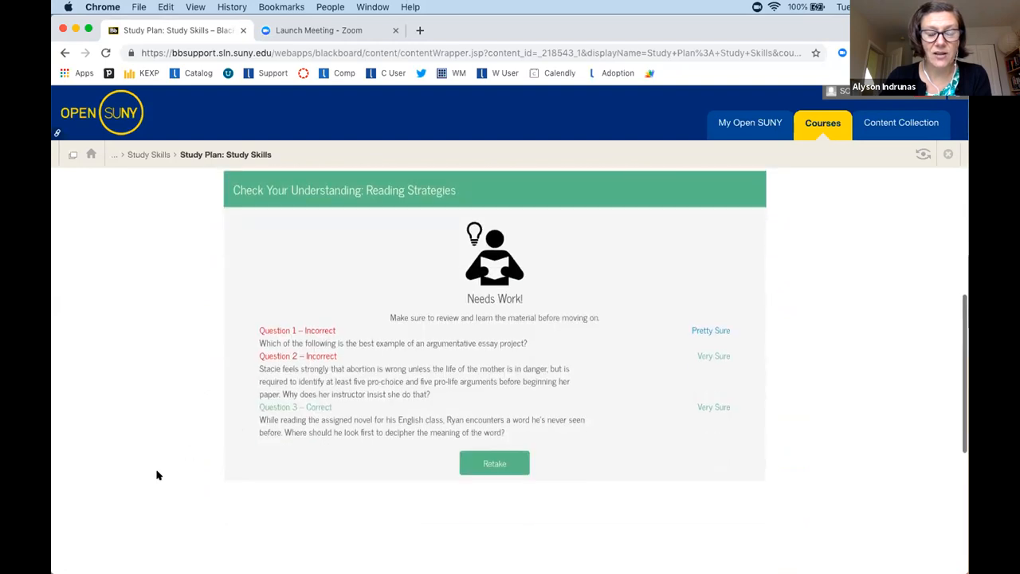
pyautogui.scroll(-3)
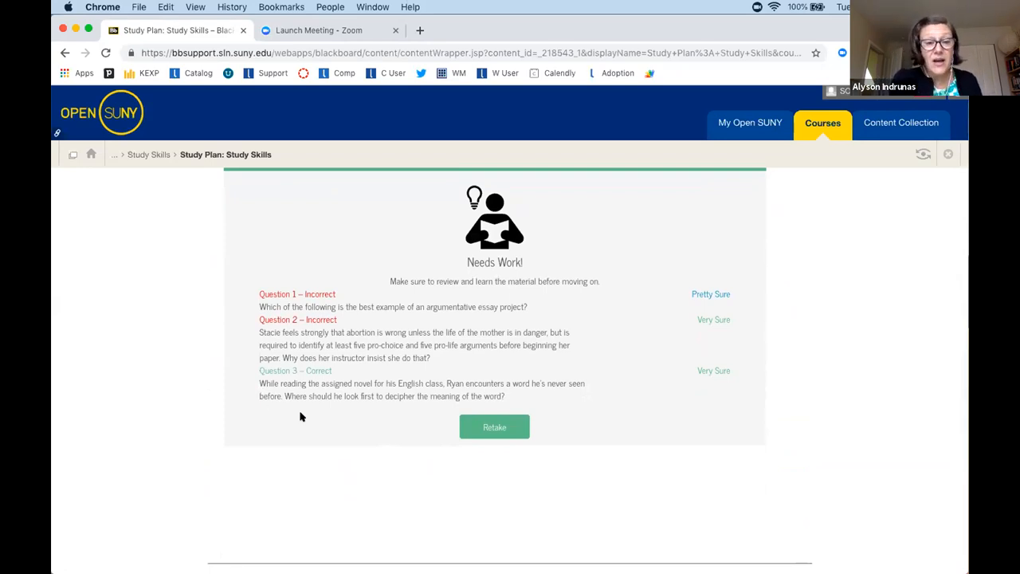
pyautogui.moveTo(313, 361)
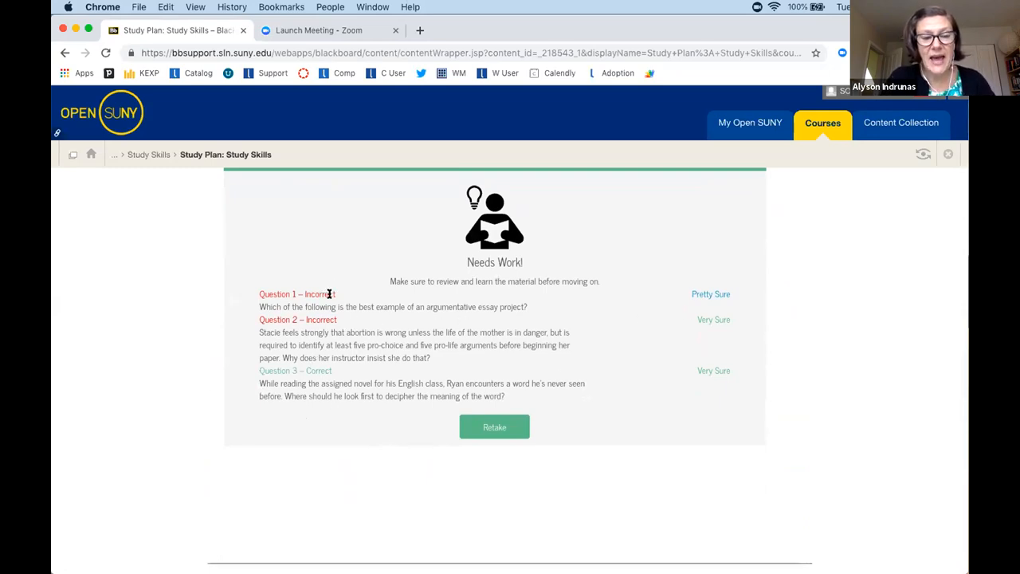
pyautogui.click(494, 427)
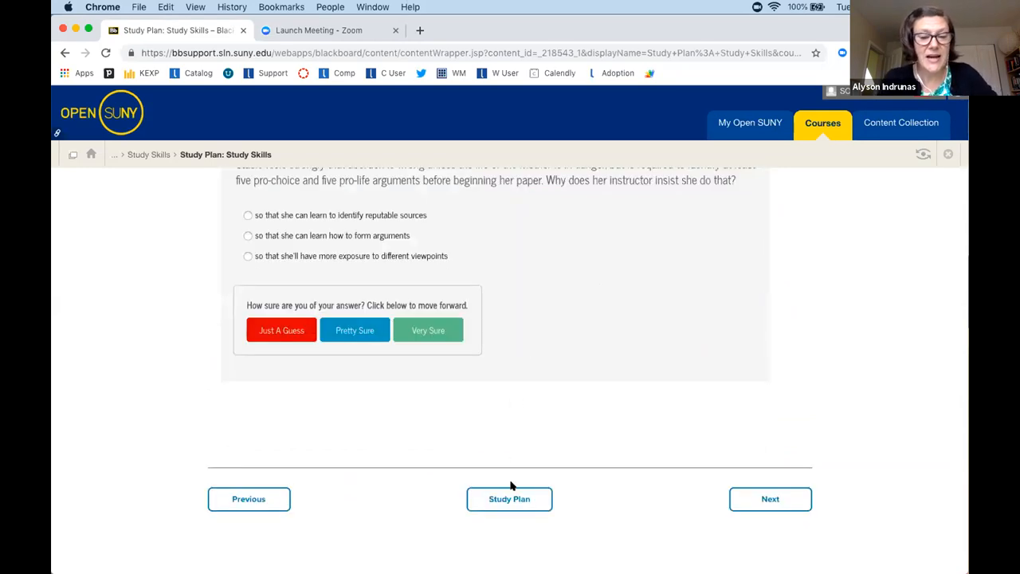
pyautogui.click(510, 499)
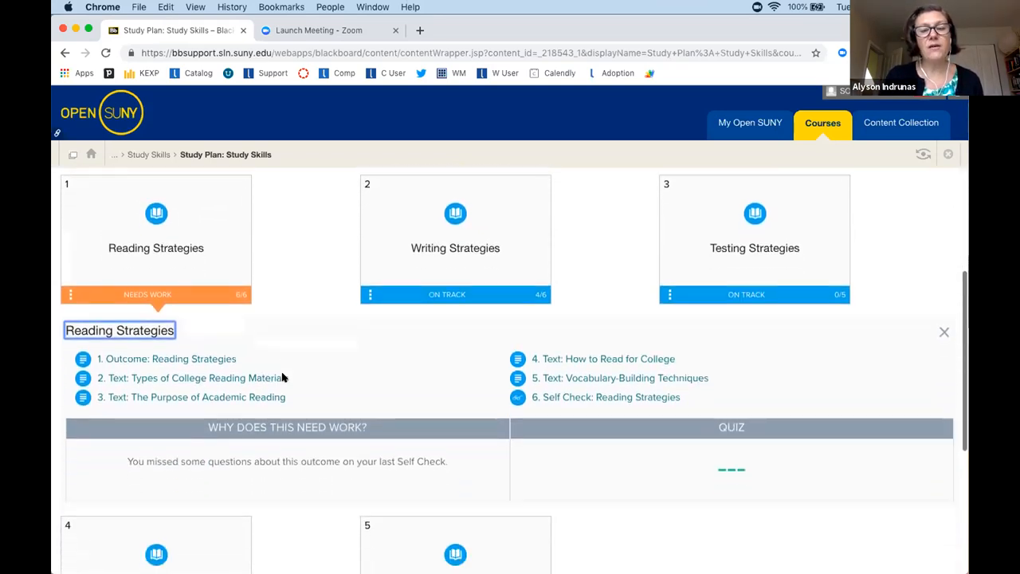
# Go back through the Study Skills breadcrumb and course menu to Succeeding With Waymaker.
pyautogui.scroll(-3)
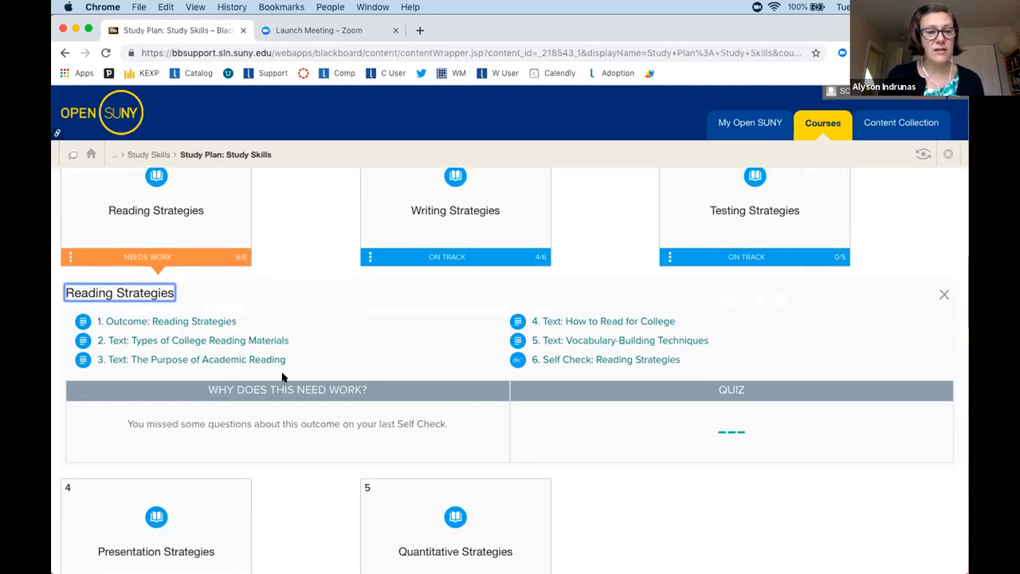
pyautogui.scroll(-3)
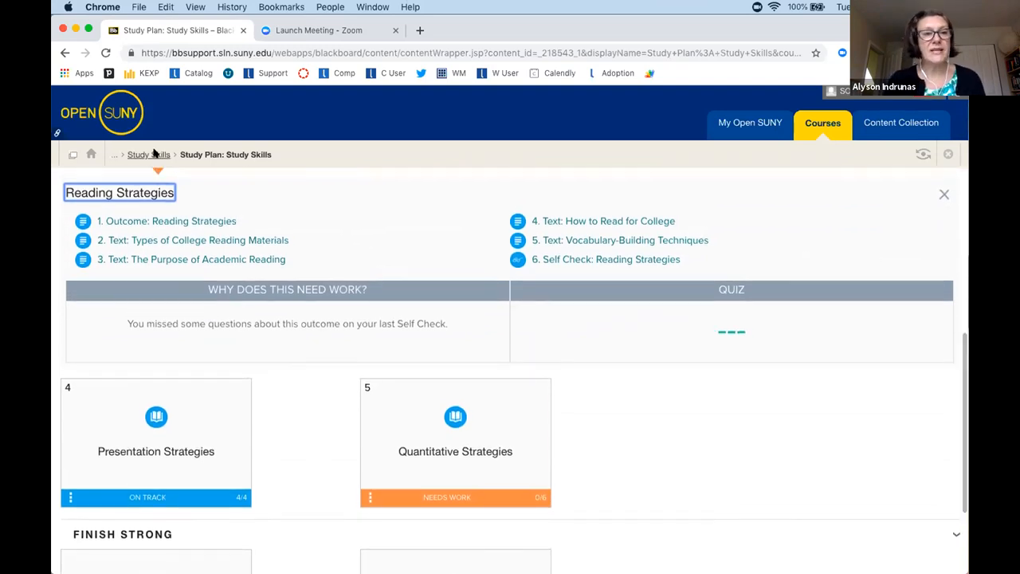
pyautogui.click(148, 154)
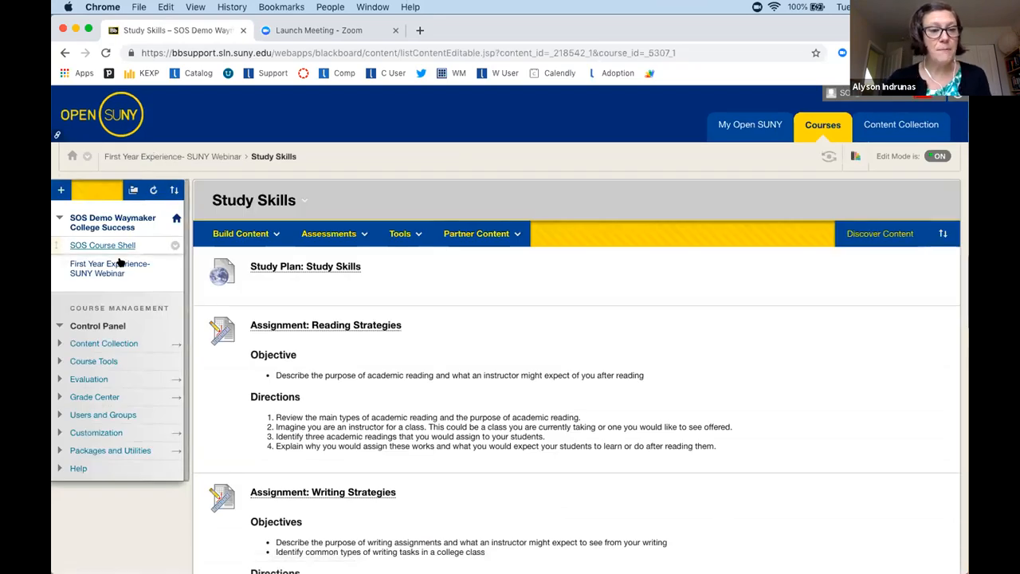
pyautogui.click(109, 268)
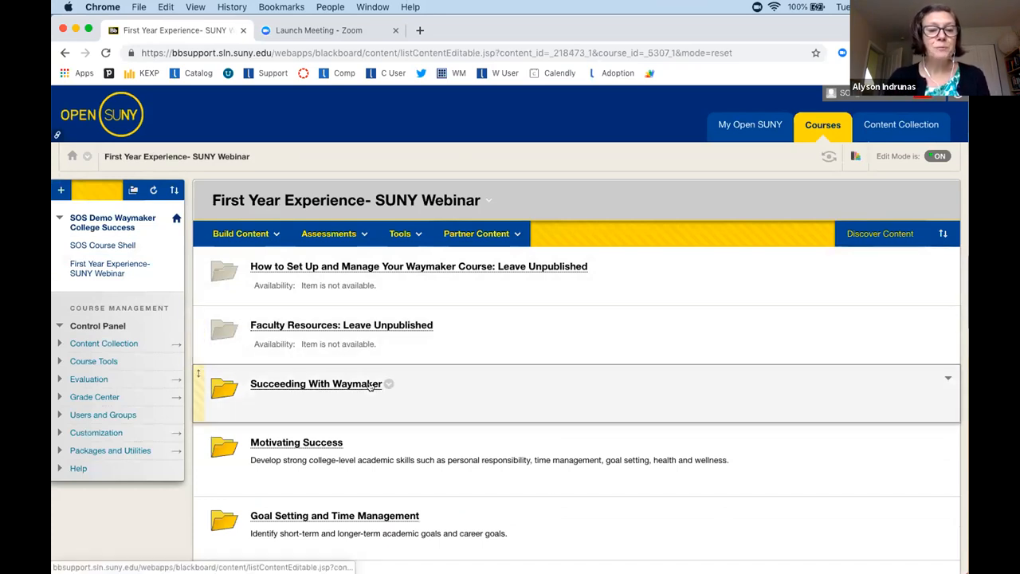
pyautogui.scroll(-3)
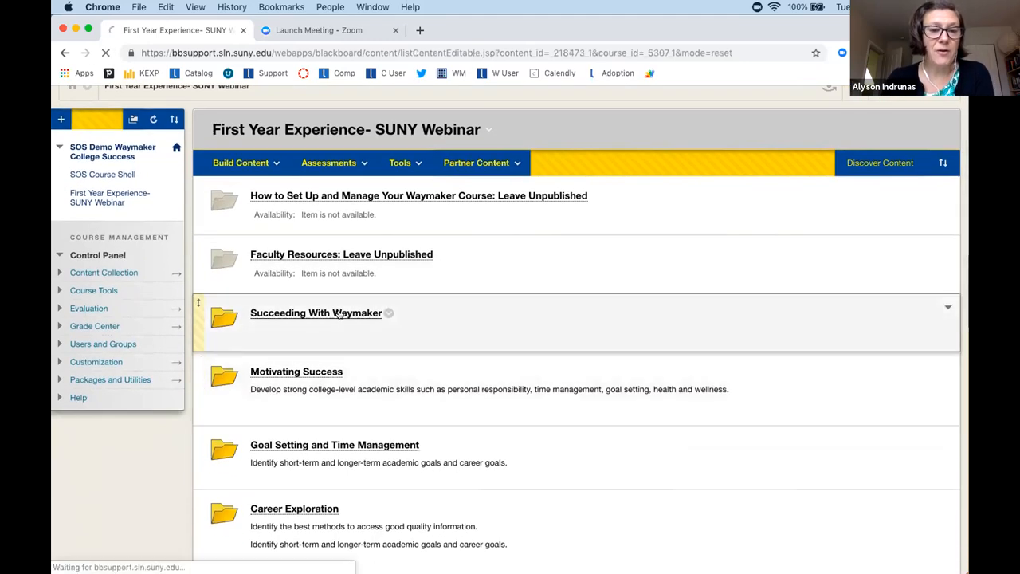
pyautogui.click(316, 312)
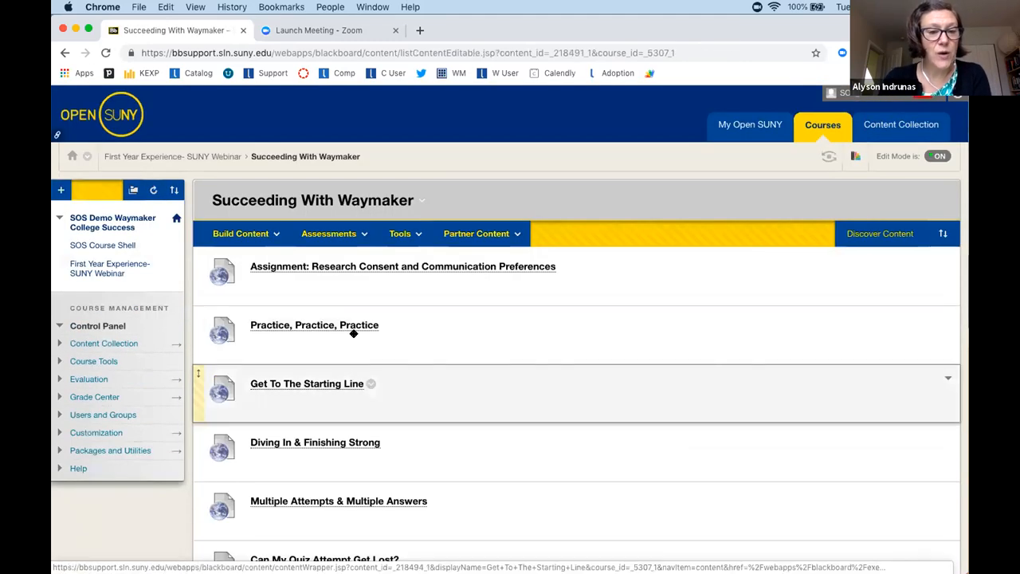
# Open and read through the Practice, Practice, Practice page.
pyautogui.click(314, 325)
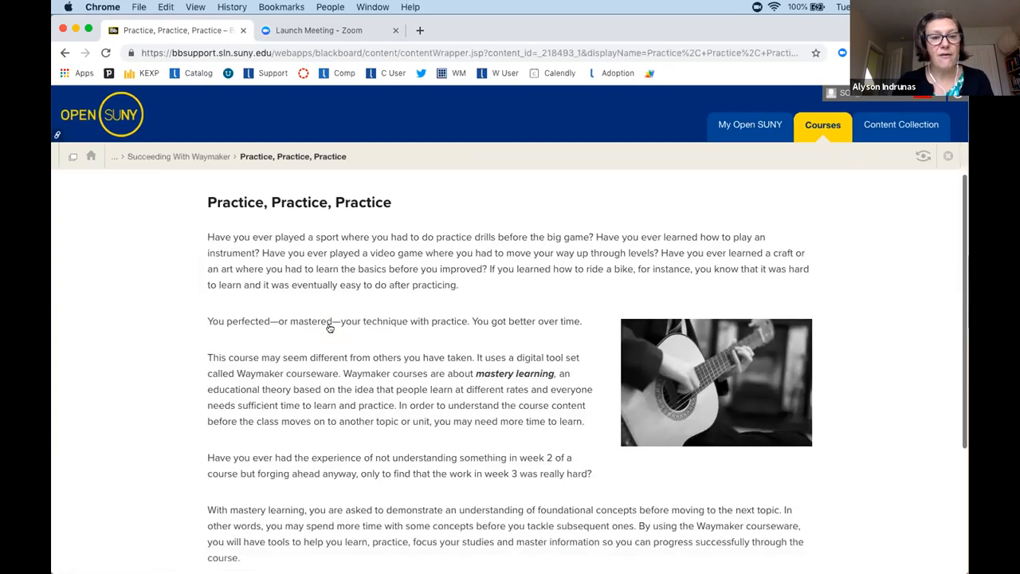
pyautogui.scroll(-3)
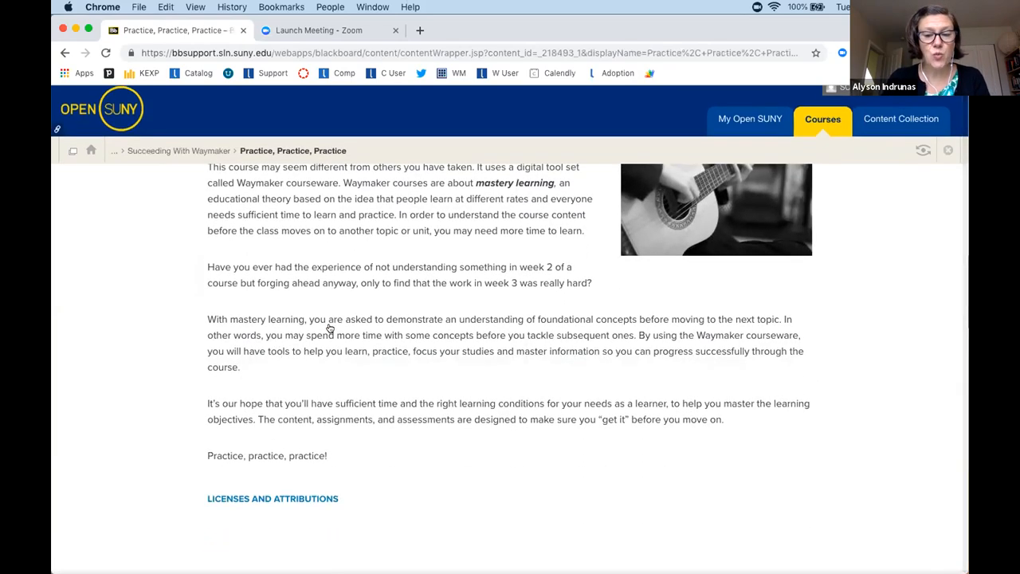
pyautogui.scroll(3)
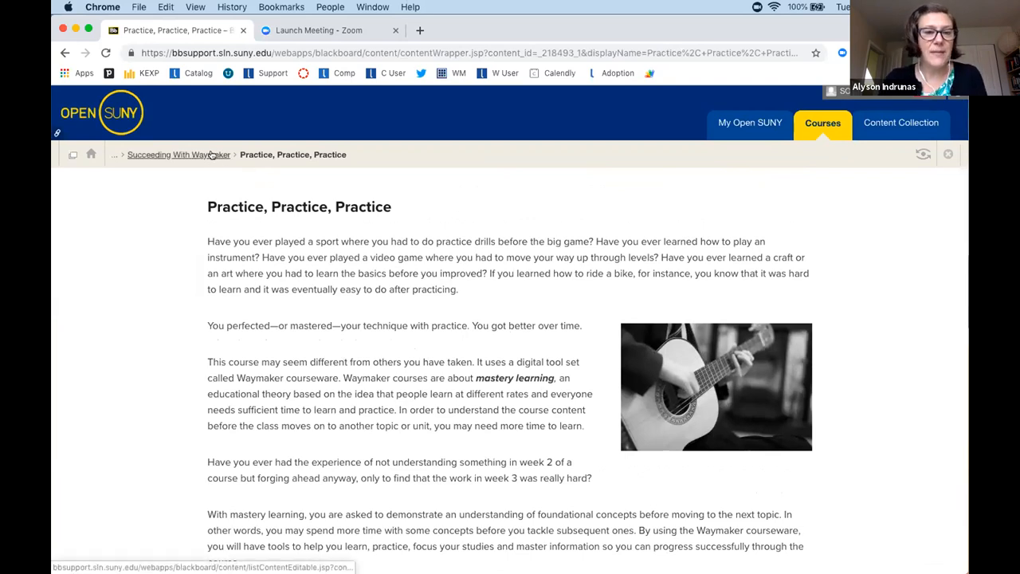
pyautogui.moveTo(179, 154)
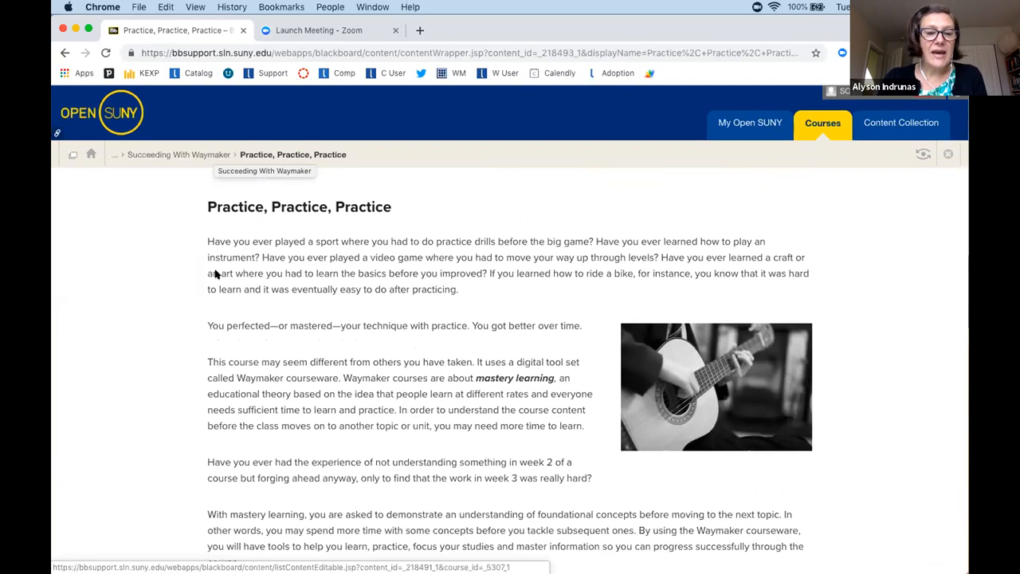
# Return via the Succeeding With Waymaker and First Year Experience- SUNY Webinar breadcrumbs.
pyautogui.click(179, 154)
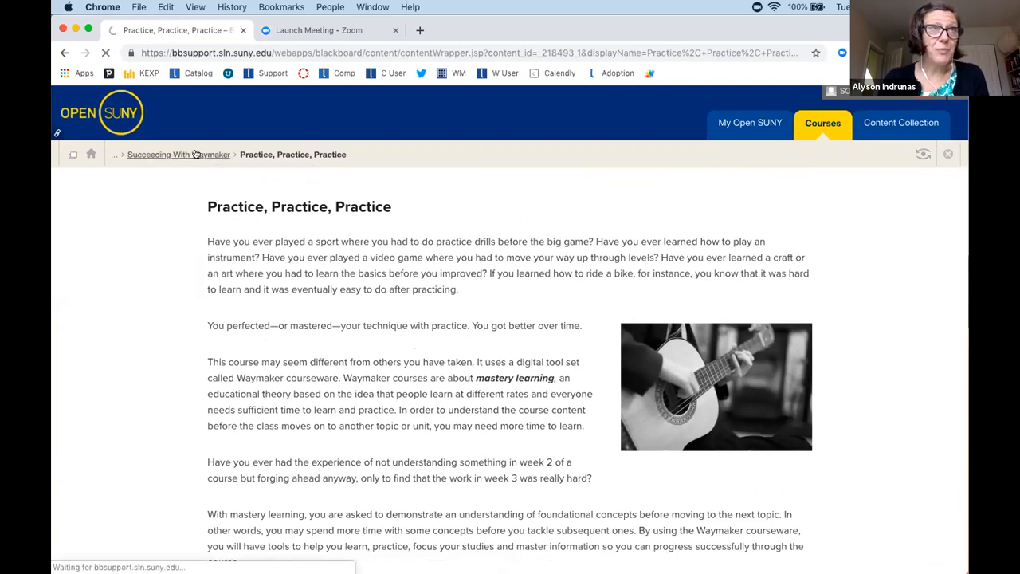
pyautogui.click(179, 154)
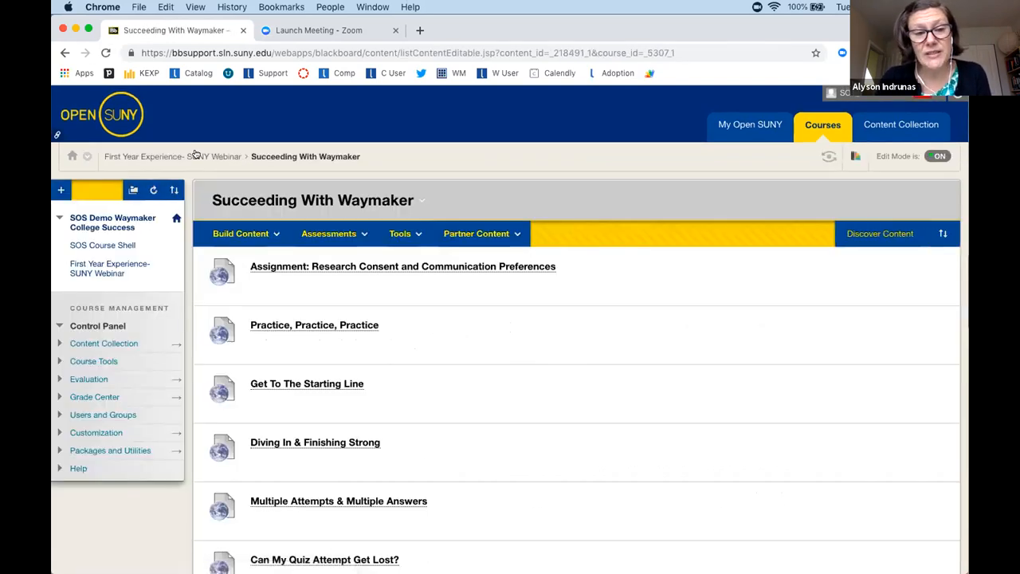
pyautogui.click(173, 156)
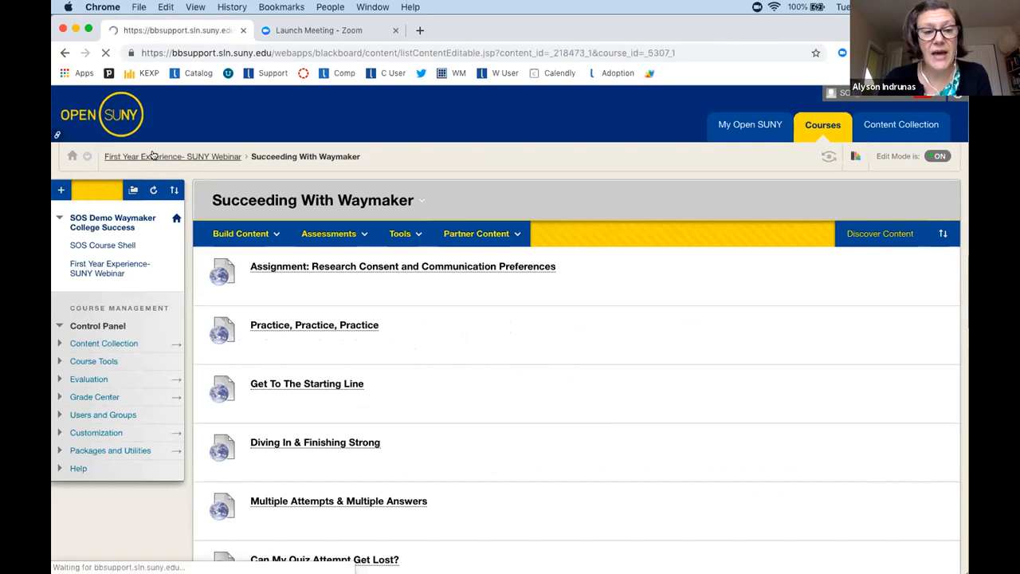
pyautogui.click(172, 156)
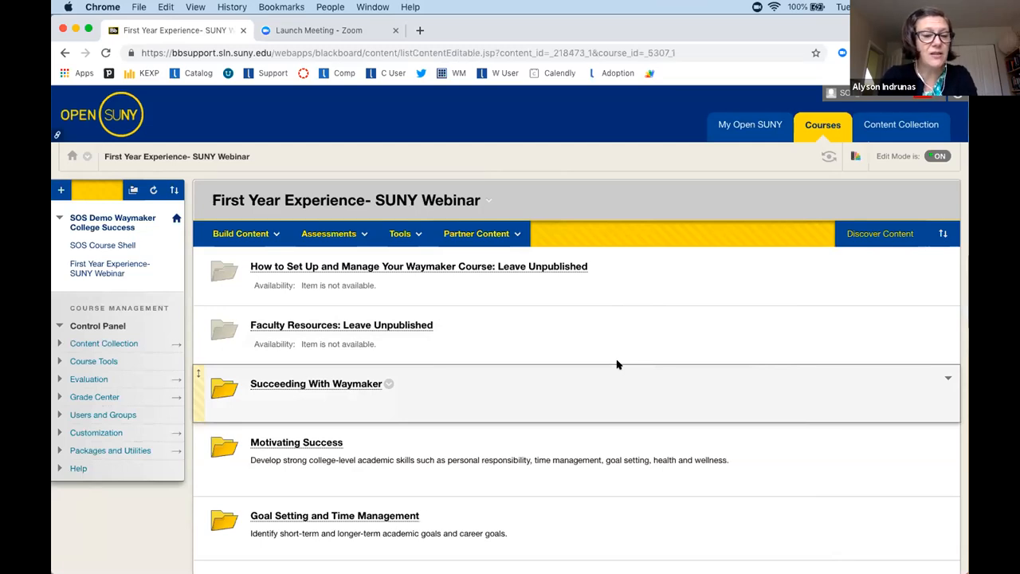
pyautogui.moveTo(611, 364)
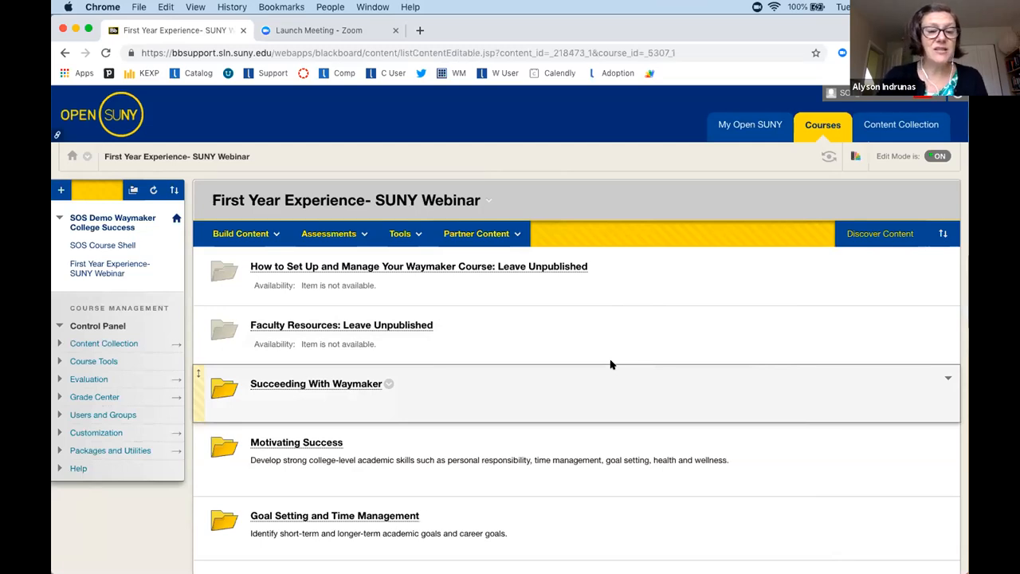
# Scroll through the course's module folders, then open Faculty Resources: Leave Unpublished.
pyautogui.scroll(-3)
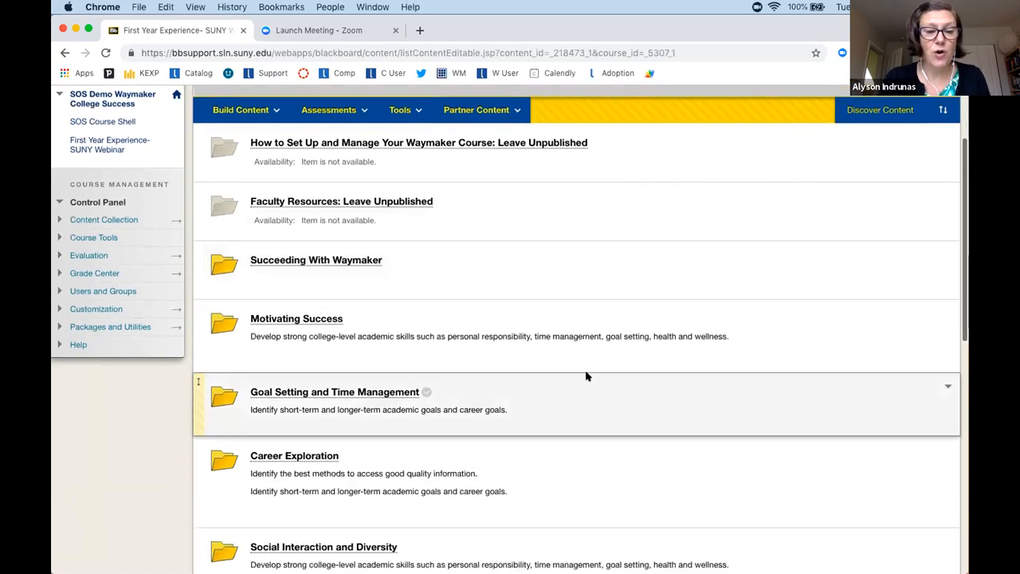
pyautogui.scroll(-3)
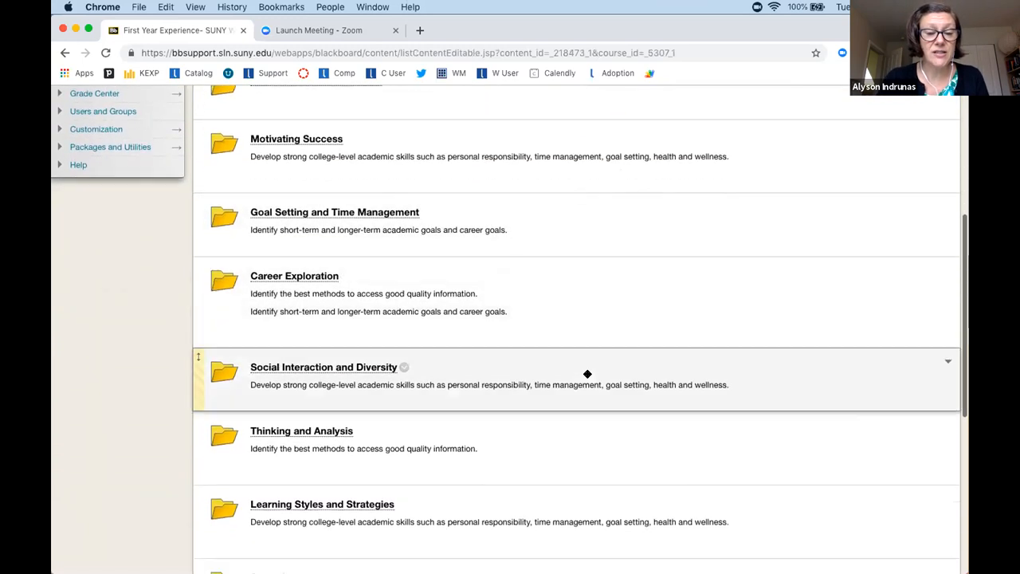
pyautogui.scroll(-3)
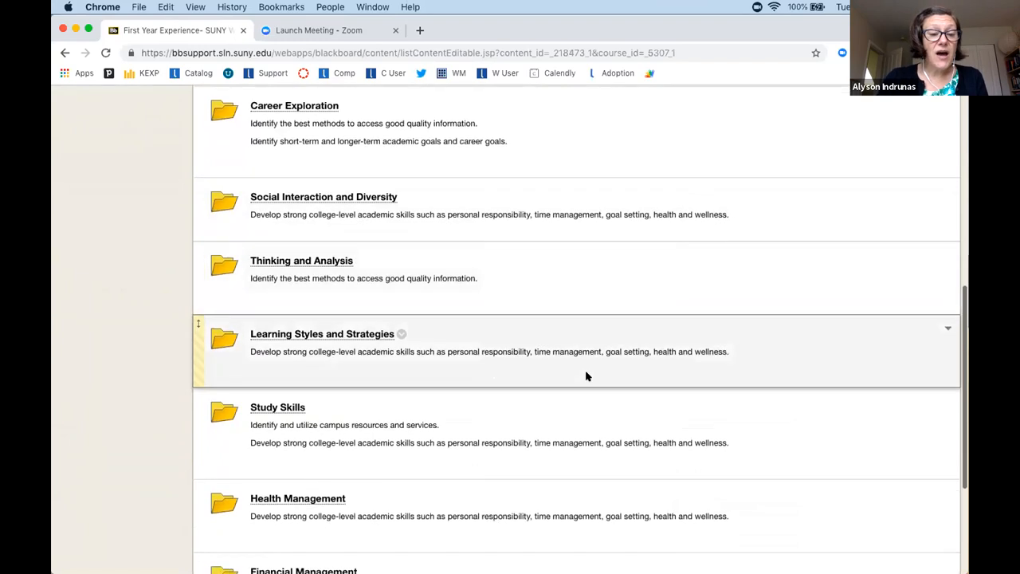
pyautogui.scroll(-3)
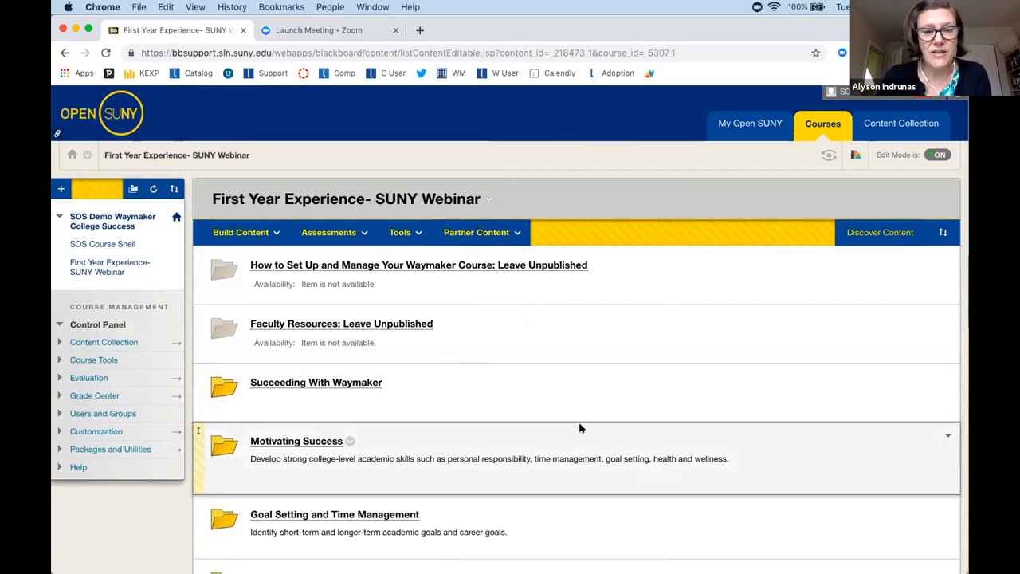
pyautogui.scroll(-3)
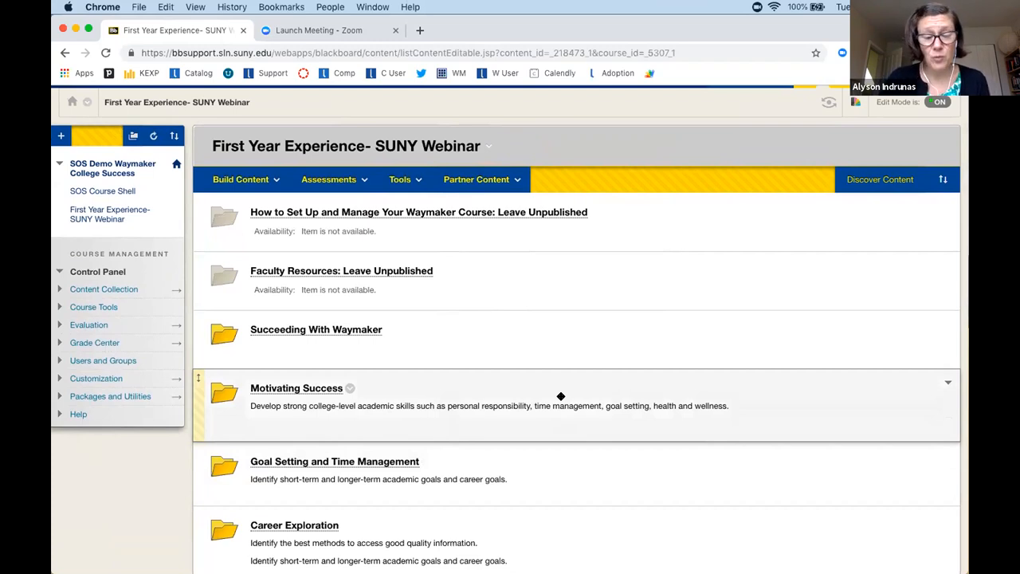
pyautogui.moveTo(559, 395)
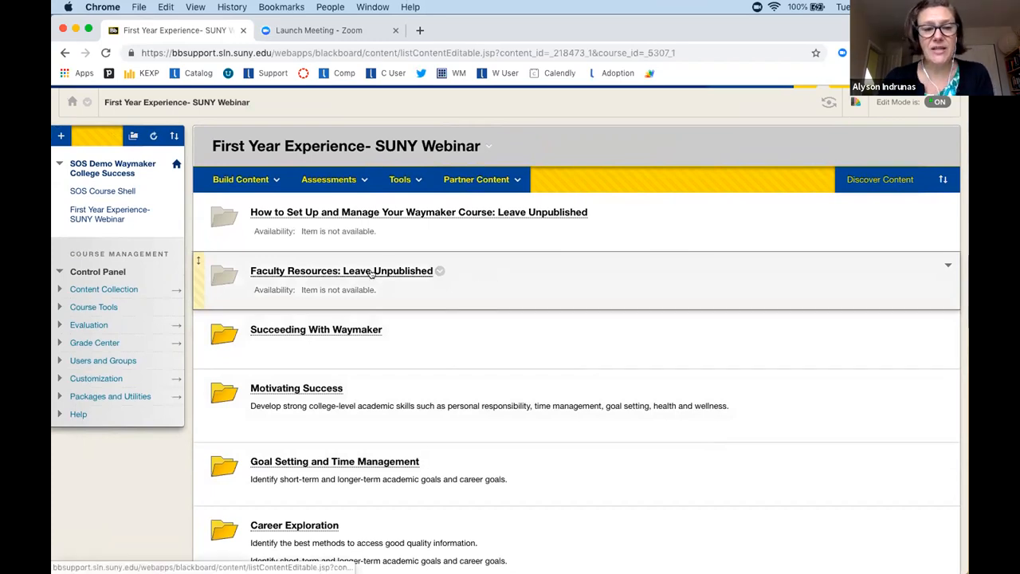
pyautogui.click(342, 270)
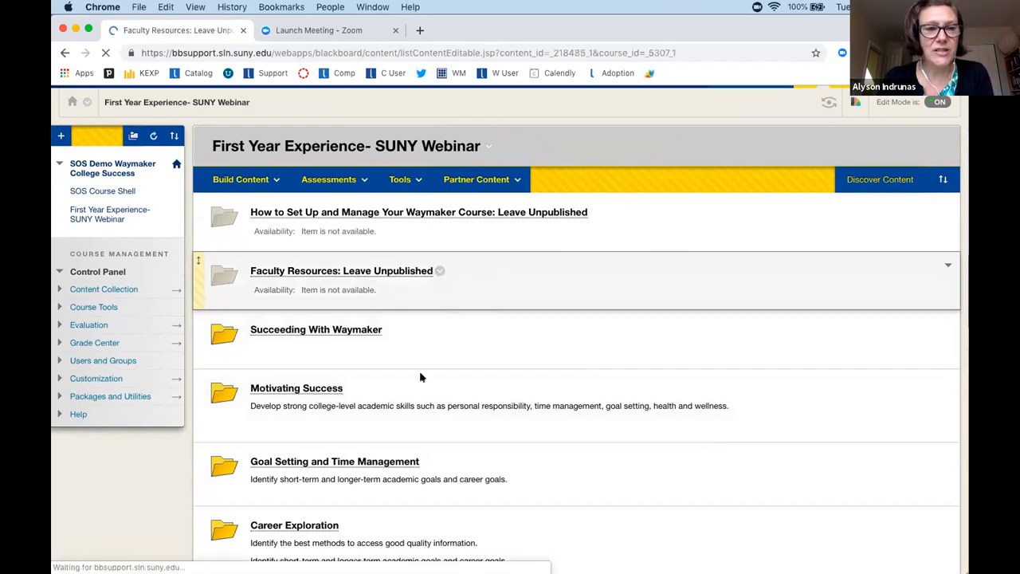
# From the Faculty Resources folder's item list, launch Waymaker Faculty Tools.
pyautogui.click(341, 270)
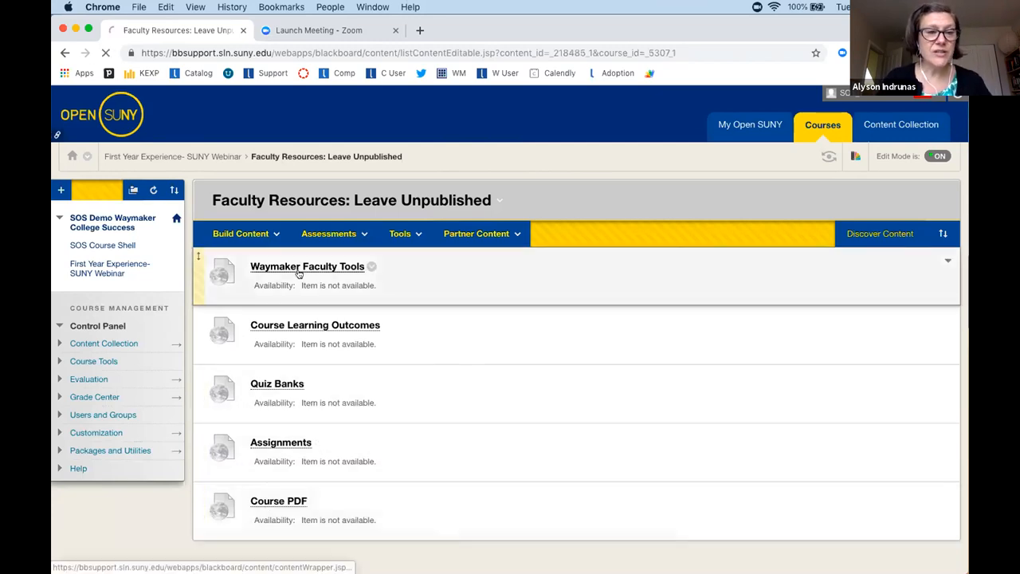
pyautogui.click(307, 266)
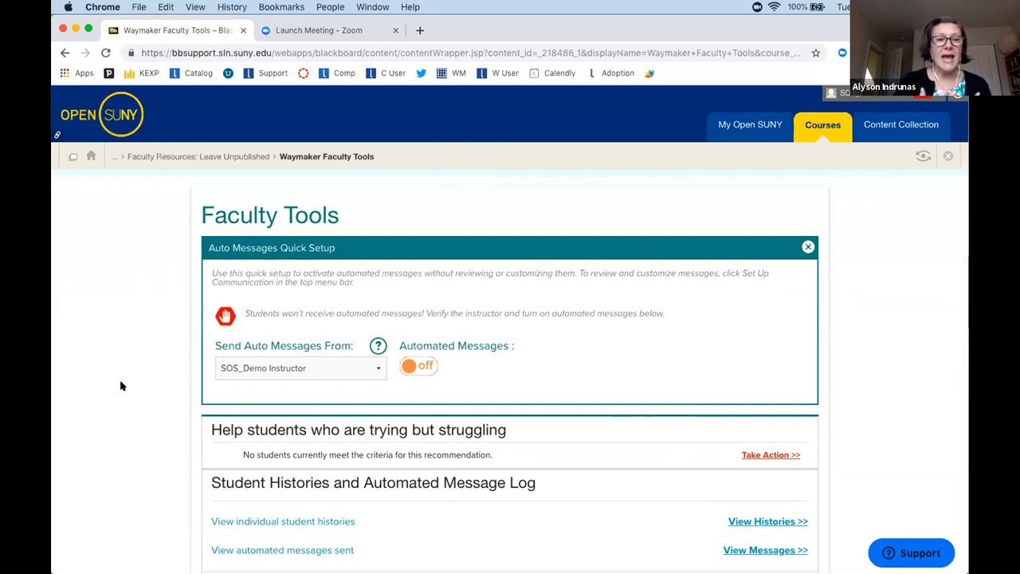
pyautogui.moveTo(404, 381)
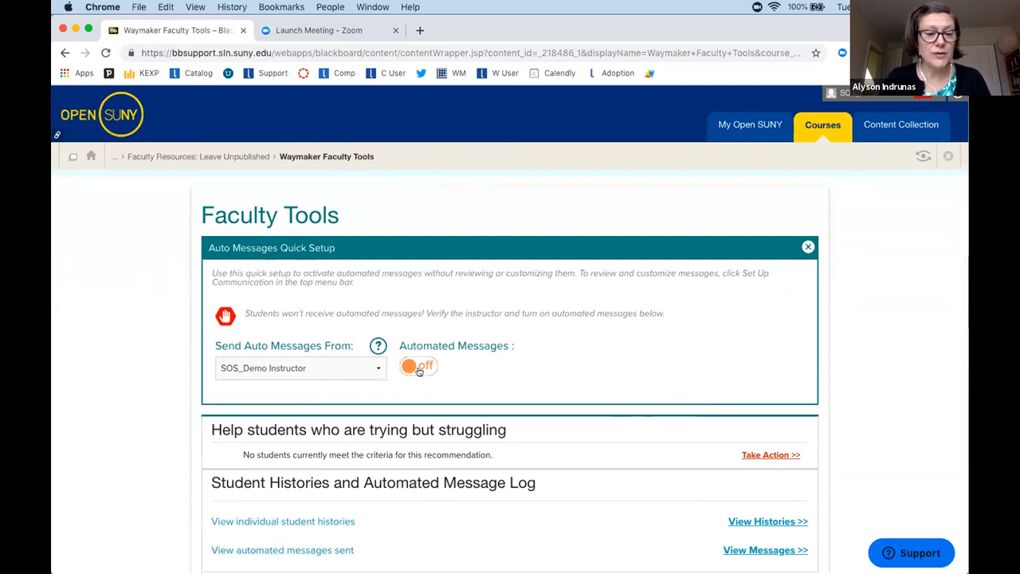
# Switch the Automated Messages toggle from off to on in the quick setup.
pyautogui.click(419, 366)
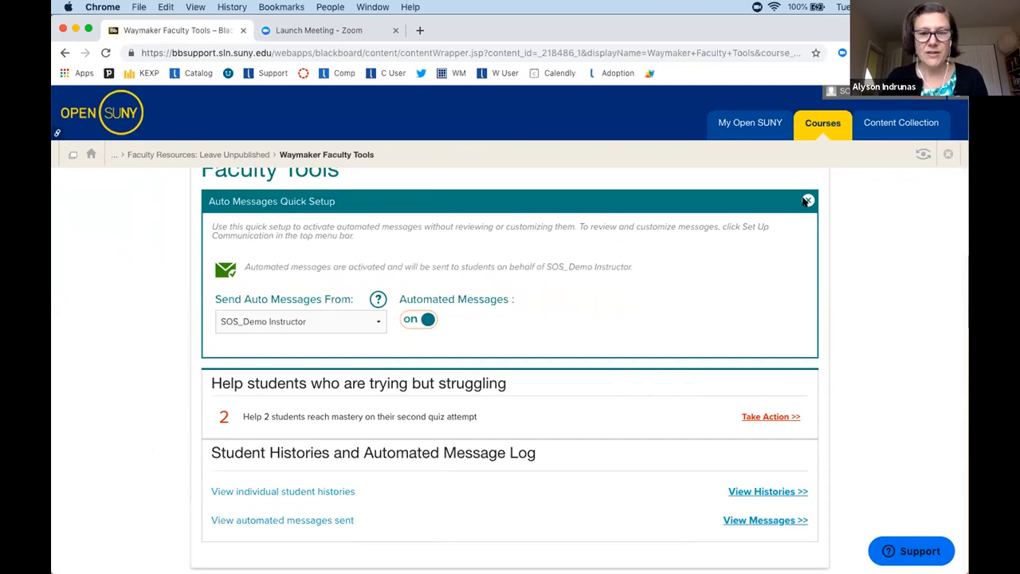
# Close the Auto Messages Quick Setup panel after seeing the activation confirmation.
pyautogui.click(807, 200)
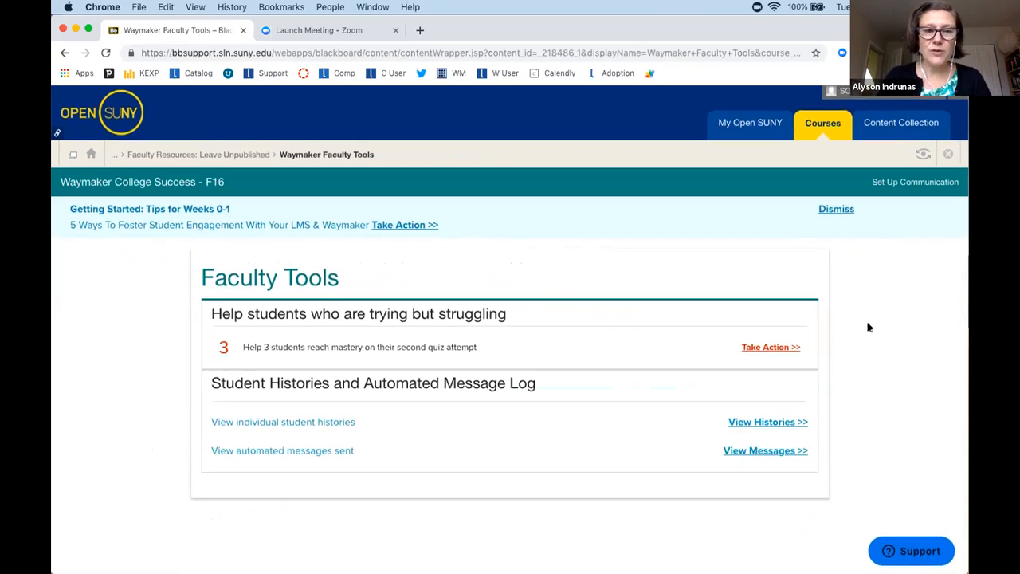
pyautogui.moveTo(596, 237)
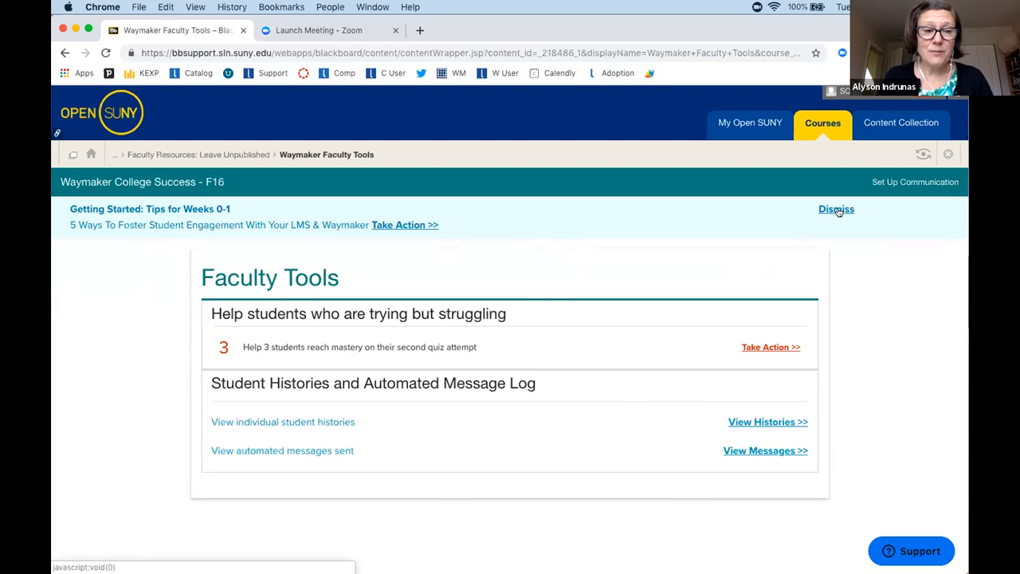
# Dismiss the Getting Started tips and take action on students trying but struggling.
pyautogui.click(835, 209)
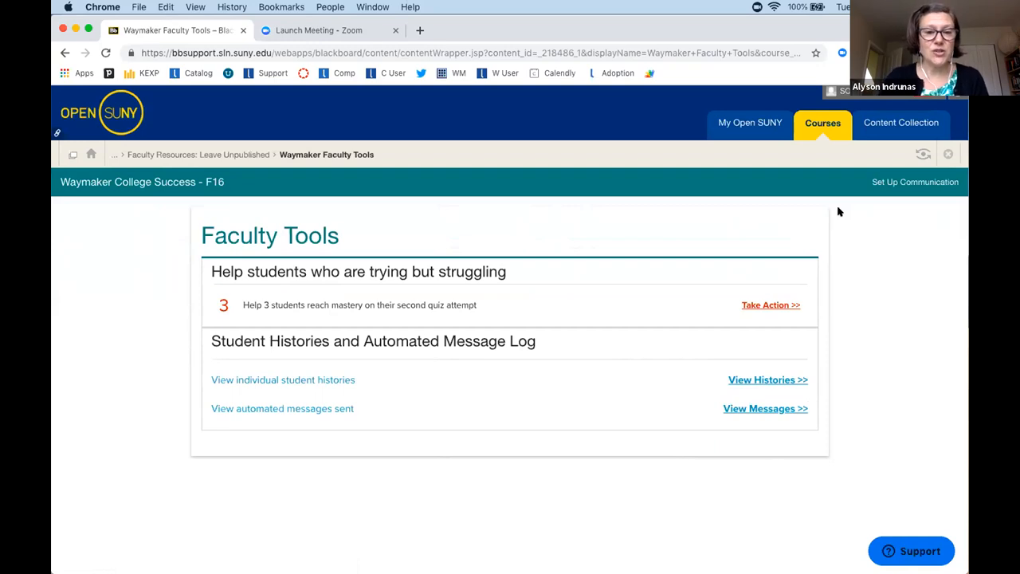
pyautogui.moveTo(774, 304)
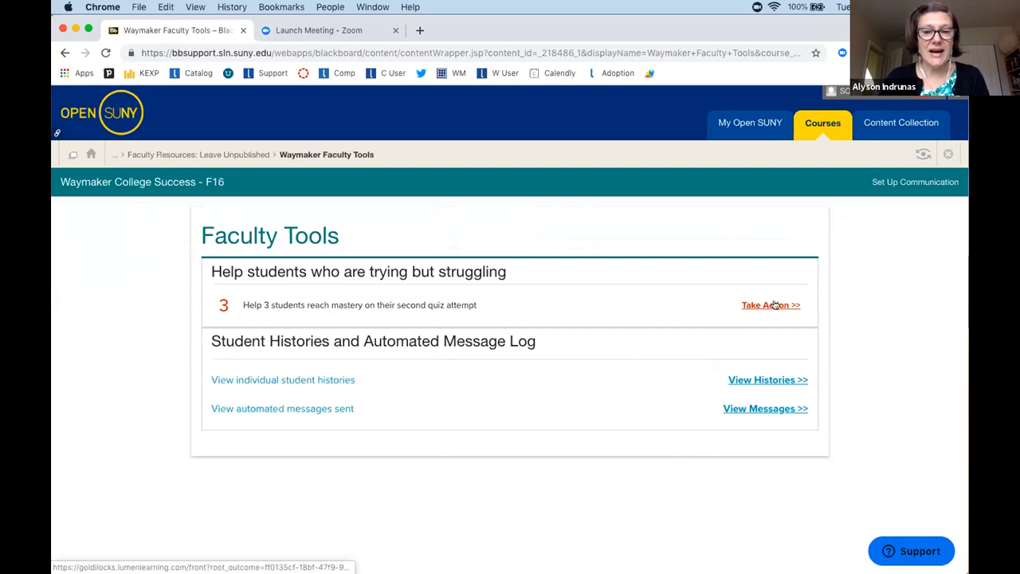
pyautogui.click(771, 305)
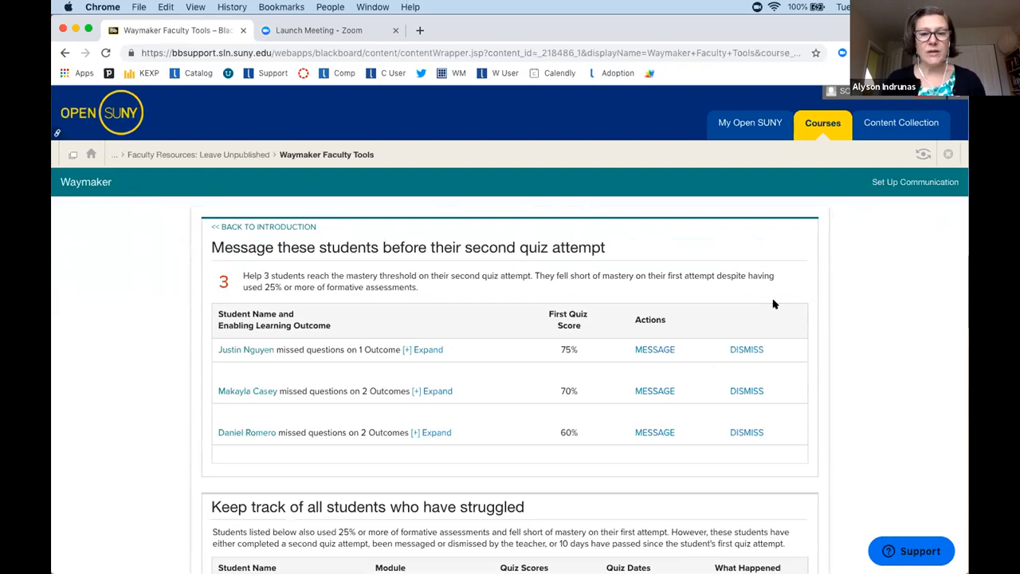
# Dismiss the 70% student, expand the 60% student's missed outcomes, and message them.
pyautogui.scroll(-3)
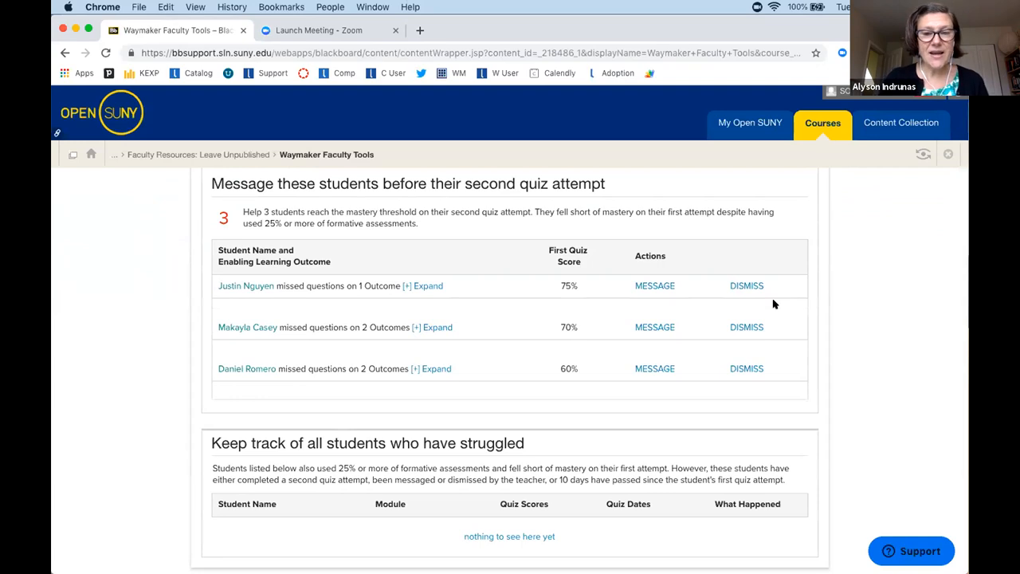
pyautogui.moveTo(747, 297)
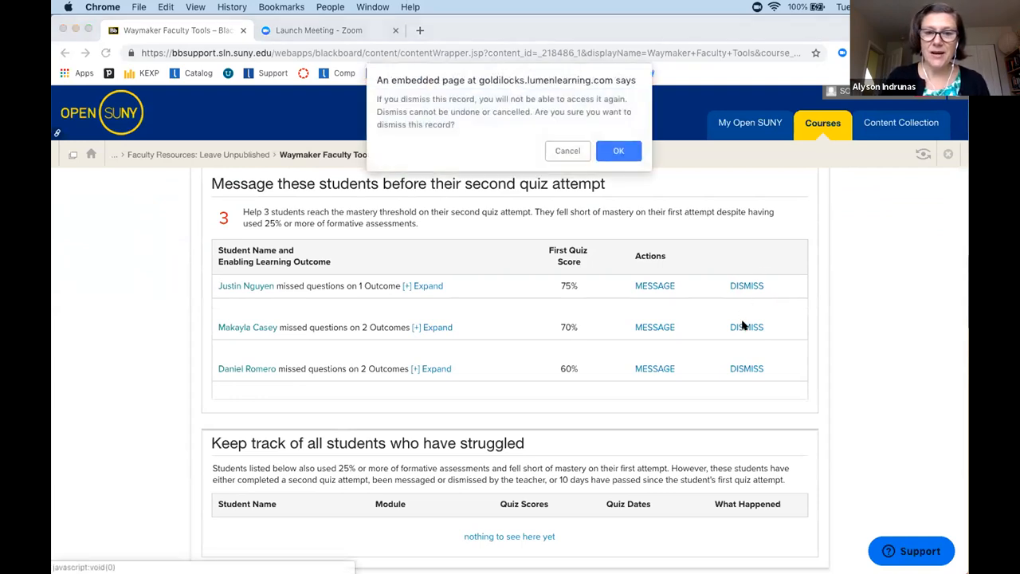
pyautogui.click(618, 151)
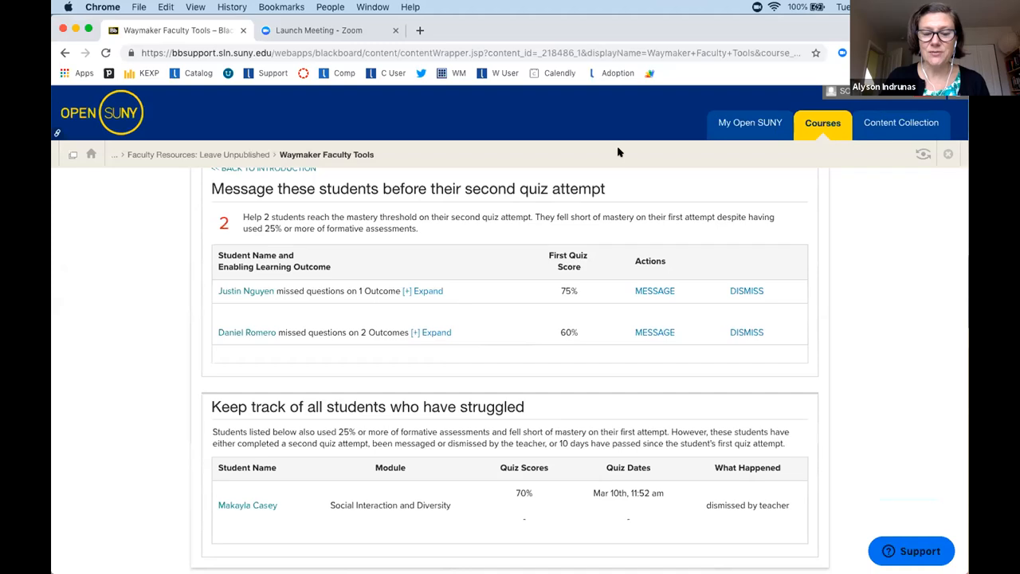
pyautogui.moveTo(812, 354)
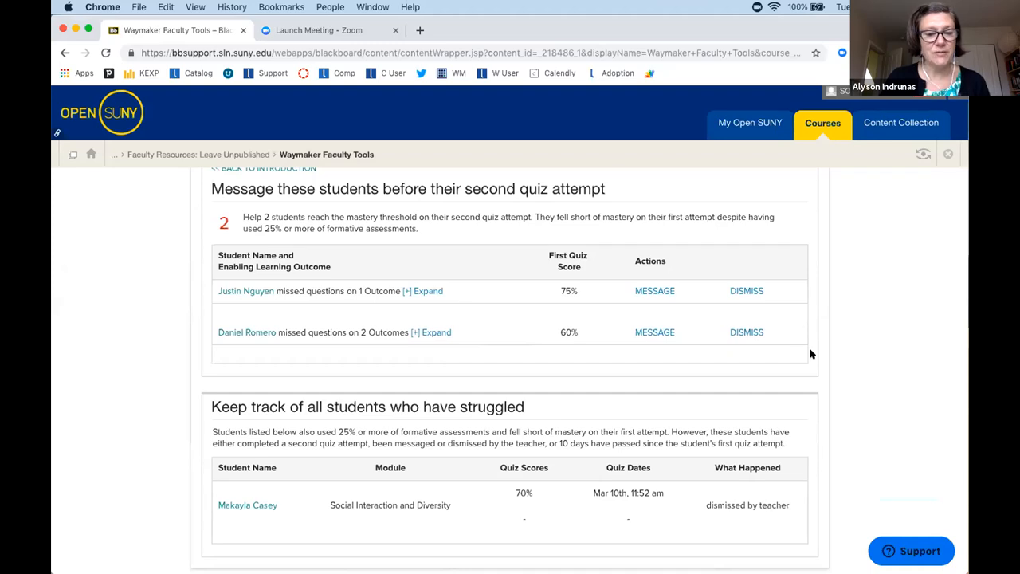
pyautogui.moveTo(817, 365)
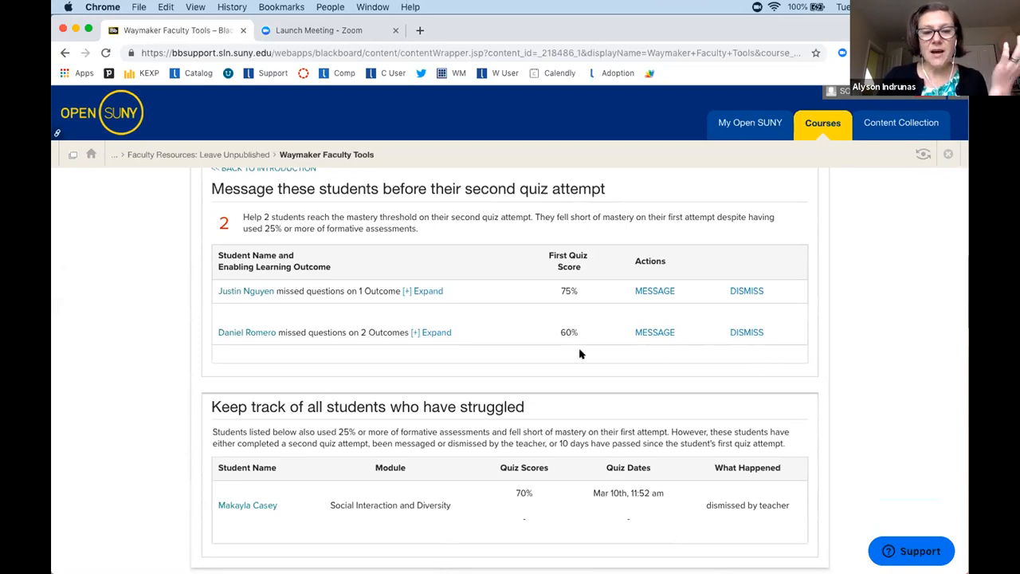
pyautogui.click(432, 332)
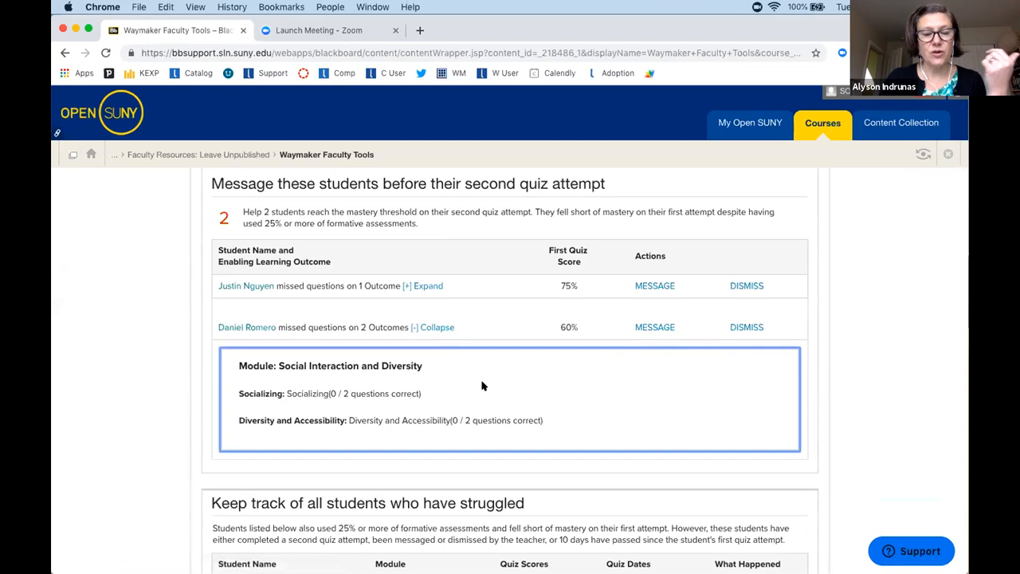
pyautogui.moveTo(431, 415)
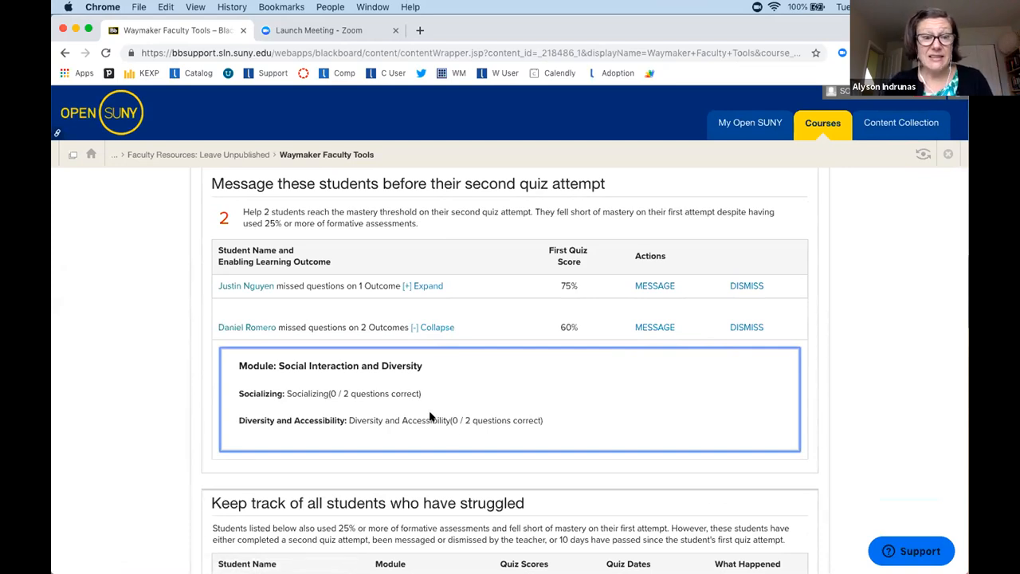
pyautogui.moveTo(497, 430)
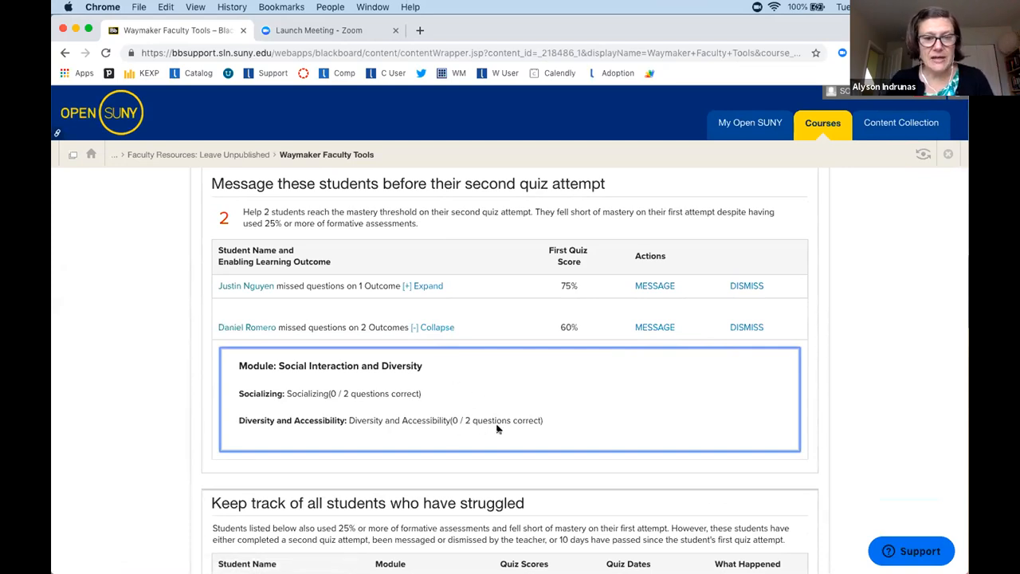
pyautogui.moveTo(607, 406)
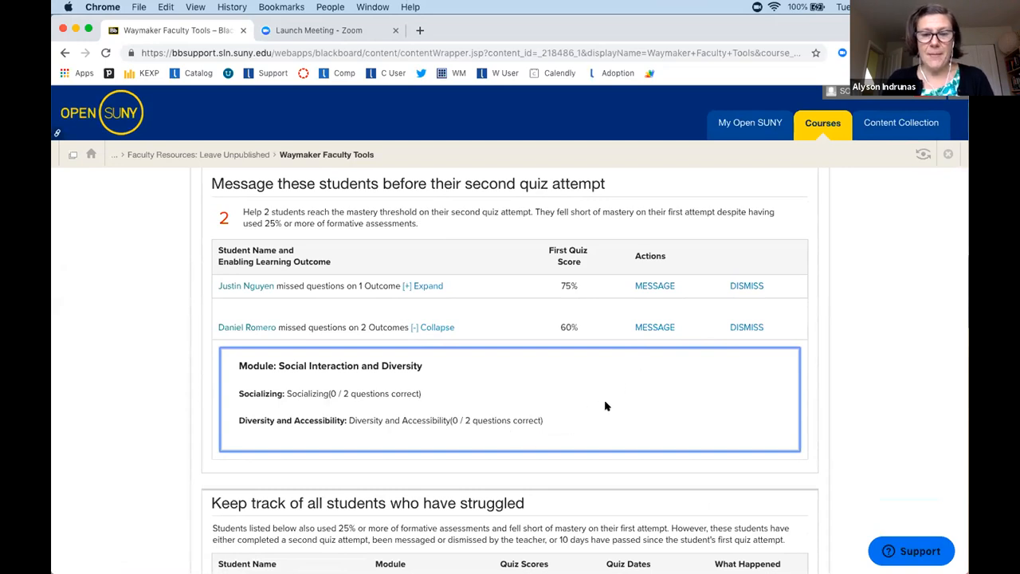
pyautogui.click(654, 326)
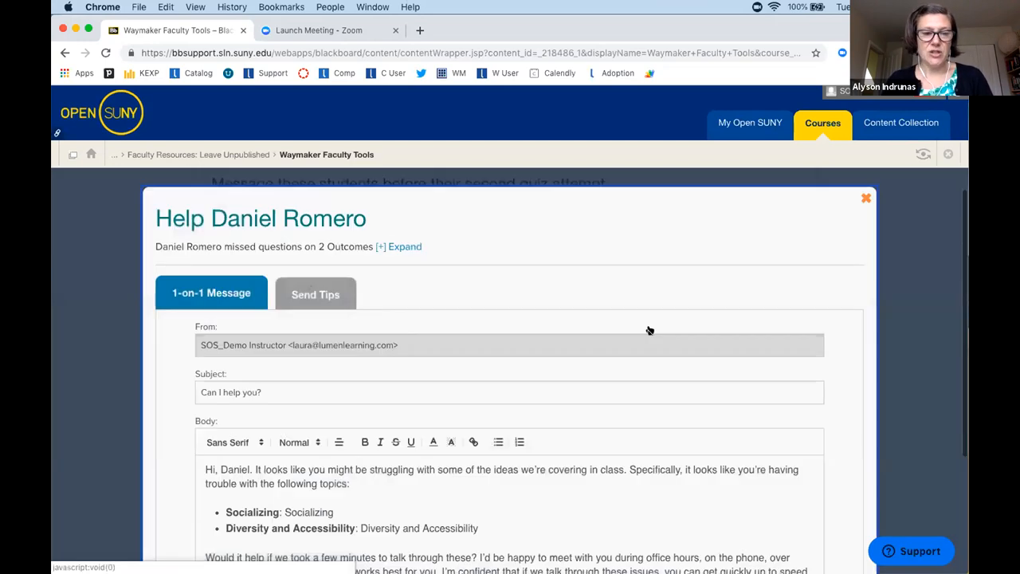
# Replace the message's signature line with "You can also add new ideas!".
pyautogui.scroll(-3)
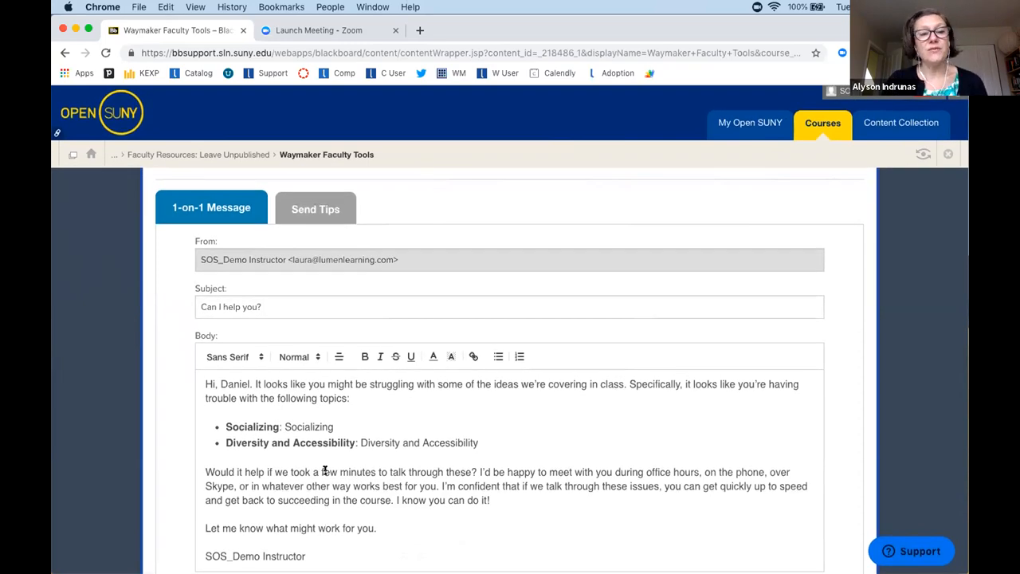
pyautogui.scroll(-3)
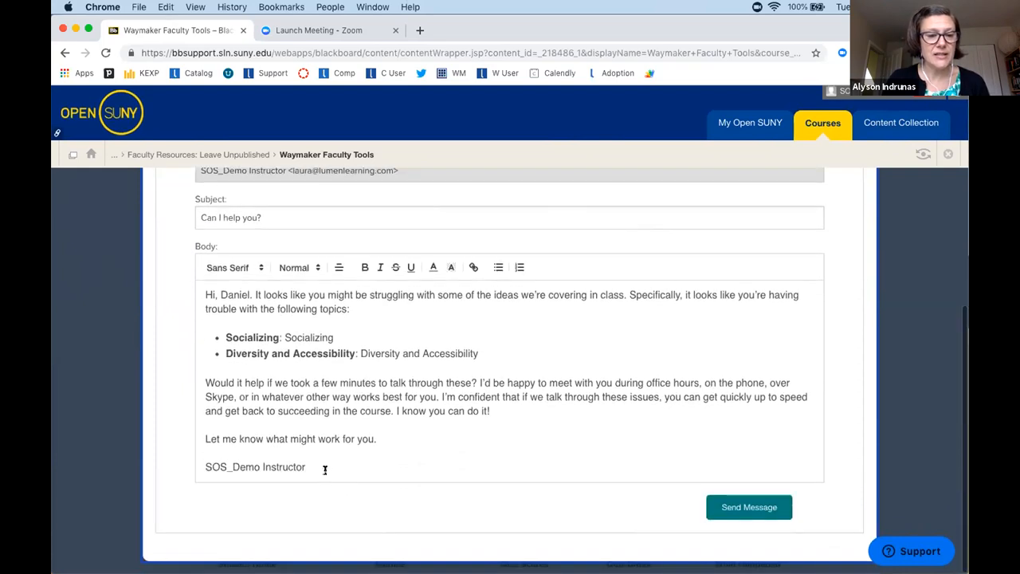
pyautogui.doubleClick(255, 467)
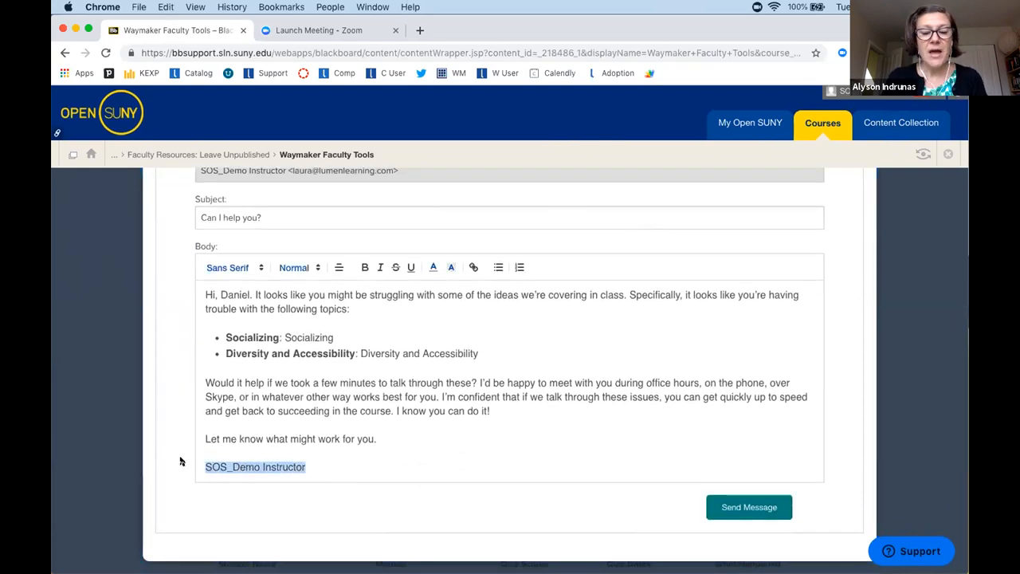
pyautogui.write('You can las')
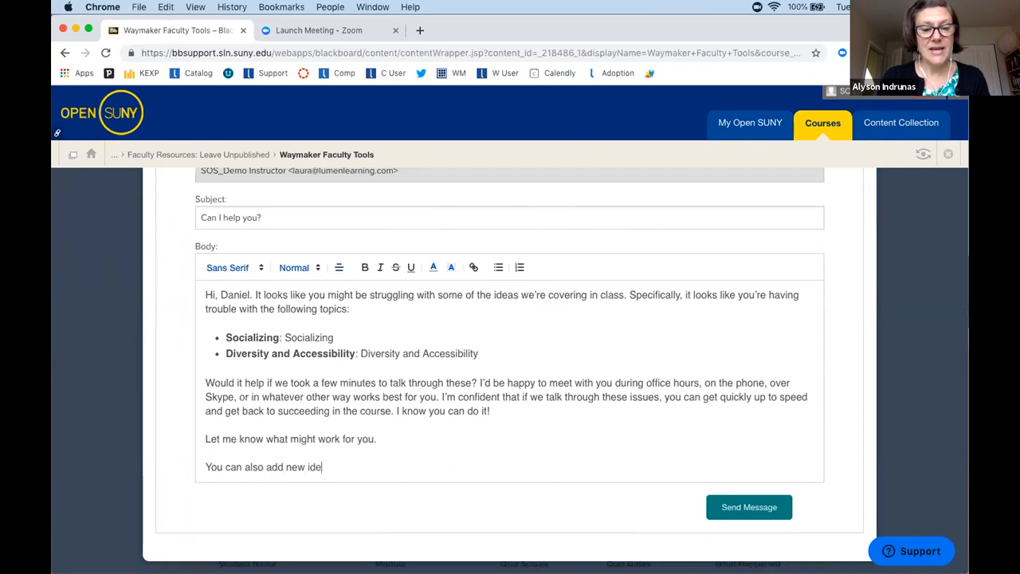
pyautogui.write('as!')
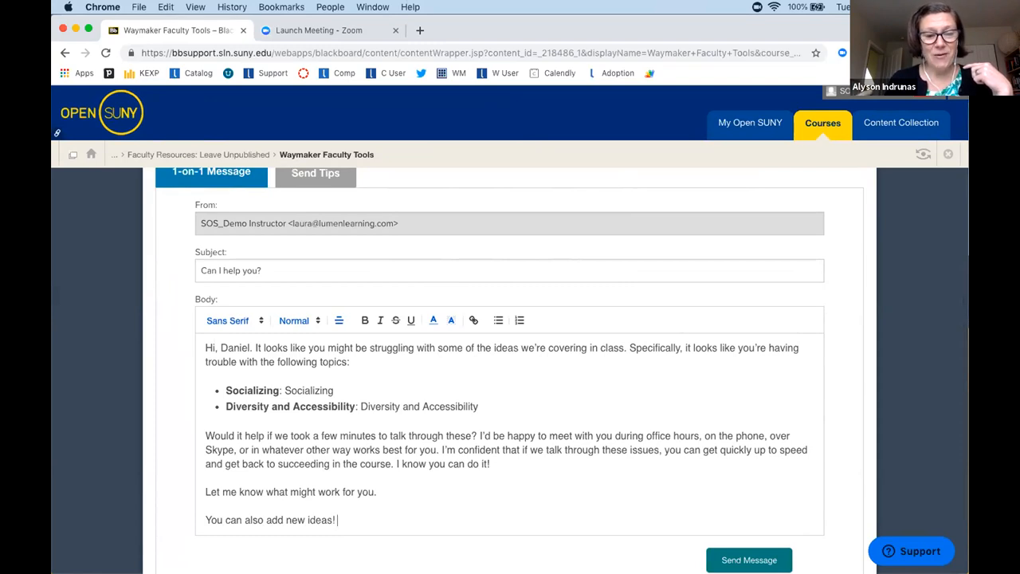
pyautogui.scroll(-3)
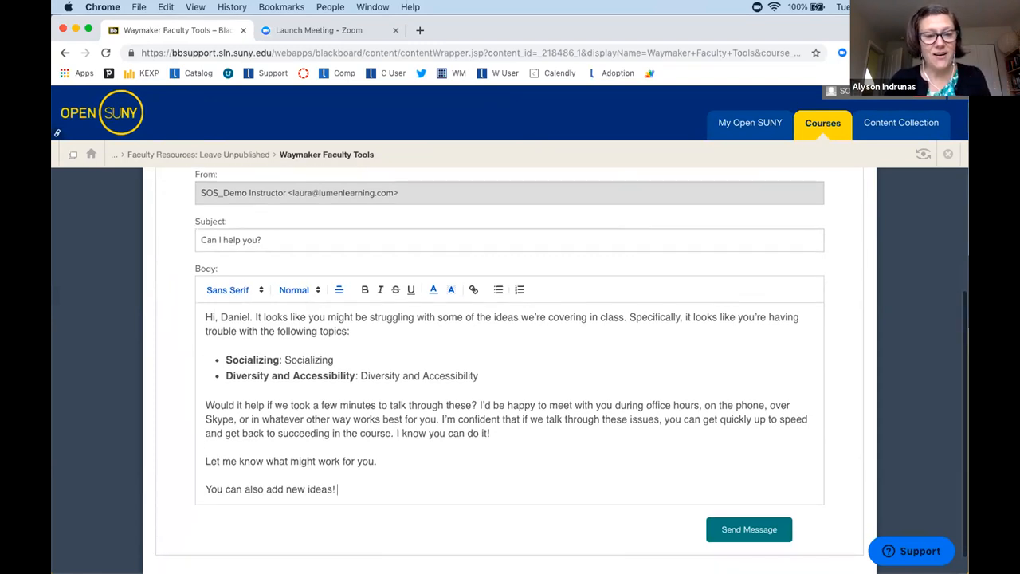
pyautogui.scroll(-3)
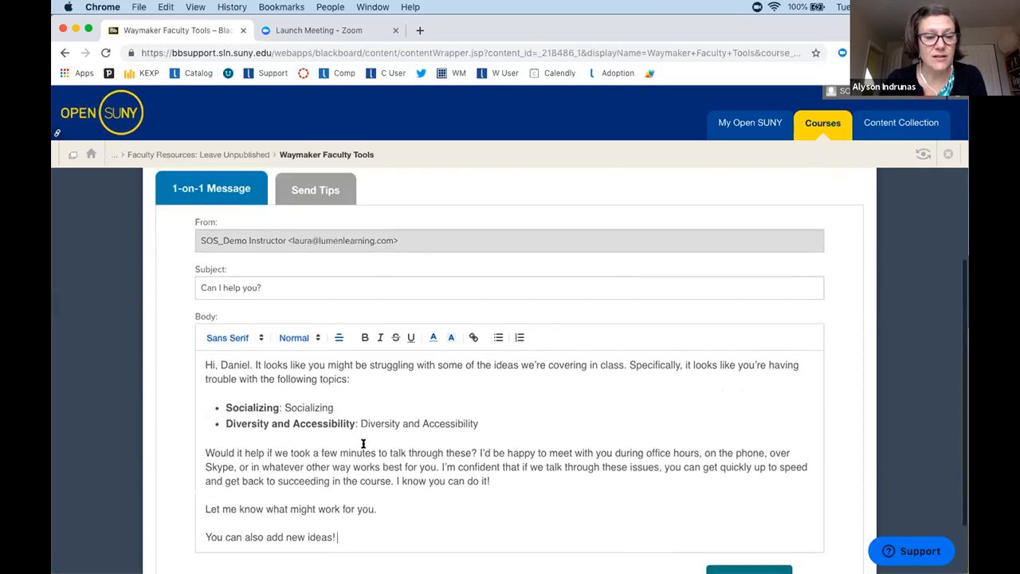
# Review the Send Tips template with subject "Some additional resources".
pyautogui.click(315, 188)
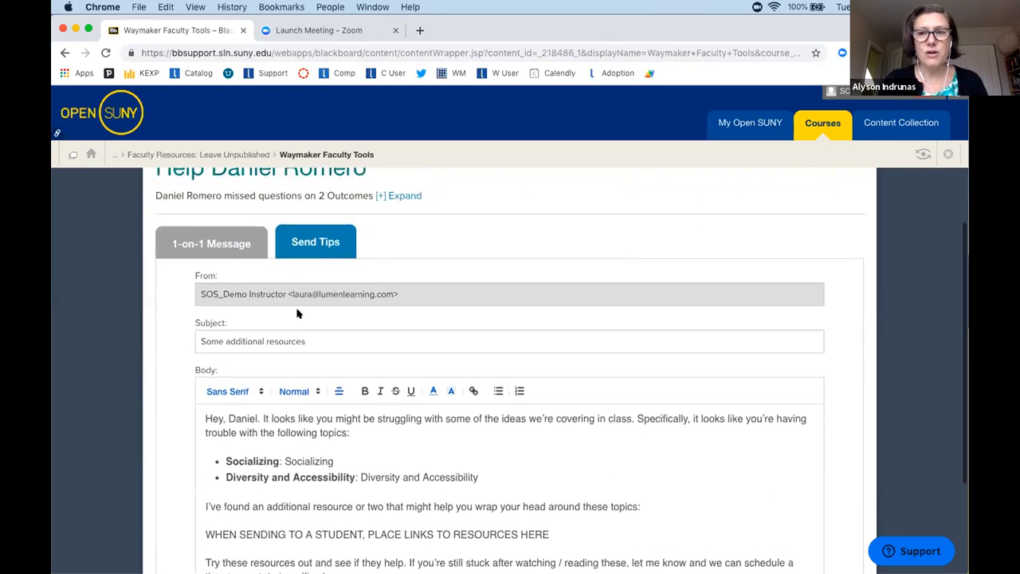
pyautogui.scroll(-3)
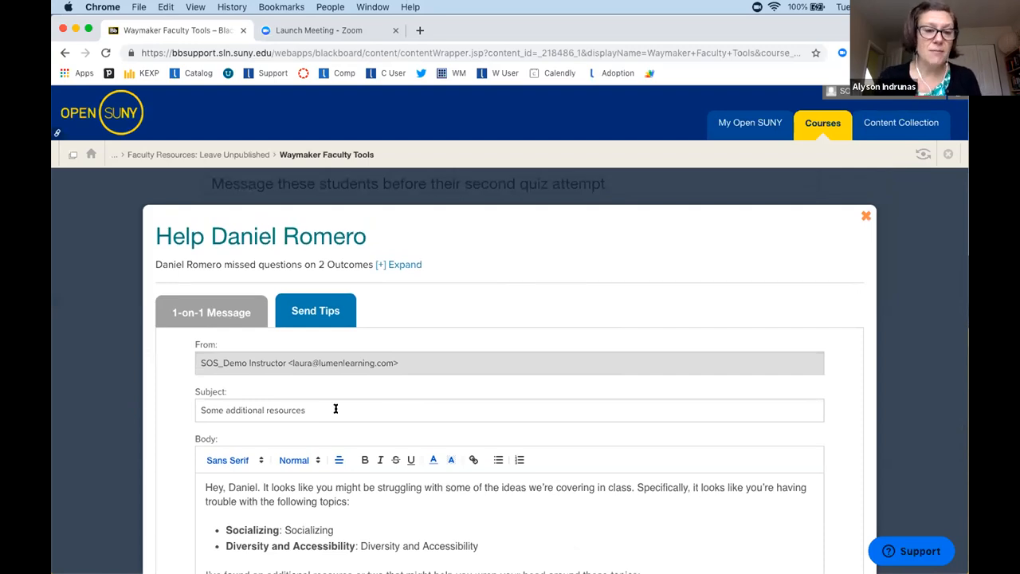
pyautogui.moveTo(801, 243)
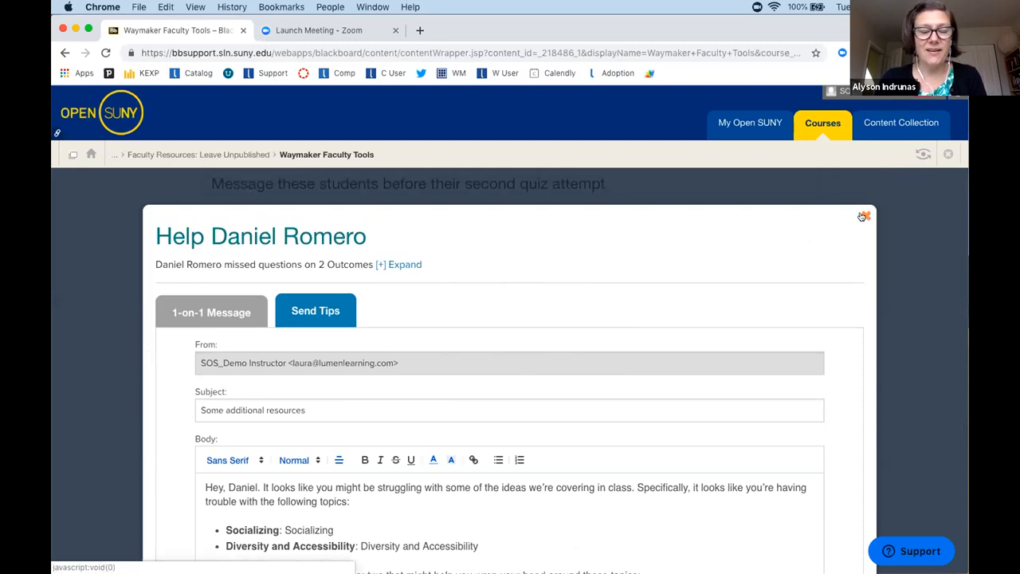
# Close the Help dialog and confirm dismissing the 60% student's record.
pyautogui.click(865, 215)
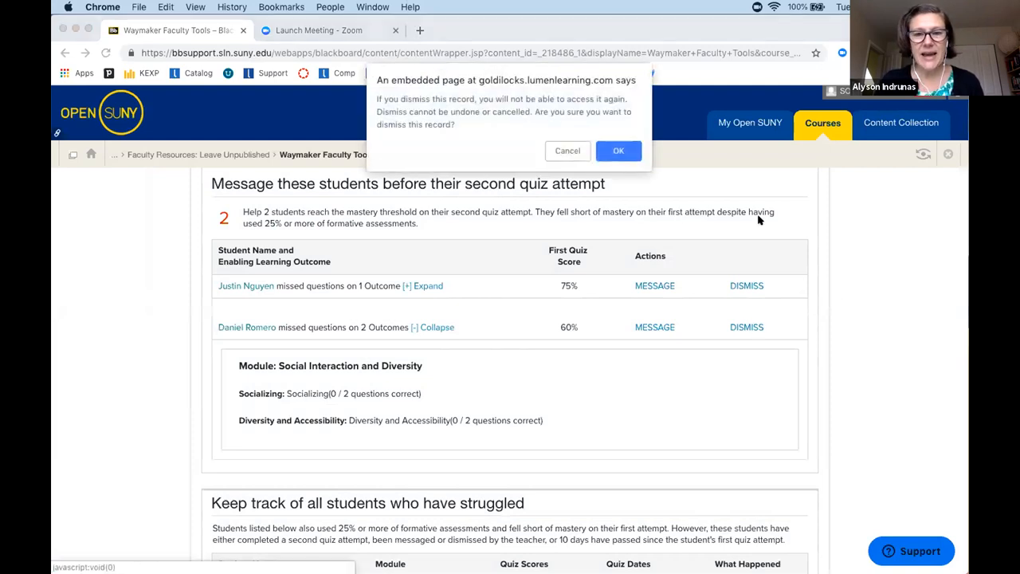
pyautogui.click(617, 151)
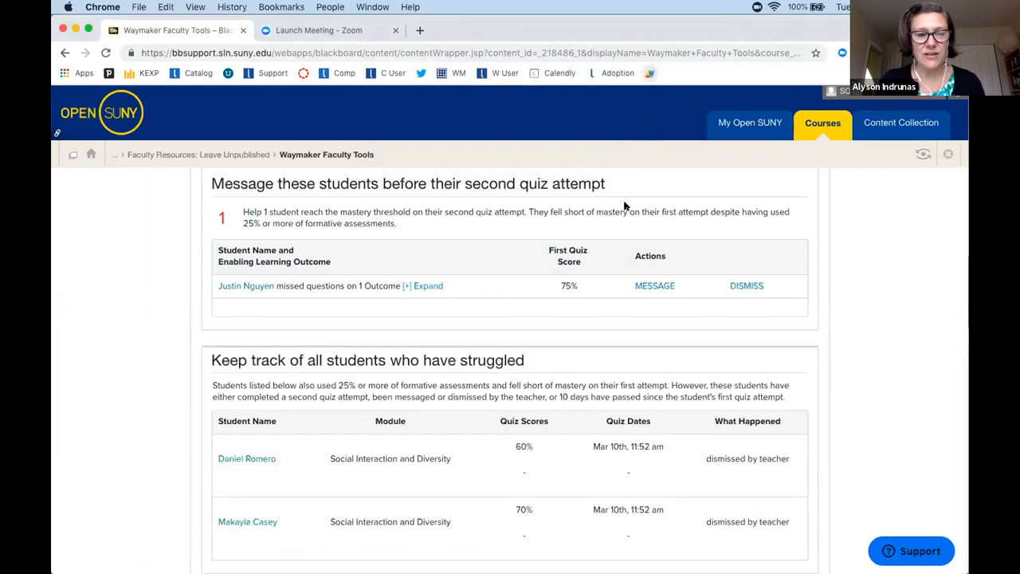
pyautogui.moveTo(233, 285)
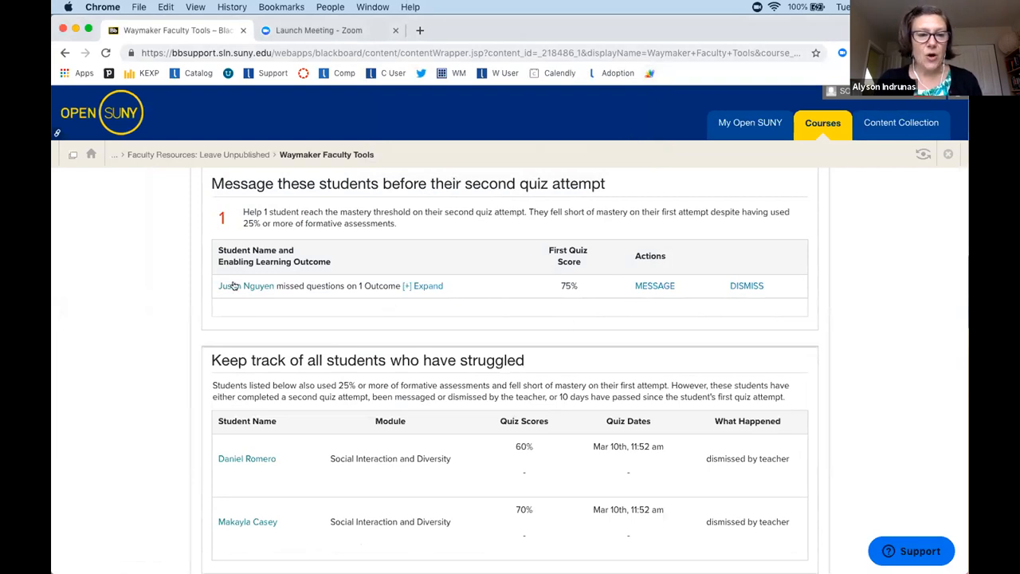
# Open the remaining student's profile and review goals, concerns and per-module quiz scores.
pyautogui.click(246, 286)
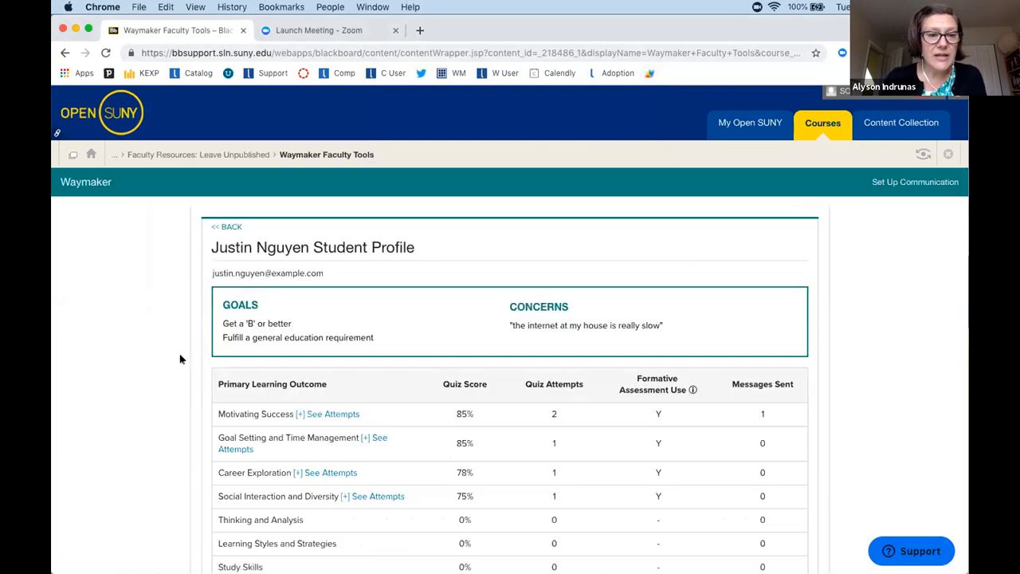
pyautogui.scroll(-3)
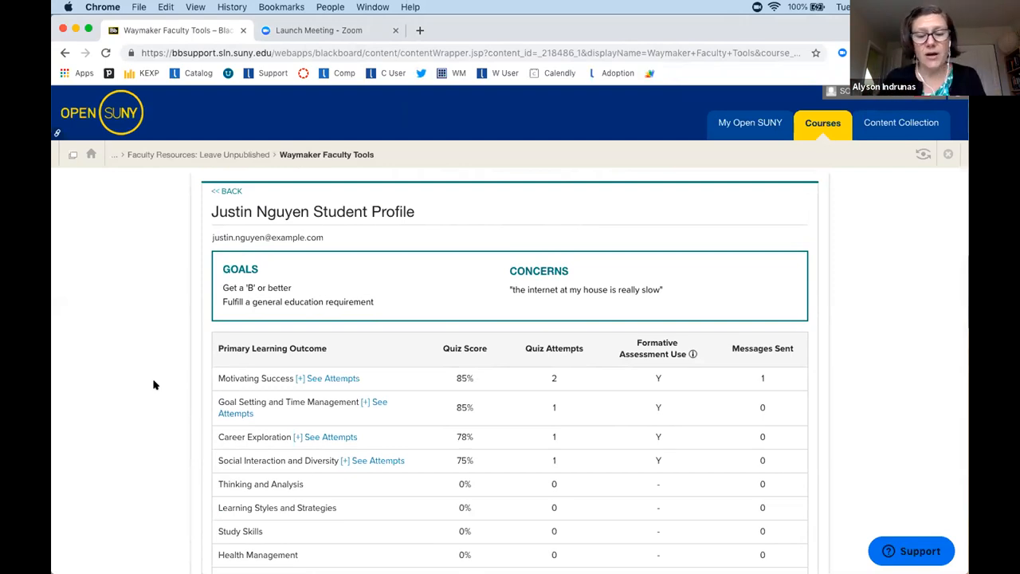
pyautogui.scroll(-3)
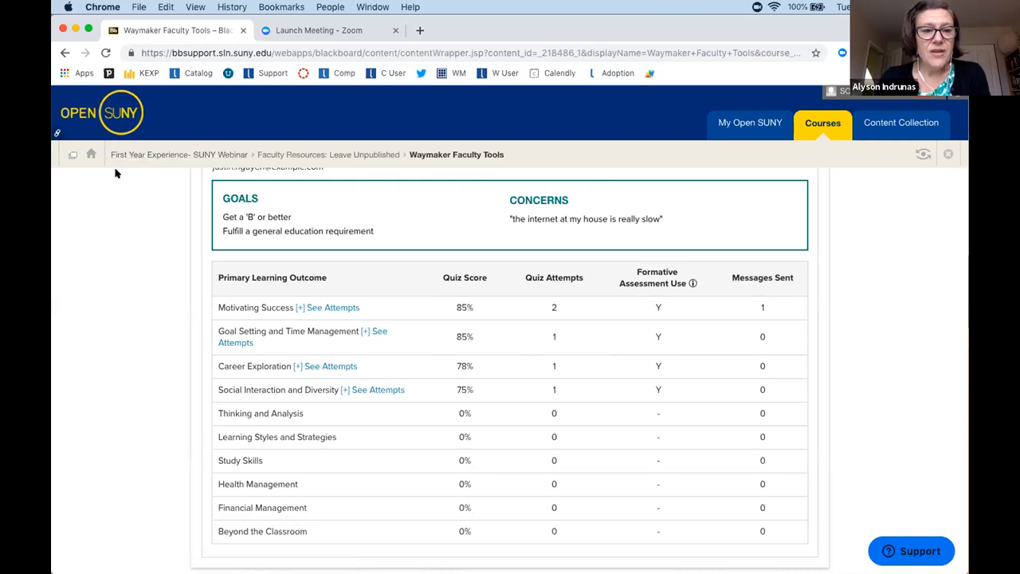
pyautogui.moveTo(131, 338)
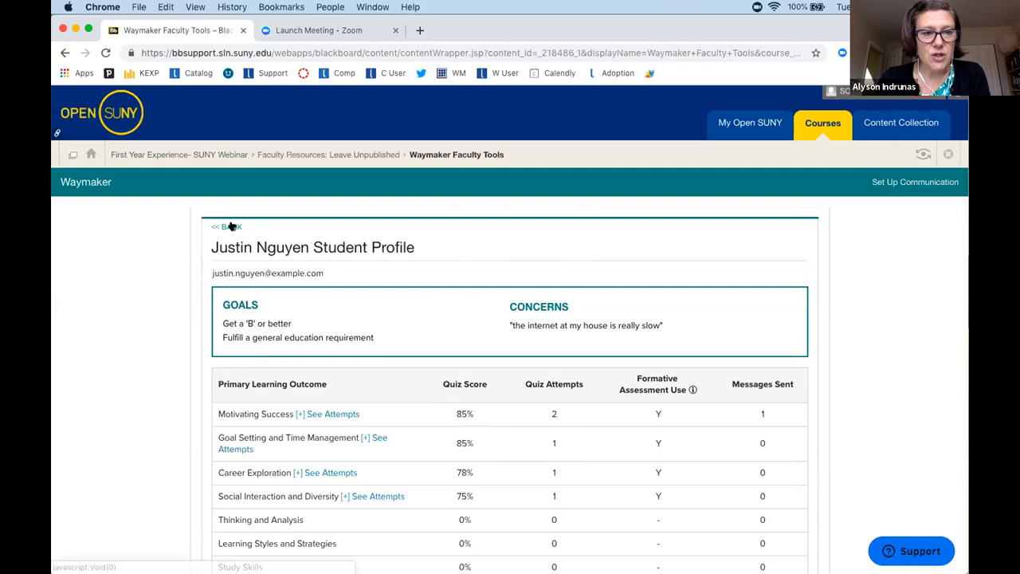
# Go back through the struggling-students overview and course page to the Faculty Resources: Leave Unpublished folder.
pyautogui.click(228, 226)
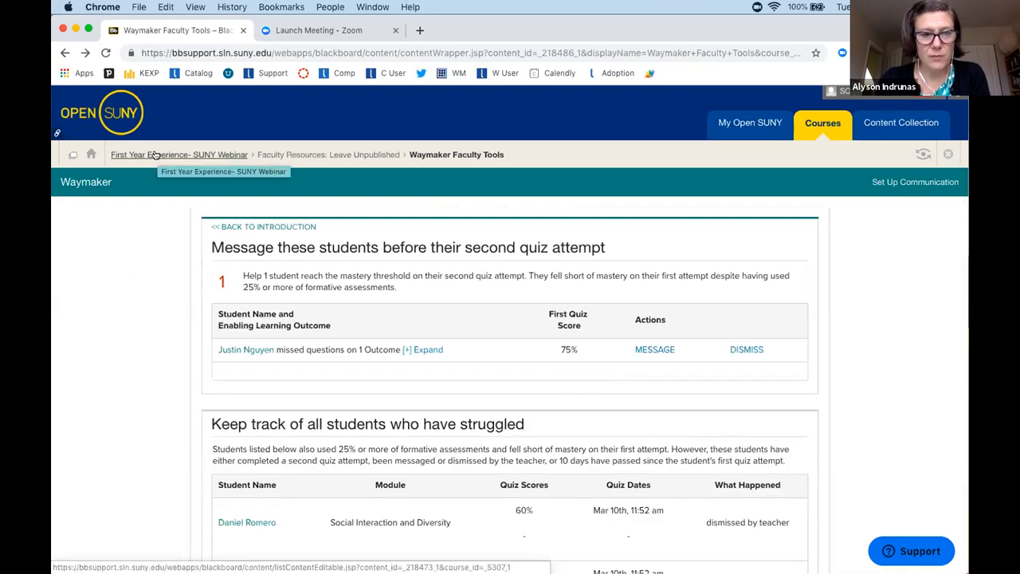
pyautogui.click(182, 153)
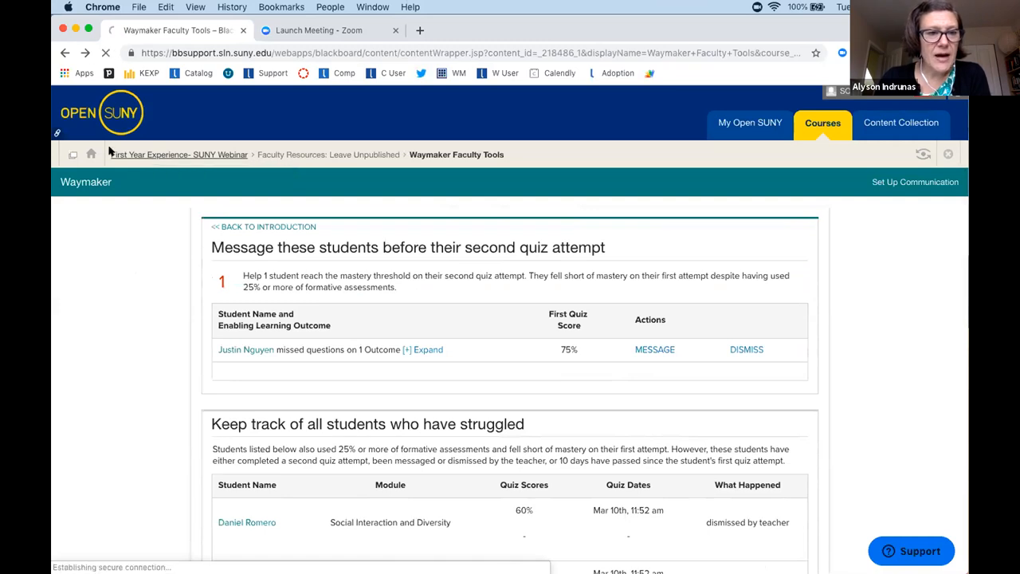
pyautogui.click(181, 155)
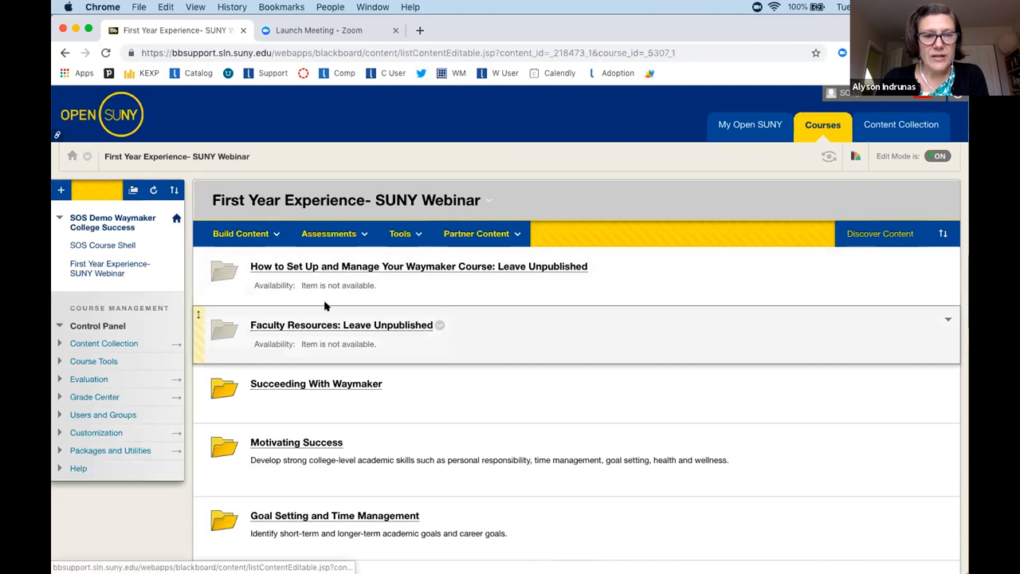
pyautogui.click(337, 326)
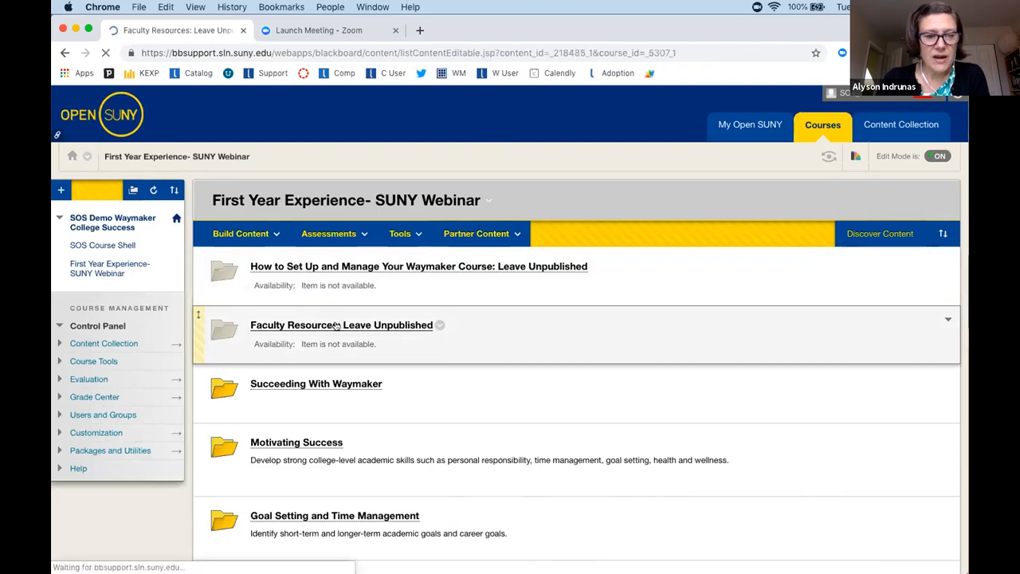
pyautogui.click(335, 324)
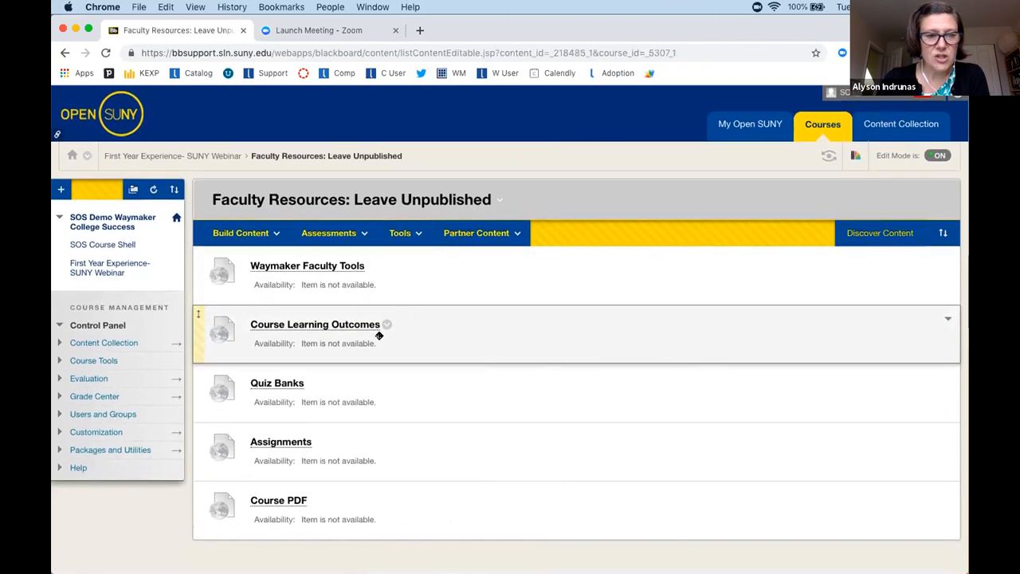
pyautogui.moveTo(362, 373)
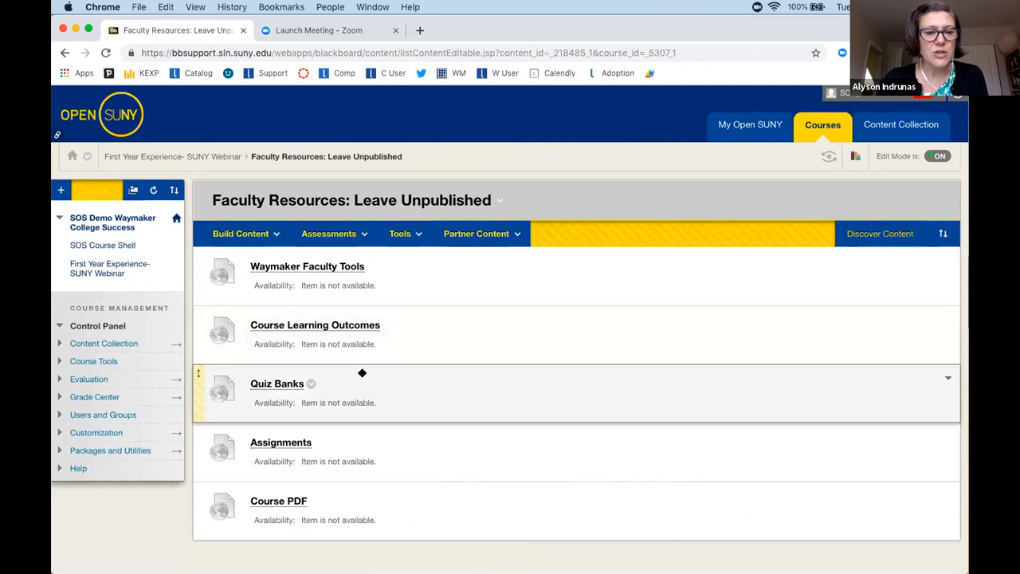